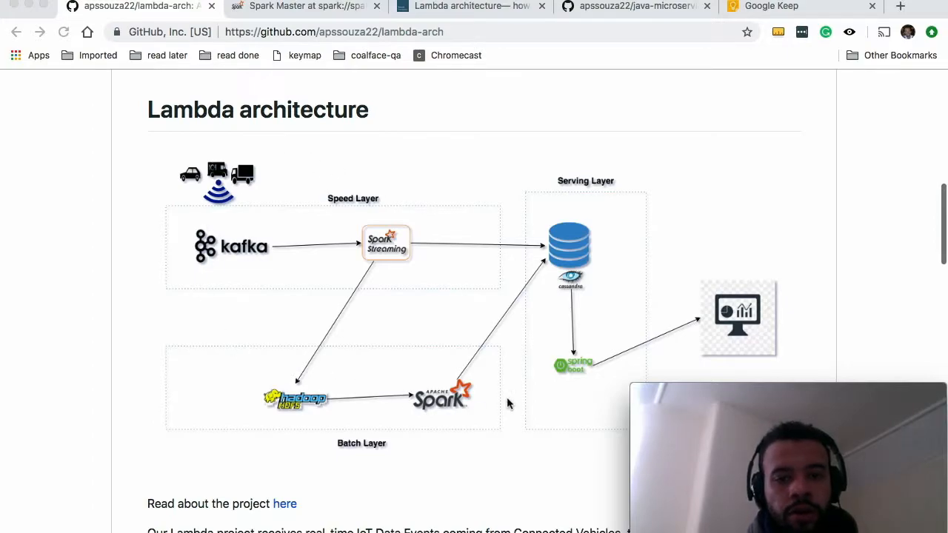
mouse_move(480, 388)
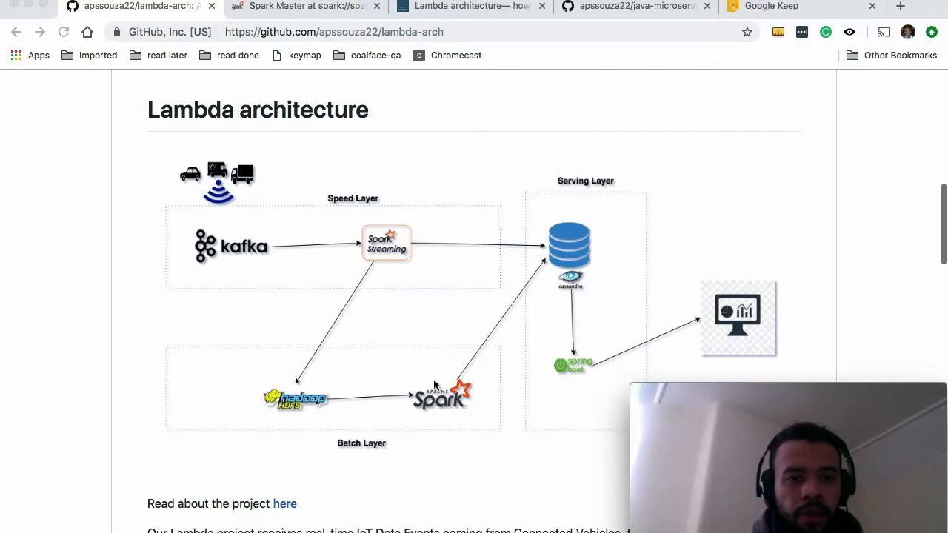
mouse_move(399, 341)
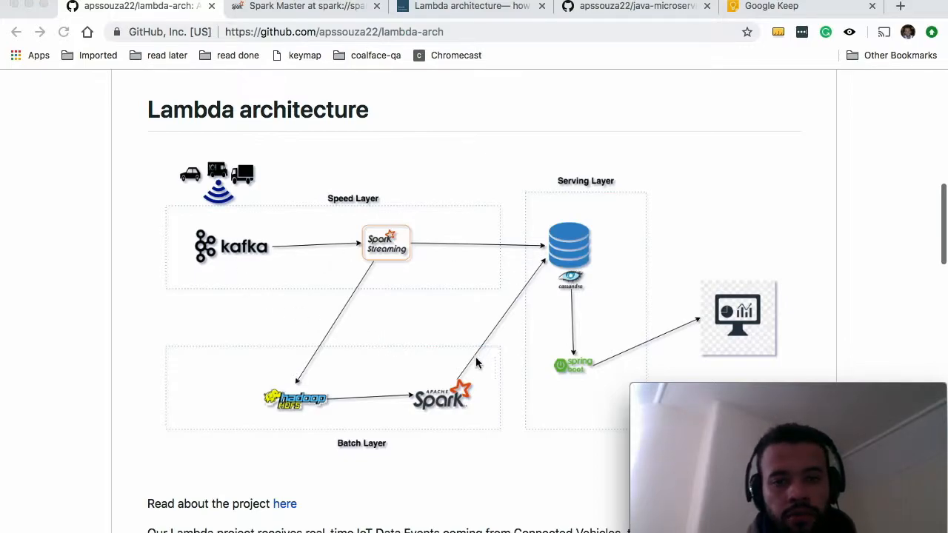
mouse_move(471, 367)
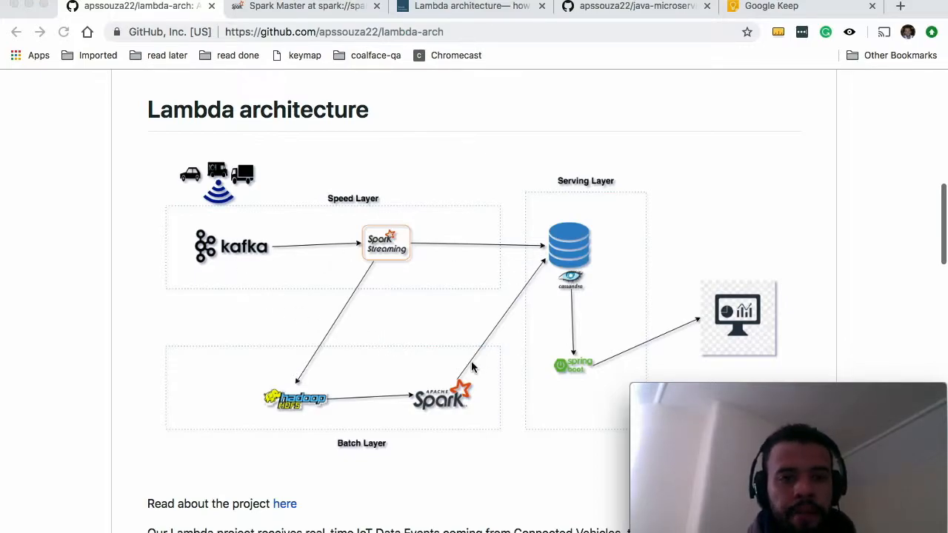
Scroll the lambda-arch README past the architecture diagram and system stack to How to use
scroll("down", 3)
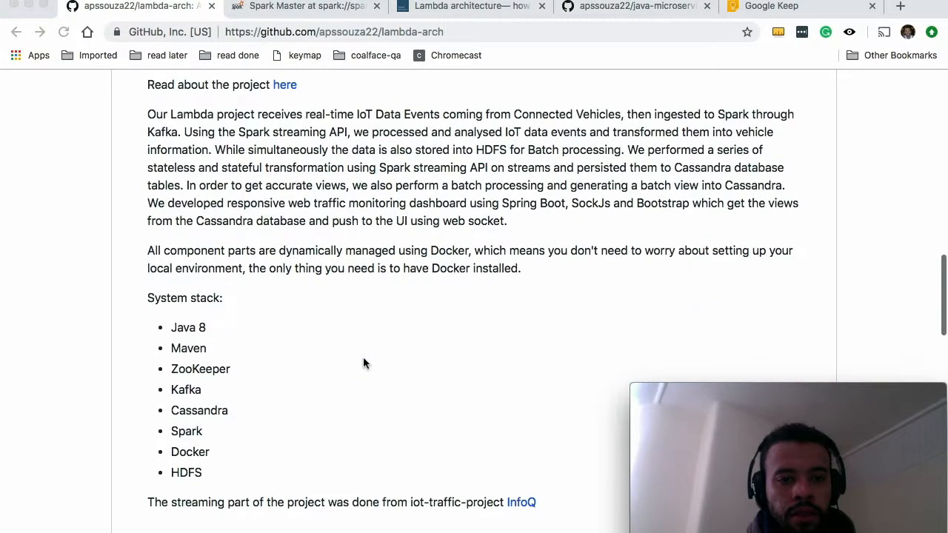
scroll("down", 3)
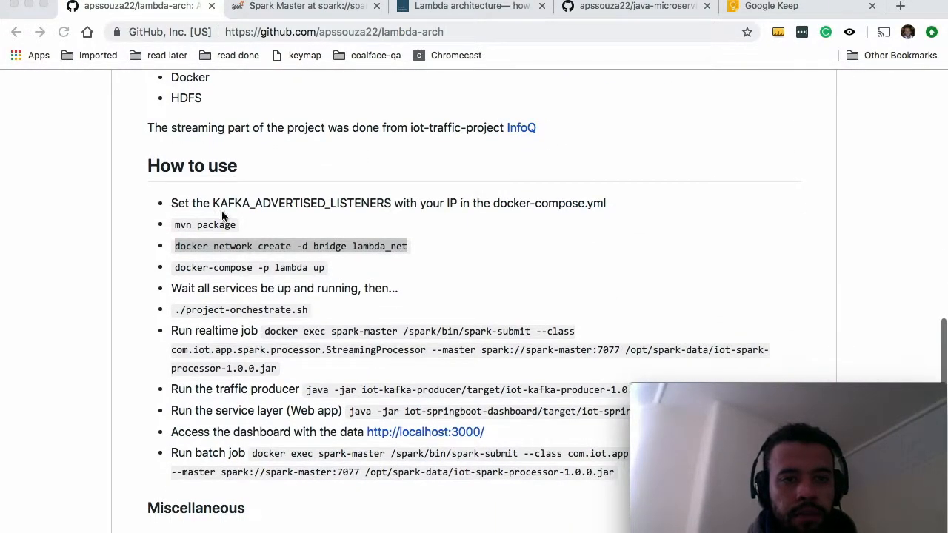
mouse_move(353, 170)
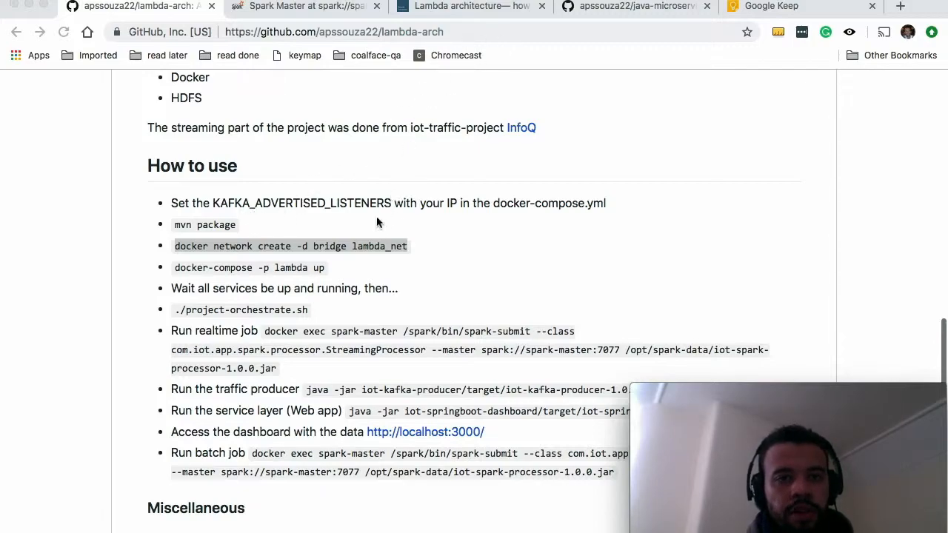
mouse_move(364, 206)
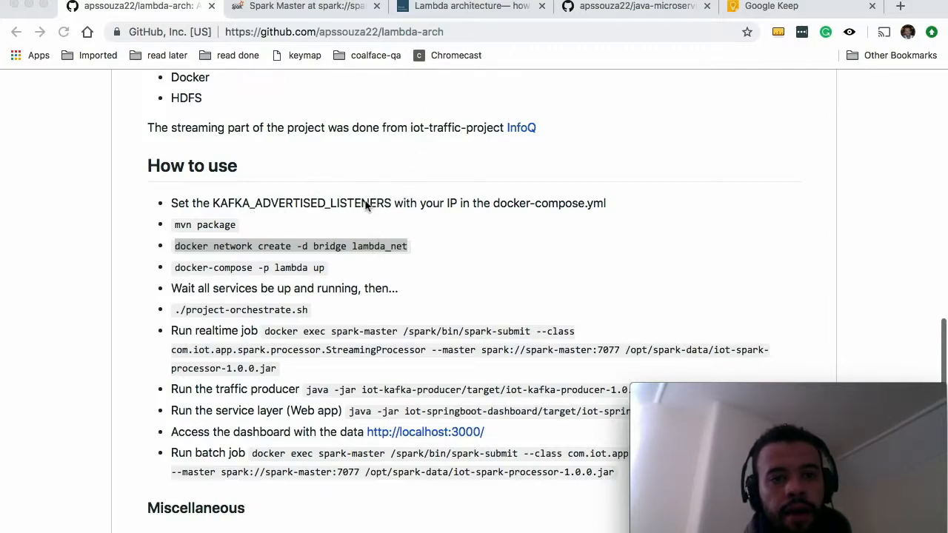
mouse_move(578, 210)
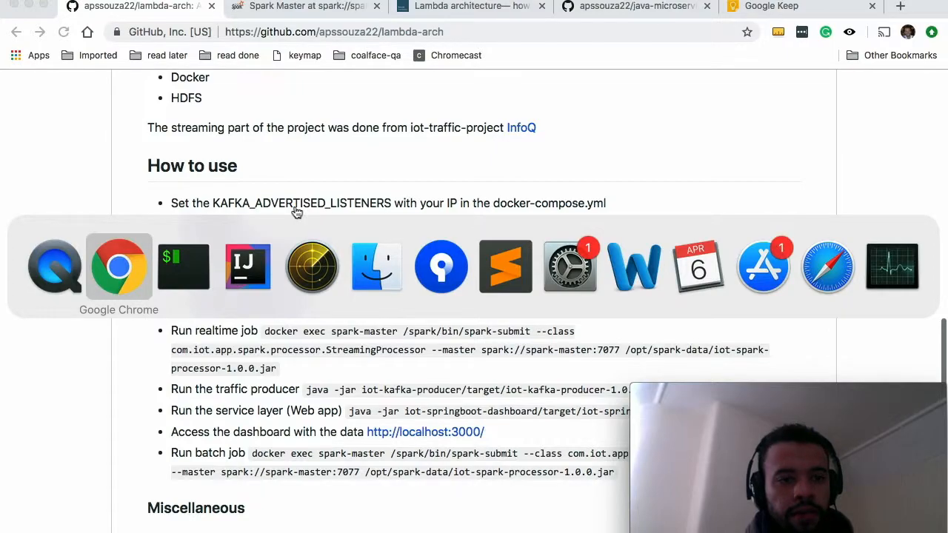
Show docker-compose.yml in IntelliJ with the KAFKA_ADVERTISED_LISTENERS IP setting visible
left_click(247, 267)
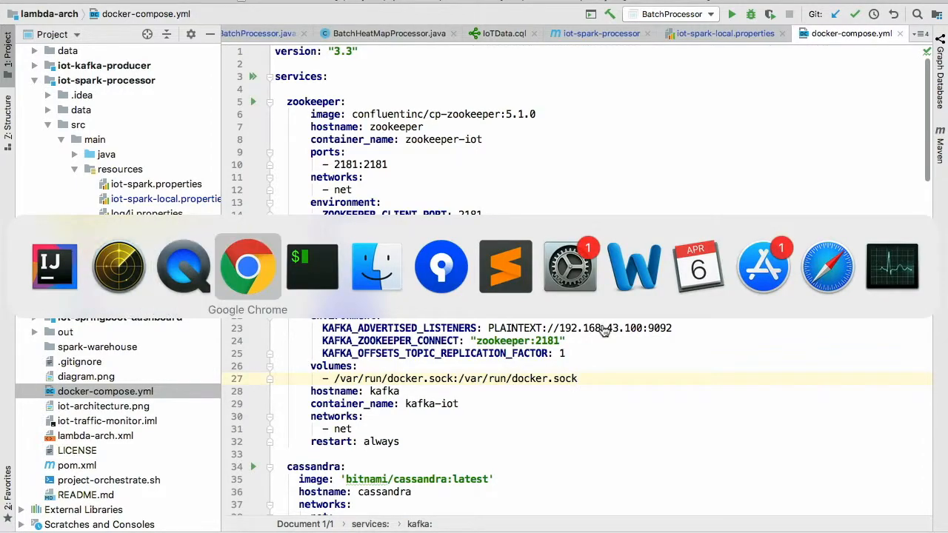
Show the Maven build output ending in BUILD SUCCESS for all four IoT Traffic Monitor modules
left_click(247, 267)
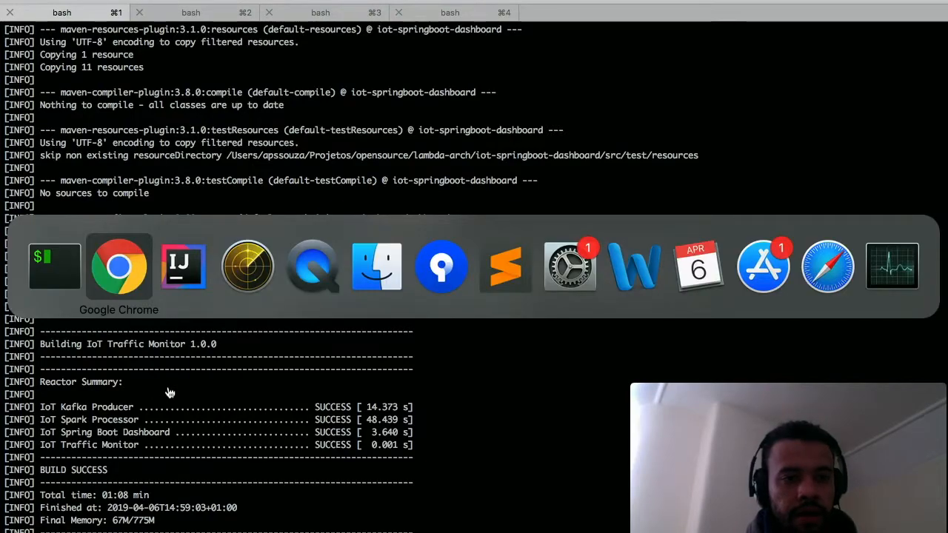
Select the 'docker-compose -p lambda up' command in the README's How to use list
left_click(119, 266)
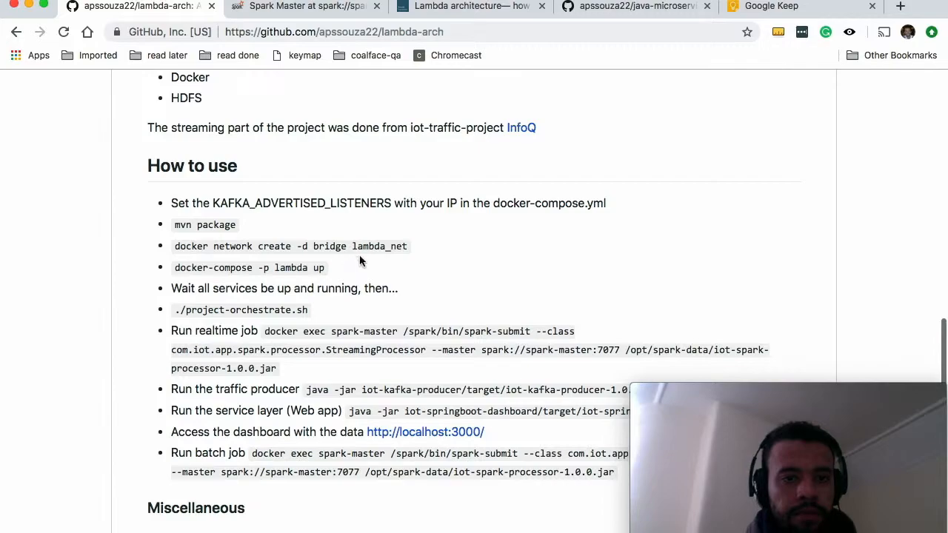
left_click_drag(172, 246, 406, 245)
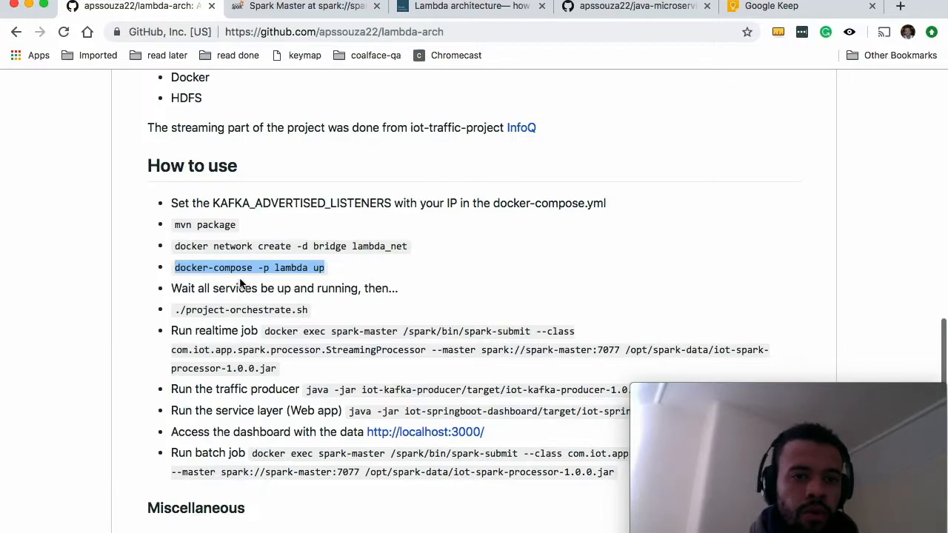
mouse_move(228, 283)
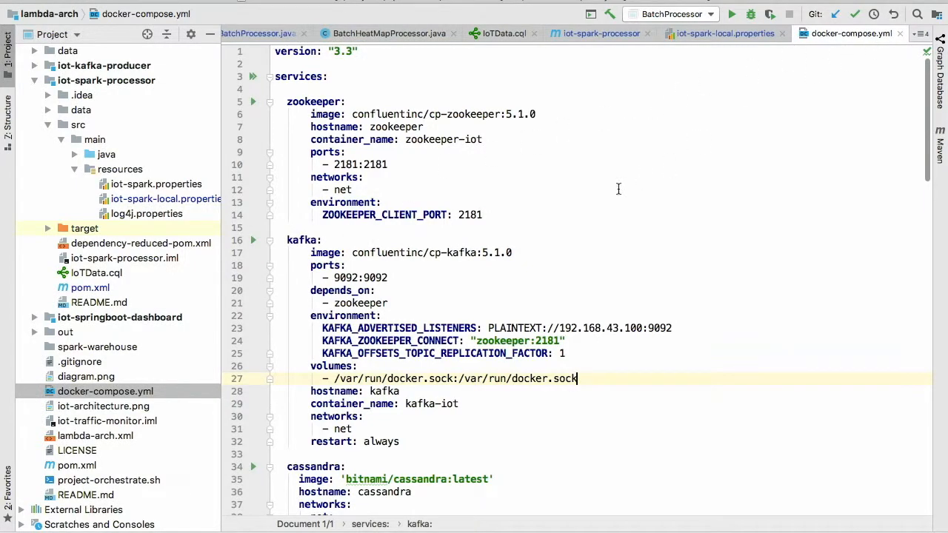
Read docker-compose.yml from the kafka service through spark, namenode and datanode to the net network
scroll("down", 3)
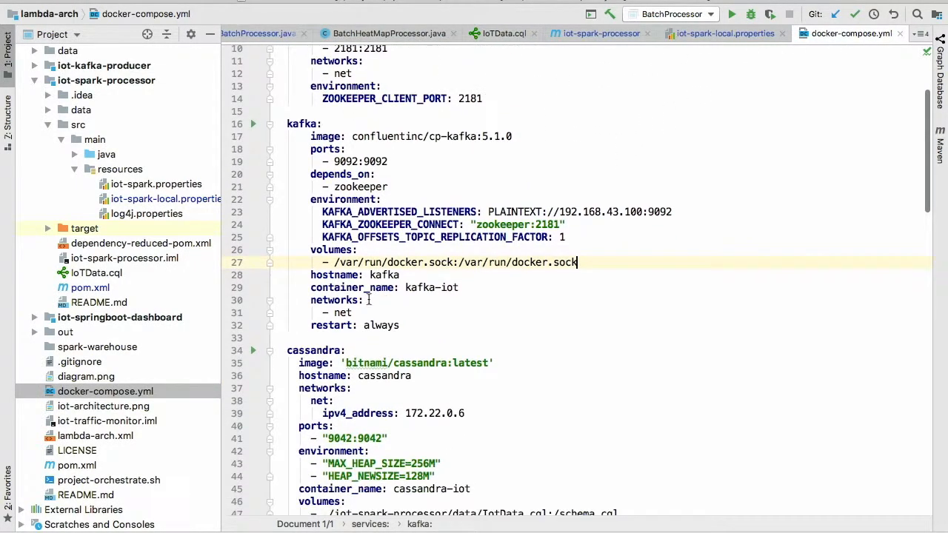
scroll("down", 3)
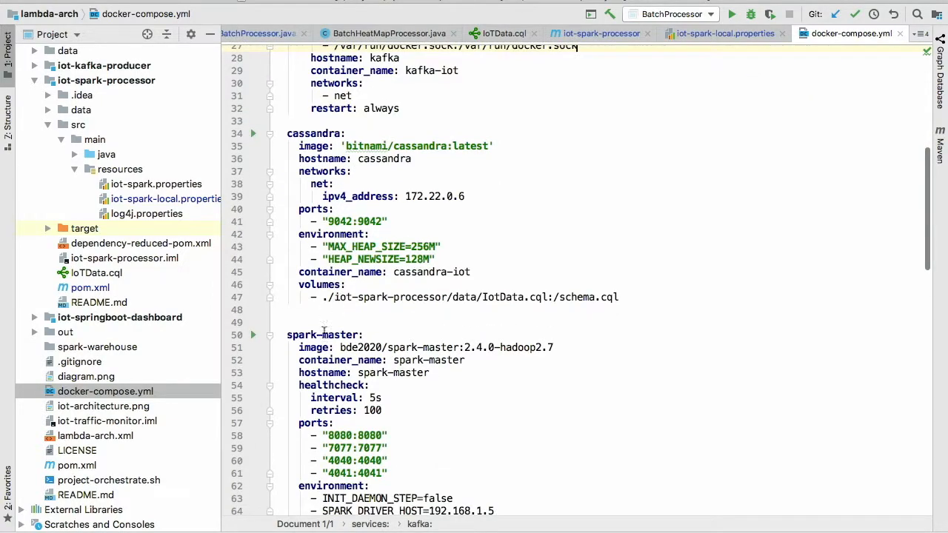
scroll("down", 3)
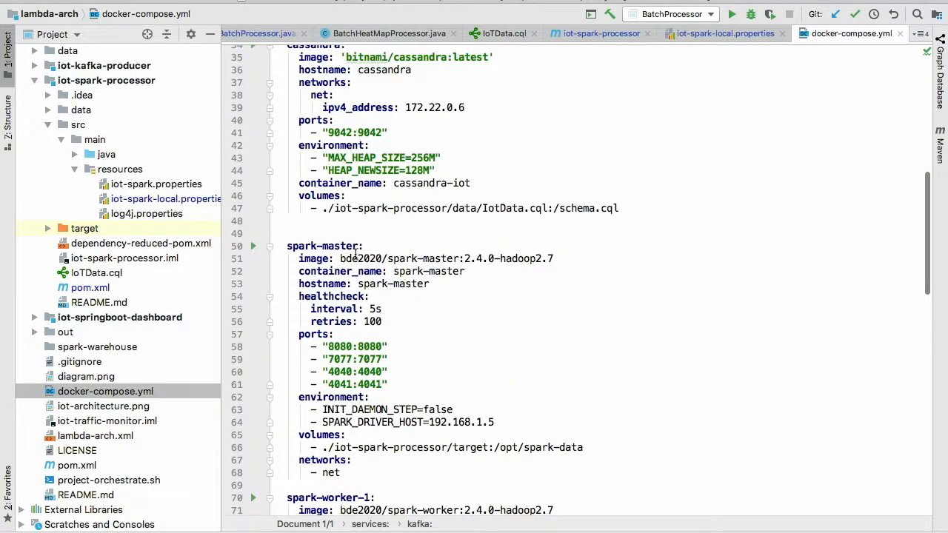
scroll("down", 3)
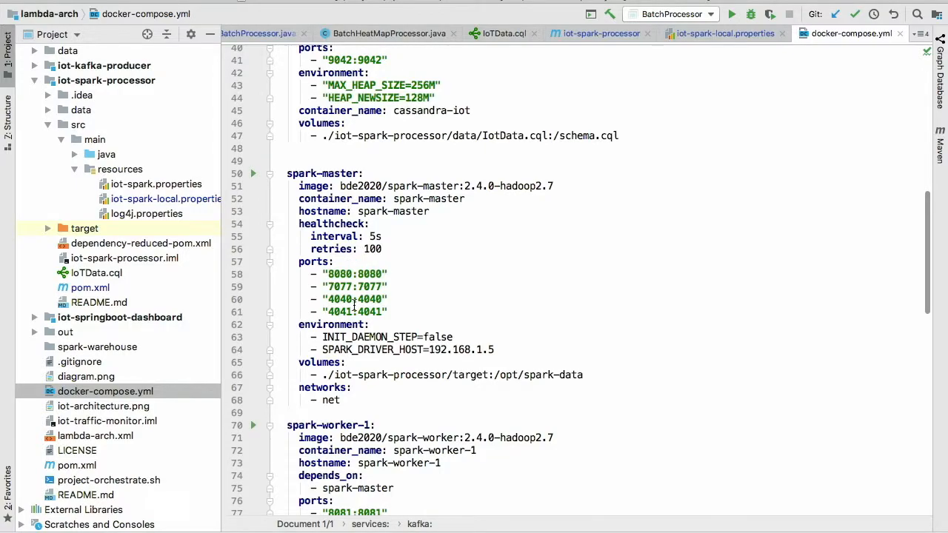
scroll("down", 3)
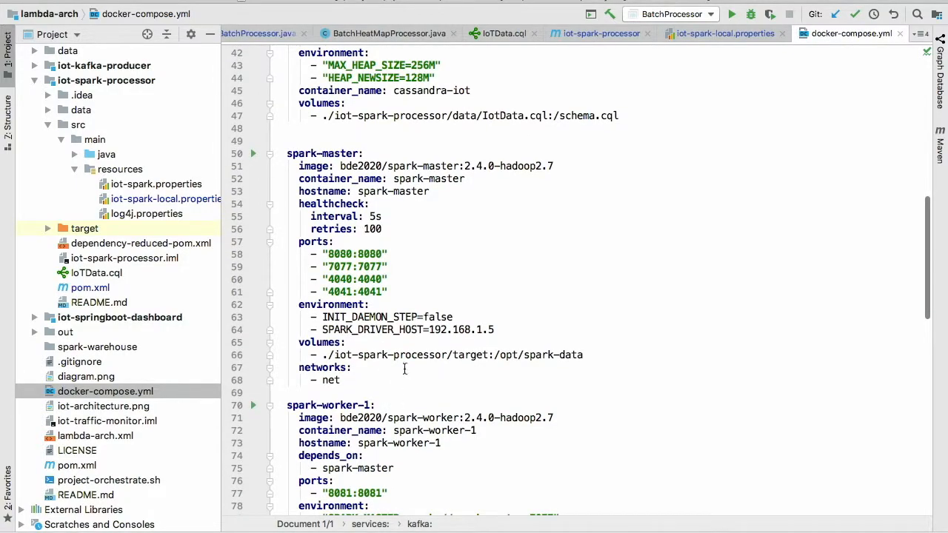
mouse_move(404, 219)
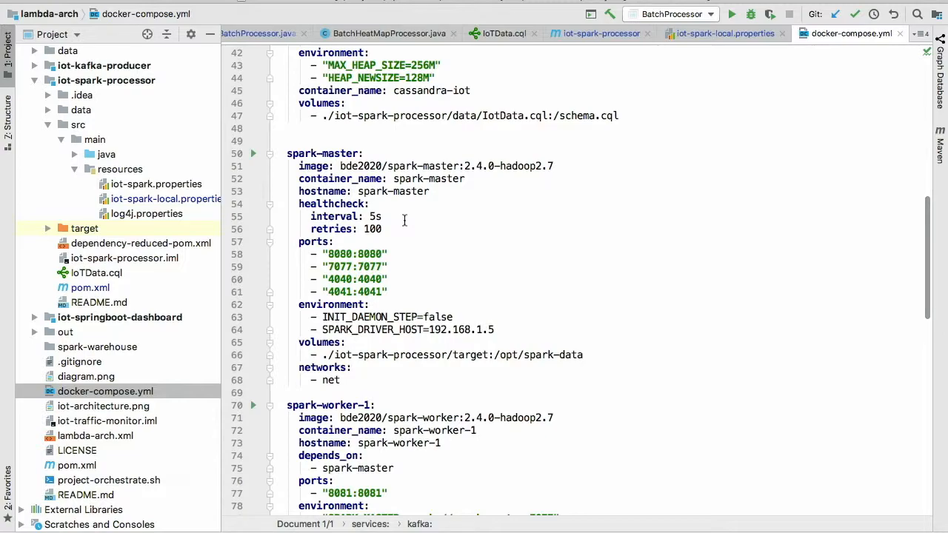
scroll("down", 3)
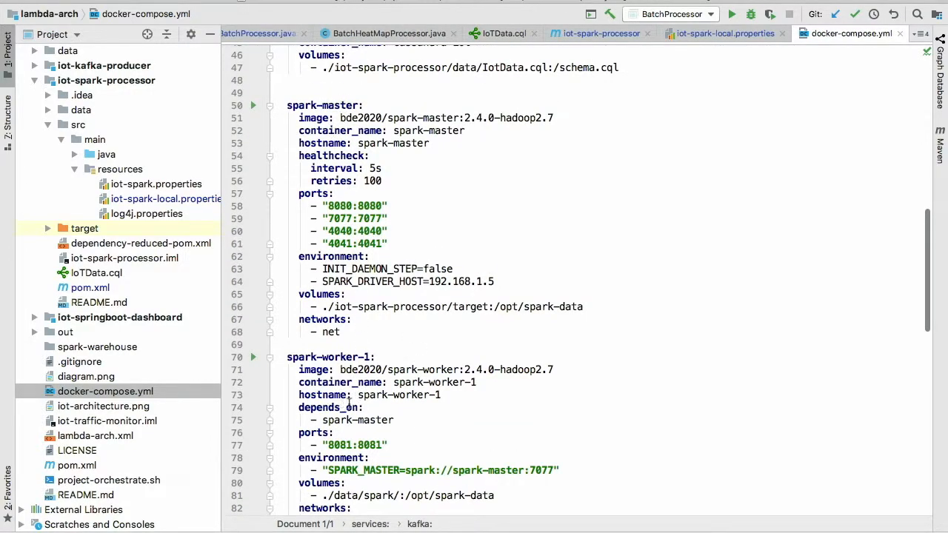
scroll("down", 3)
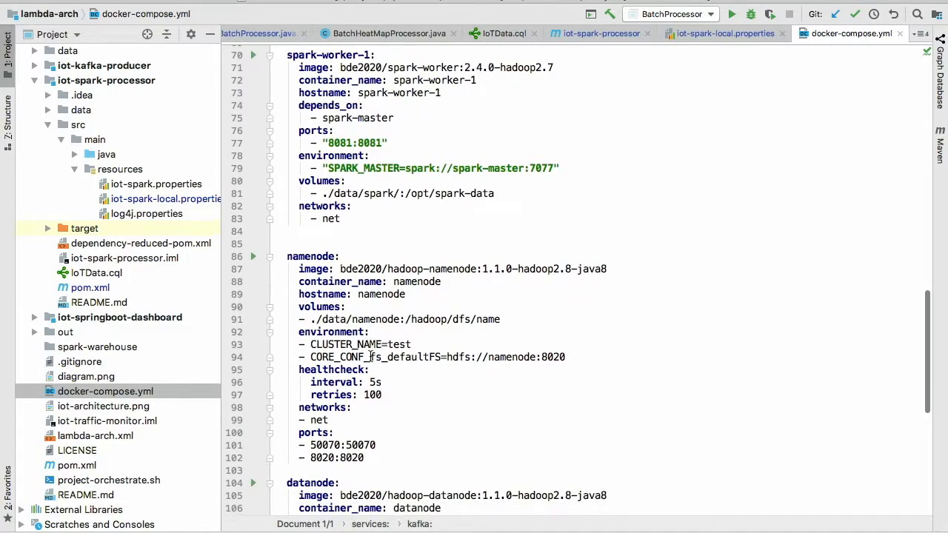
scroll("down", 3)
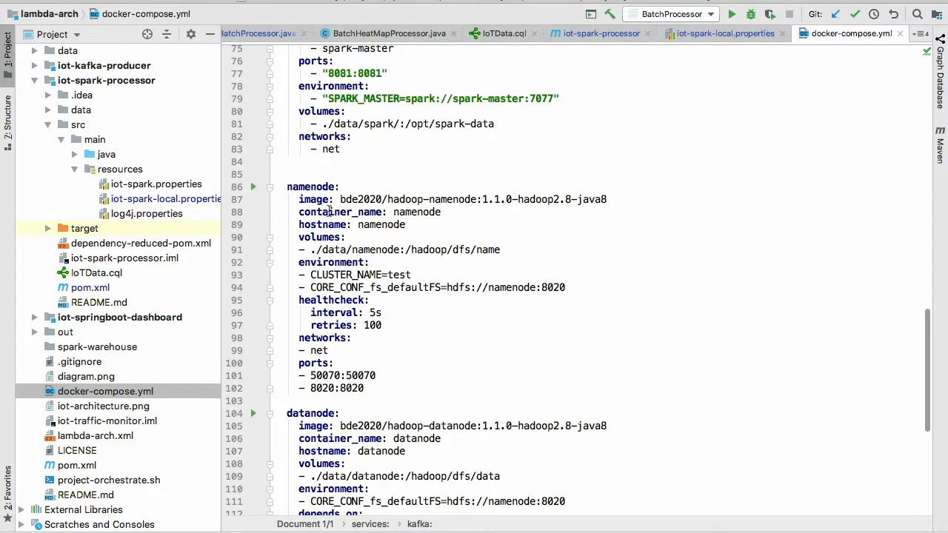
scroll("down", 3)
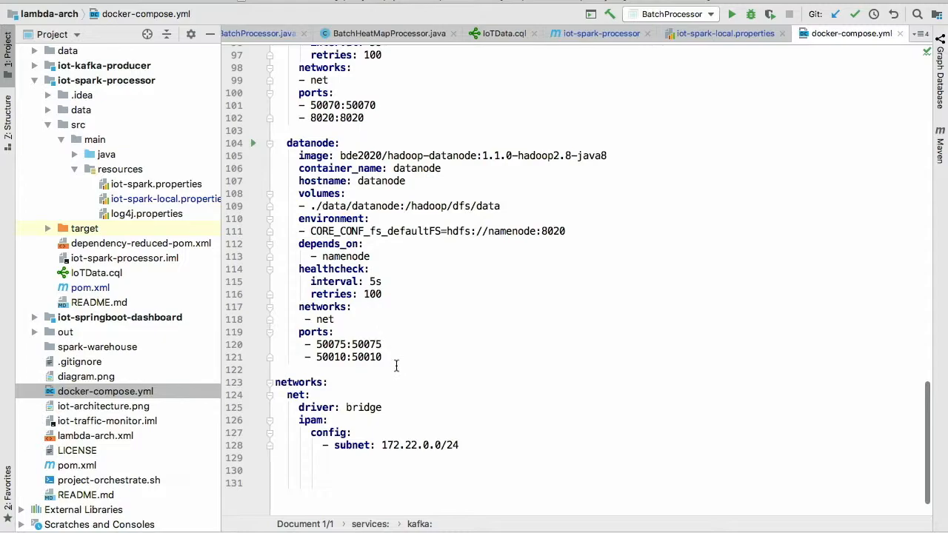
left_click(400, 370)
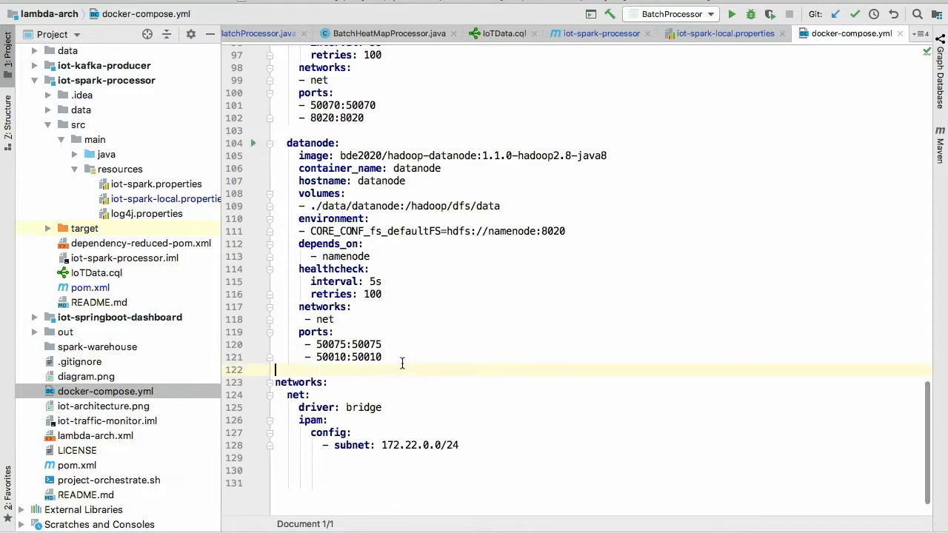
mouse_move(398, 337)
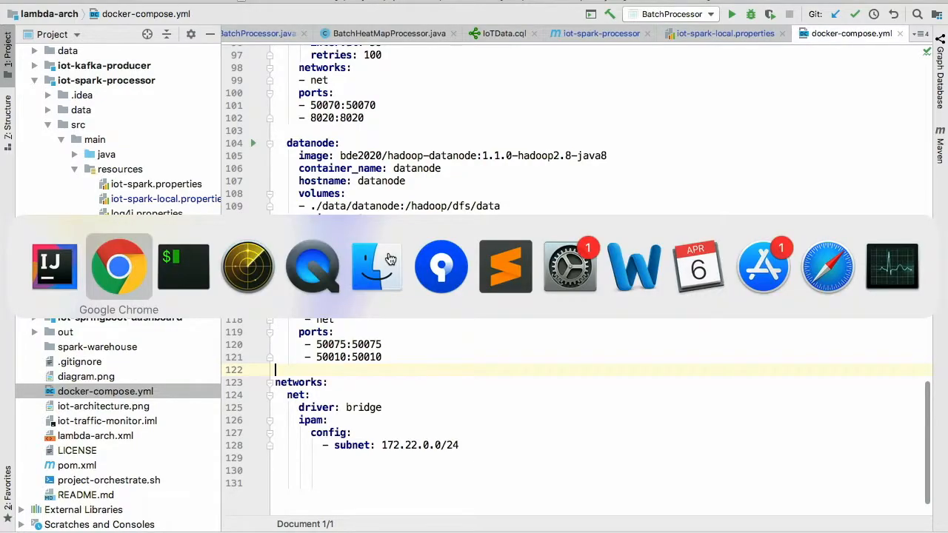
Start the stack with docker-compose -p lambda up and follow the Kafka, Cassandra, Hadoop and Spark startup logs
left_click(183, 267)
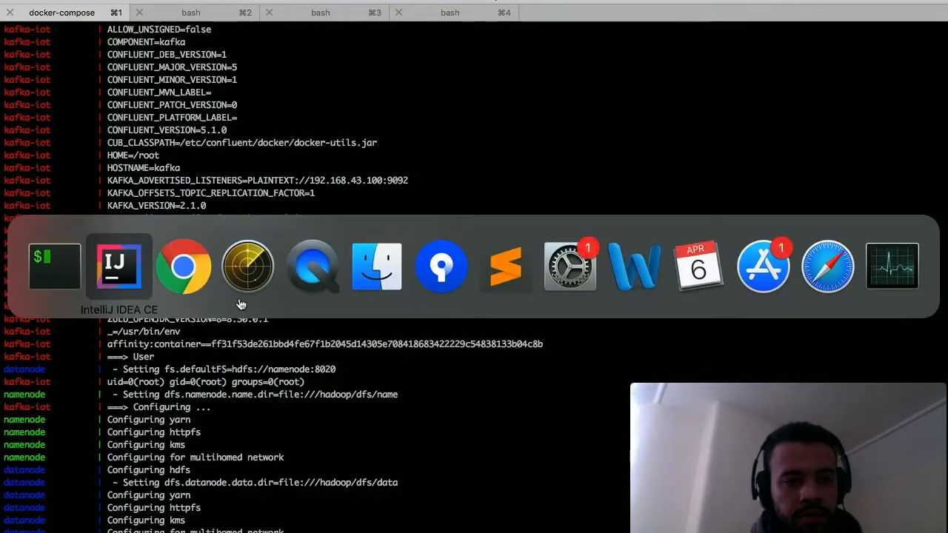
left_click(119, 267)
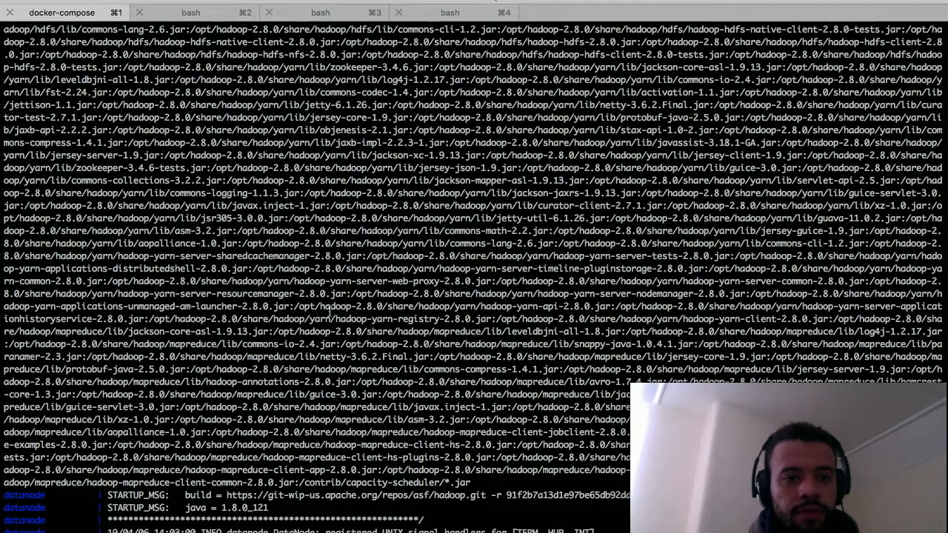
scroll("down", 3)
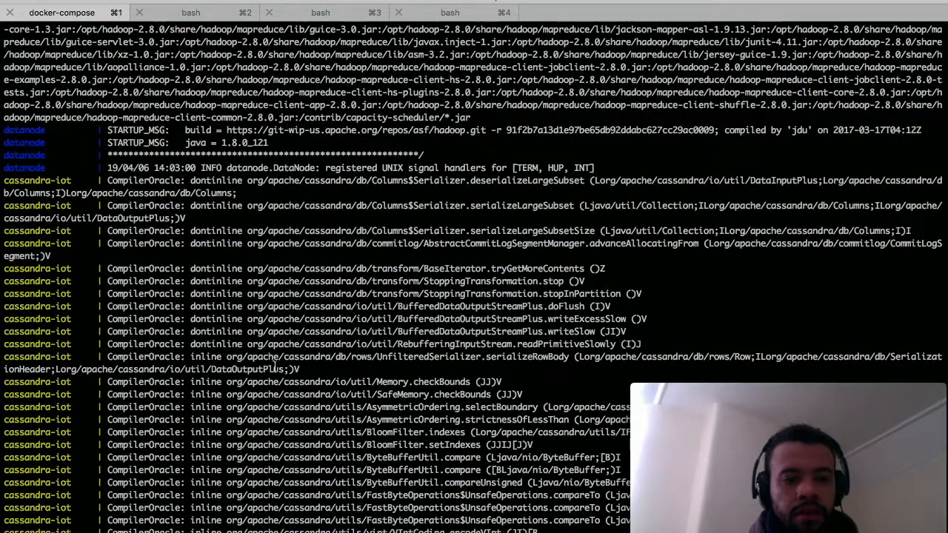
scroll("down", 3)
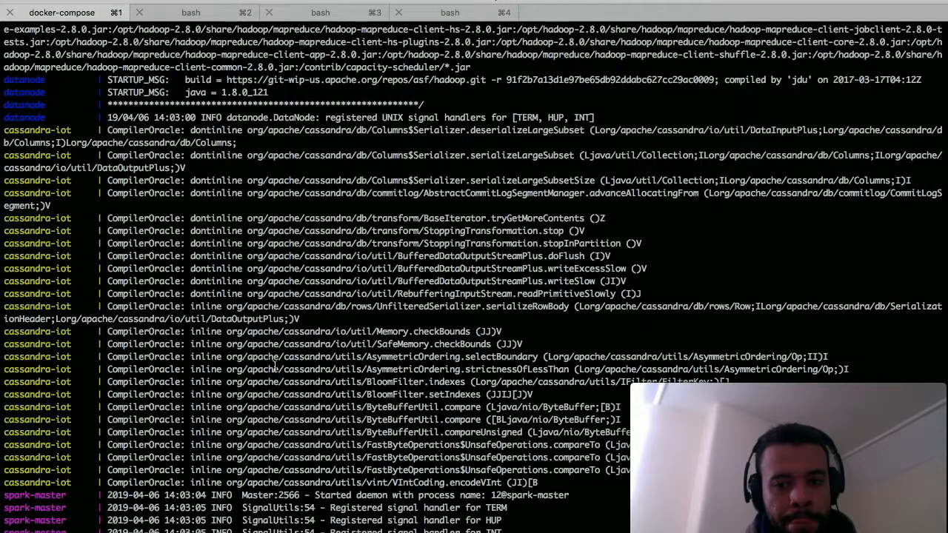
scroll("down", 3)
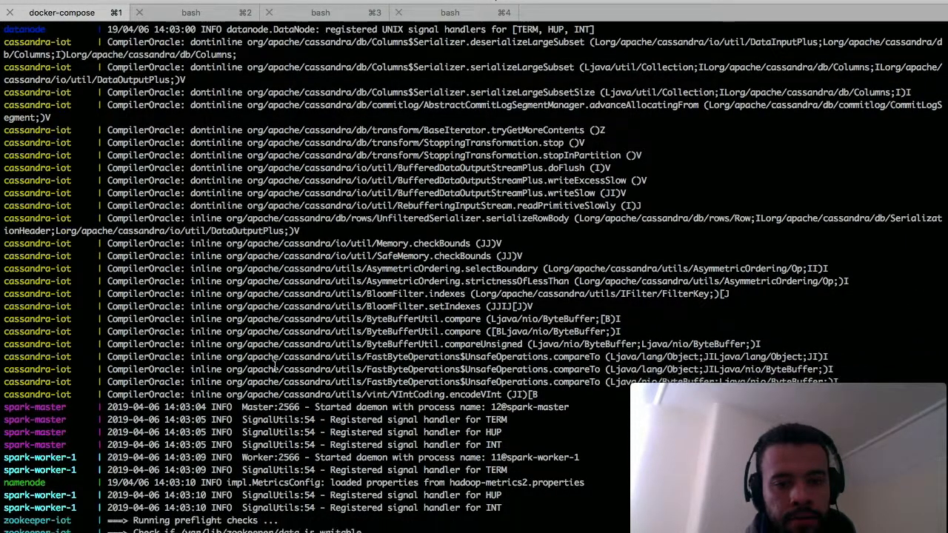
scroll("down", 3)
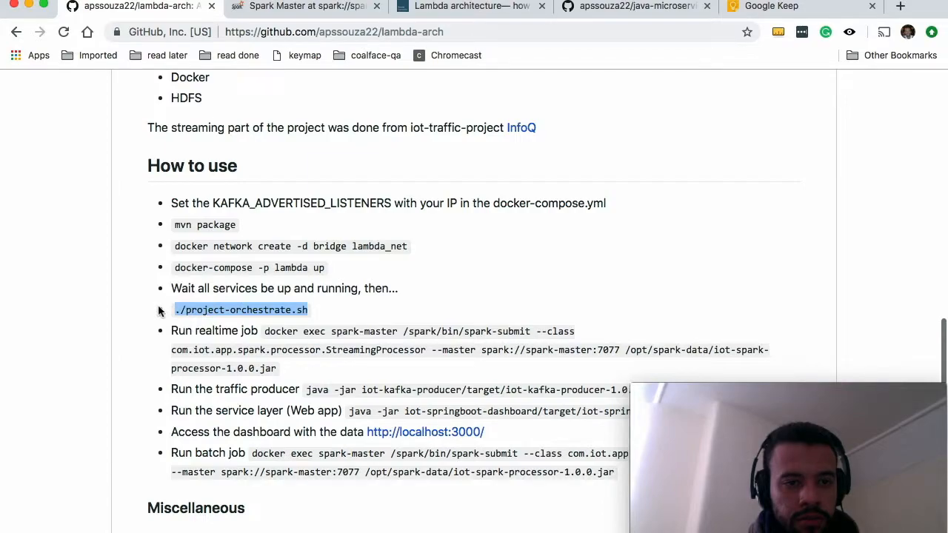
mouse_move(290, 320)
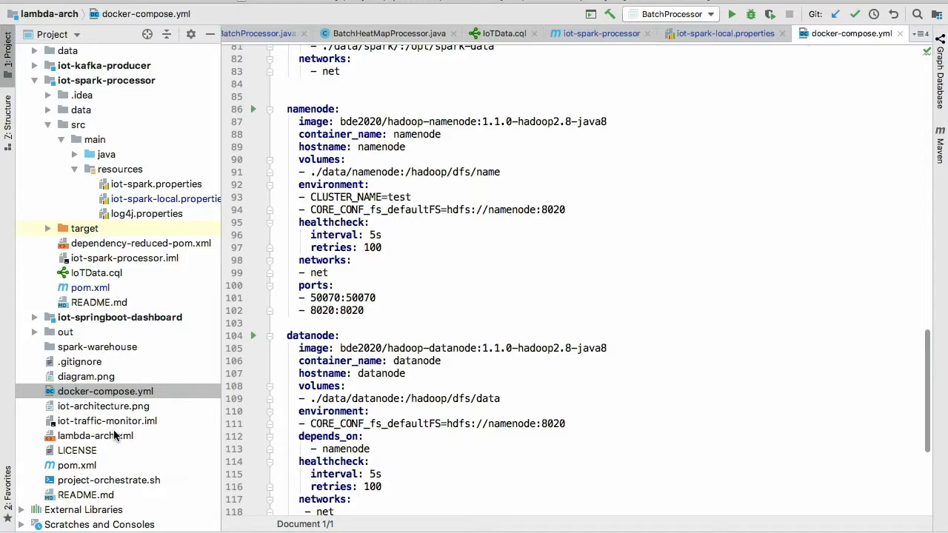
mouse_move(116, 412)
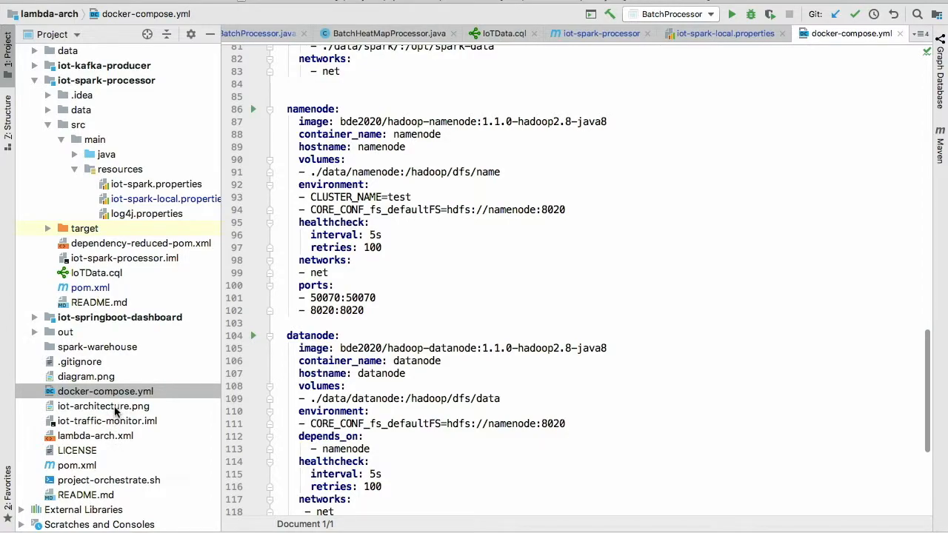
Open project-orchestrate.sh from the Project tool window to view its docker exec commands
left_click(104, 480)
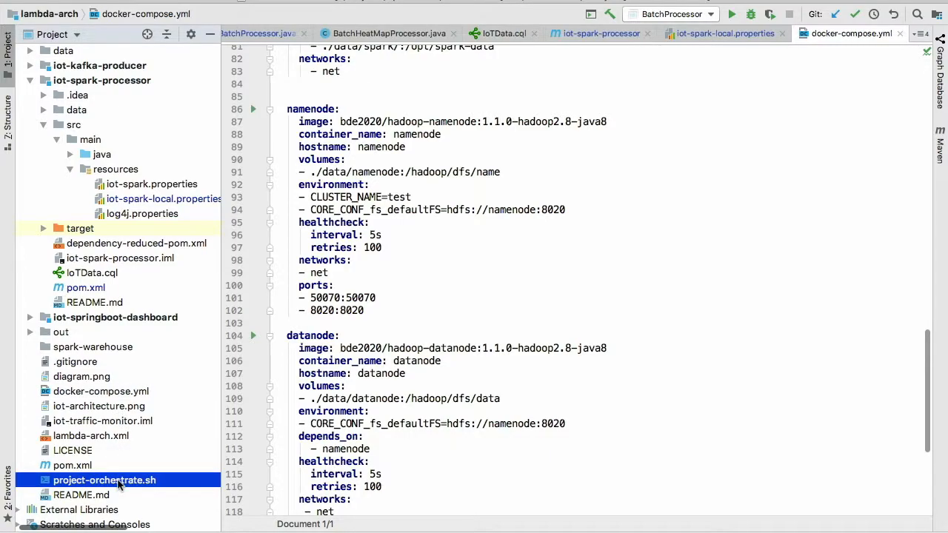
double_click(104, 480)
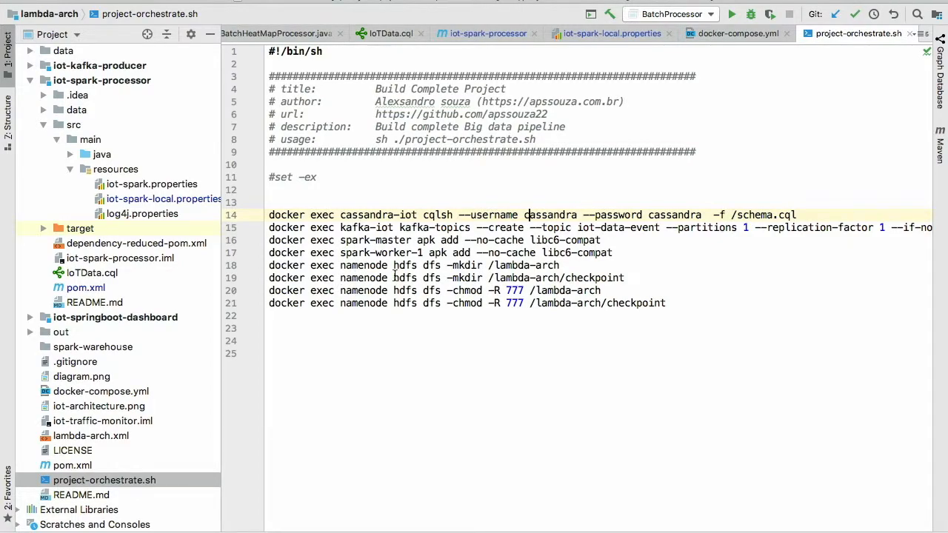
mouse_move(596, 272)
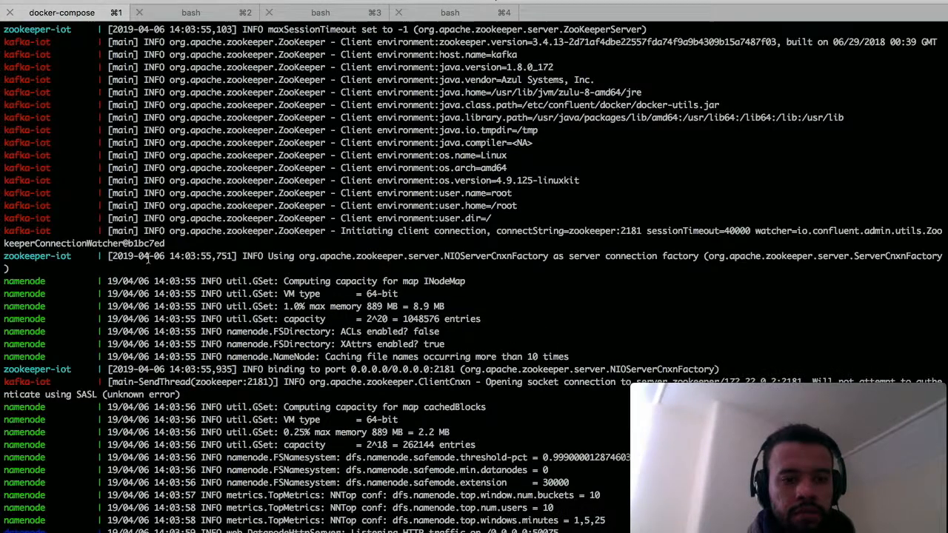
scroll("down", 3)
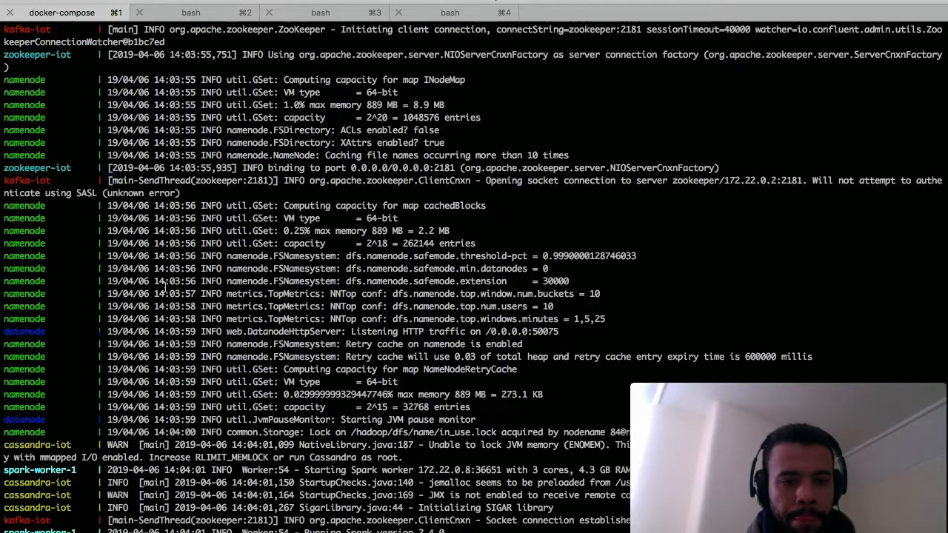
scroll("down", 3)
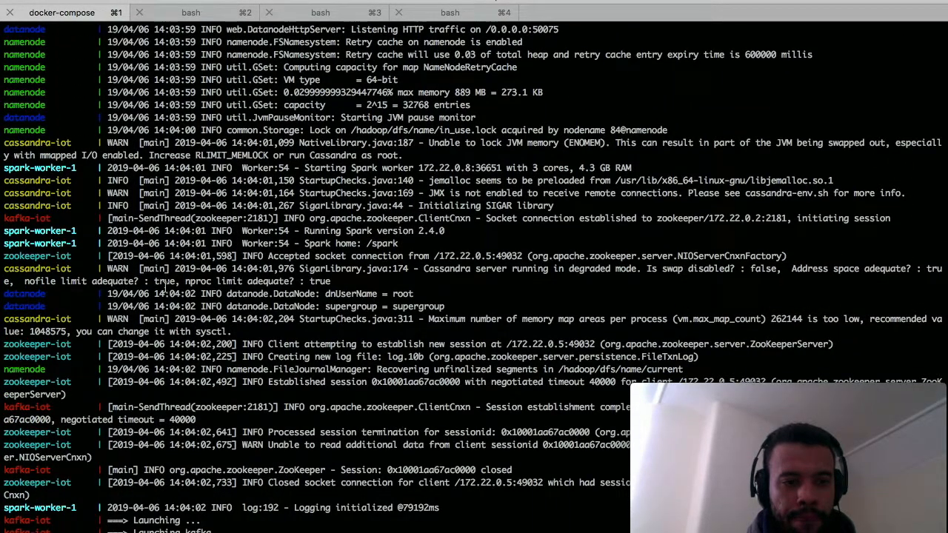
scroll("down", 3)
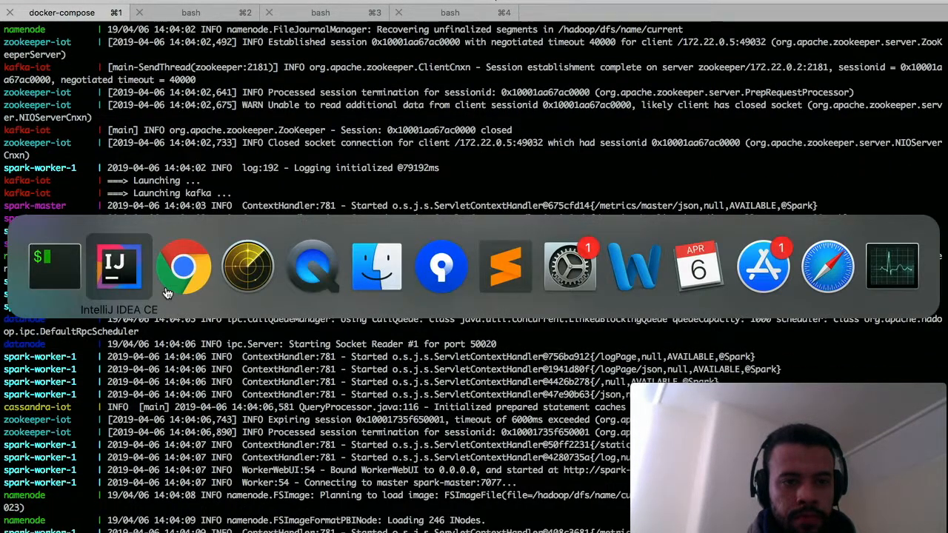
left_click(184, 265)
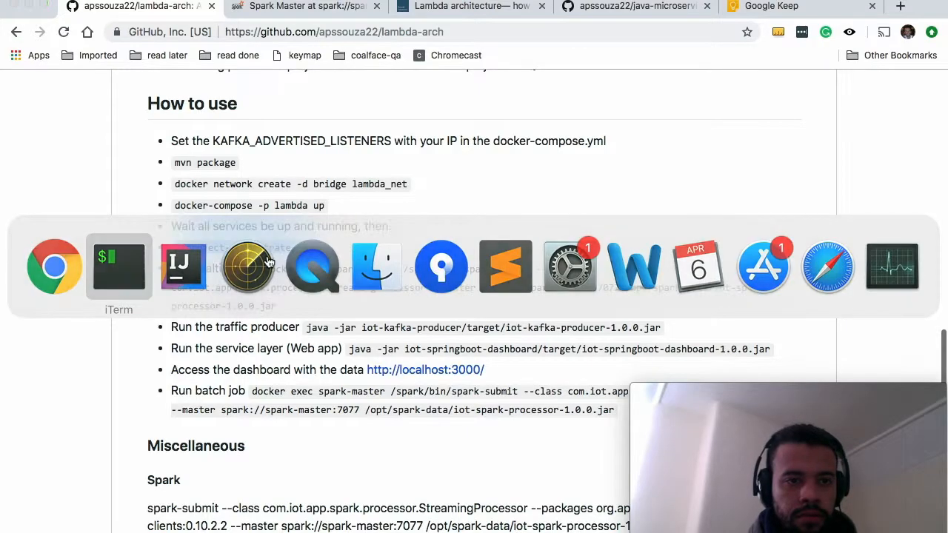
left_click(119, 266)
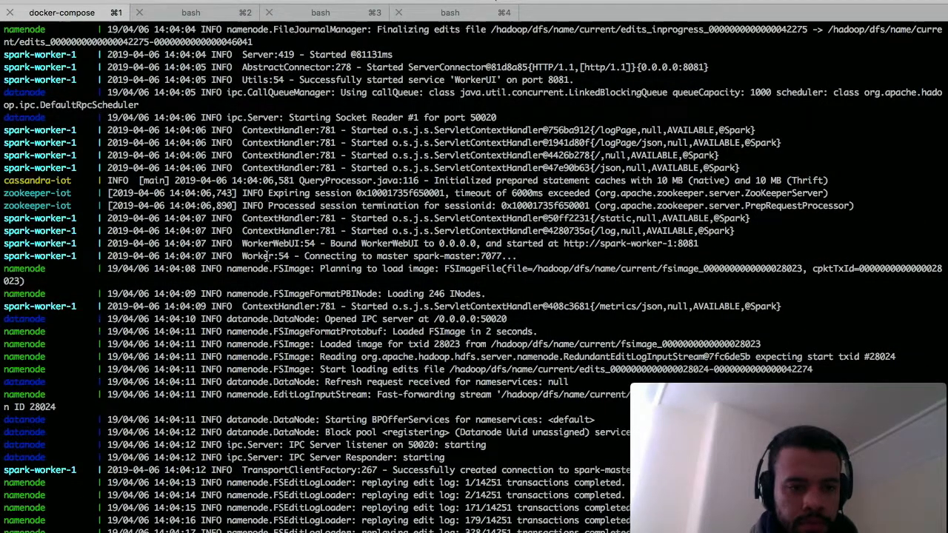
scroll("down", 3)
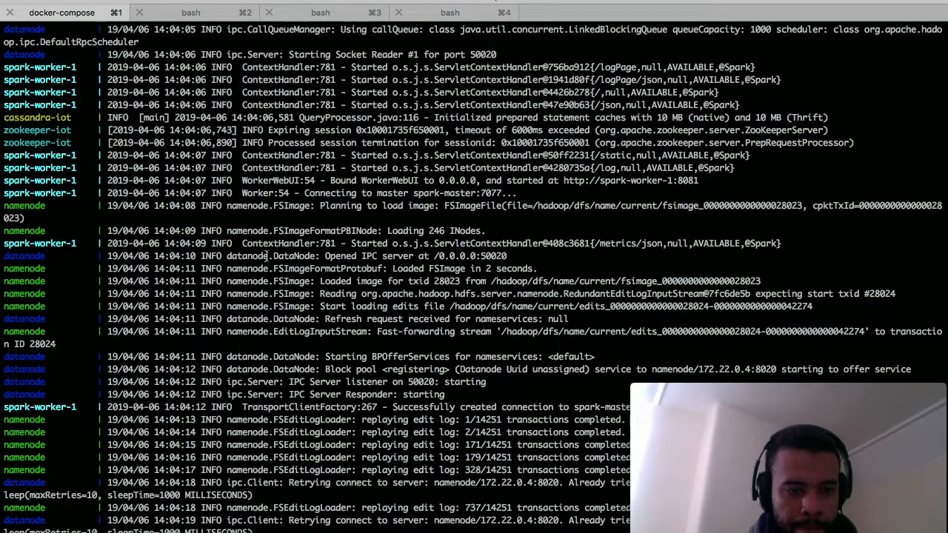
scroll("down", 3)
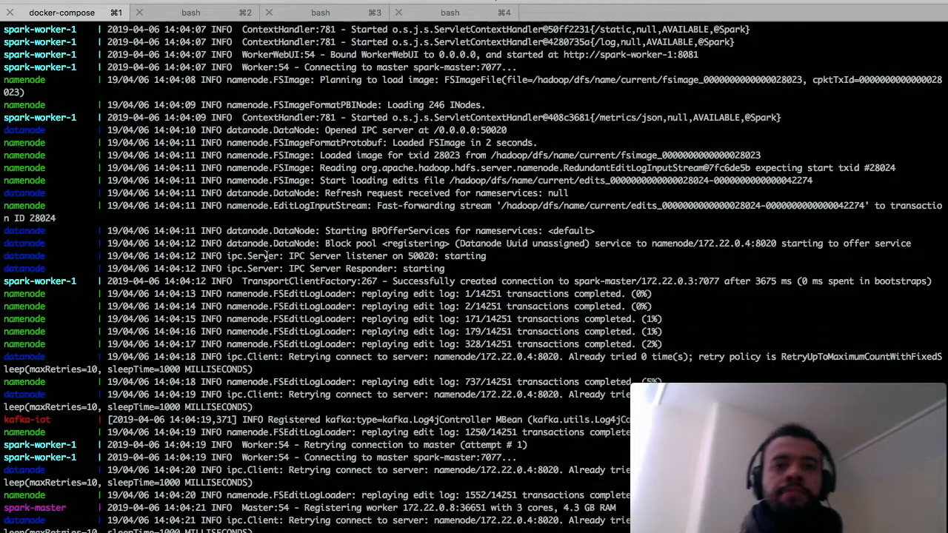
scroll("down", 3)
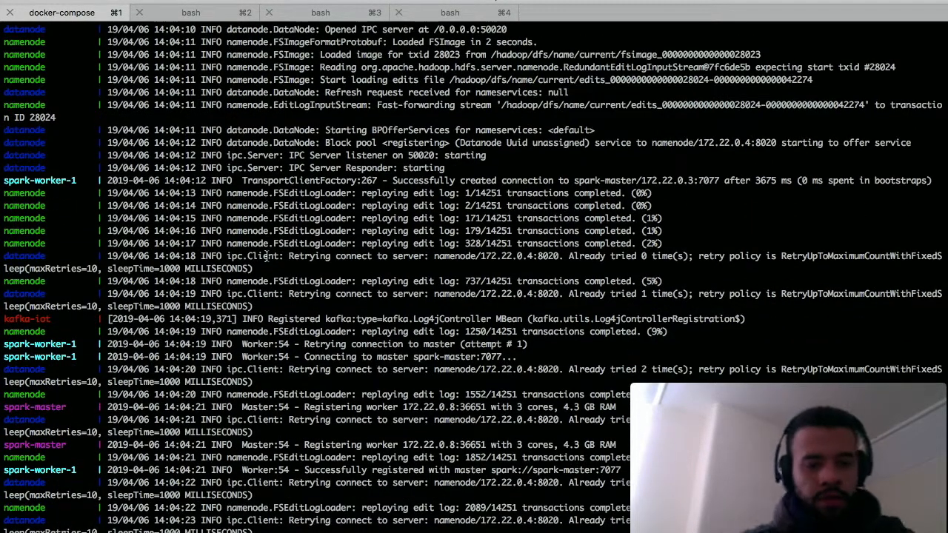
scroll("down", 3)
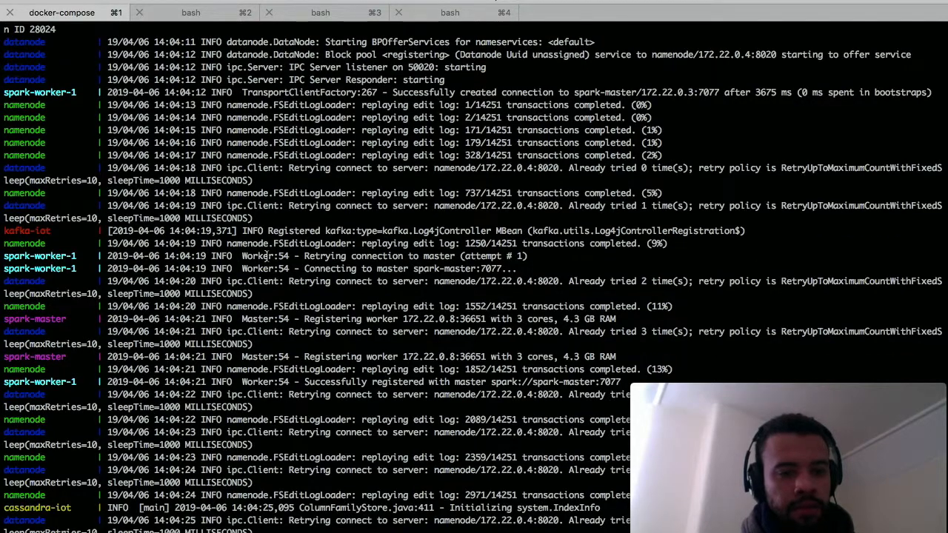
scroll("down", 3)
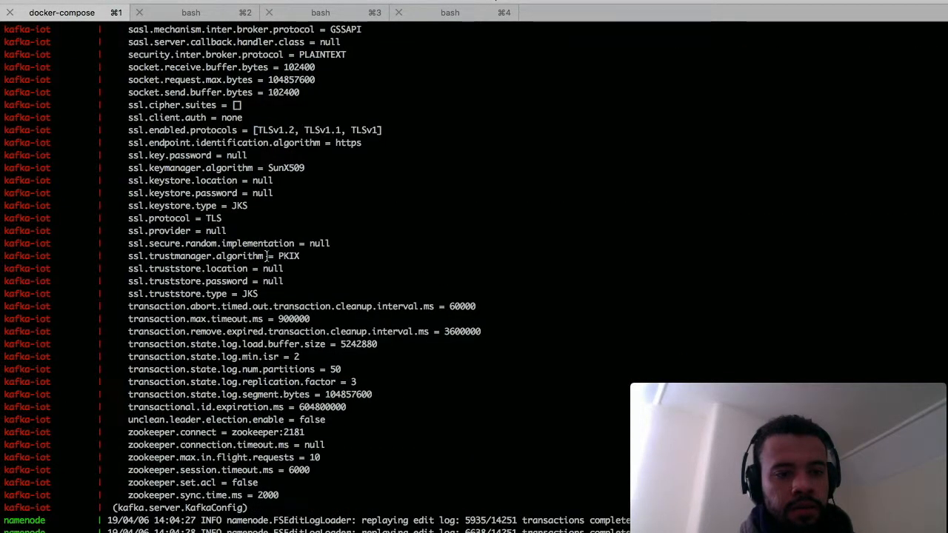
scroll("down", 3)
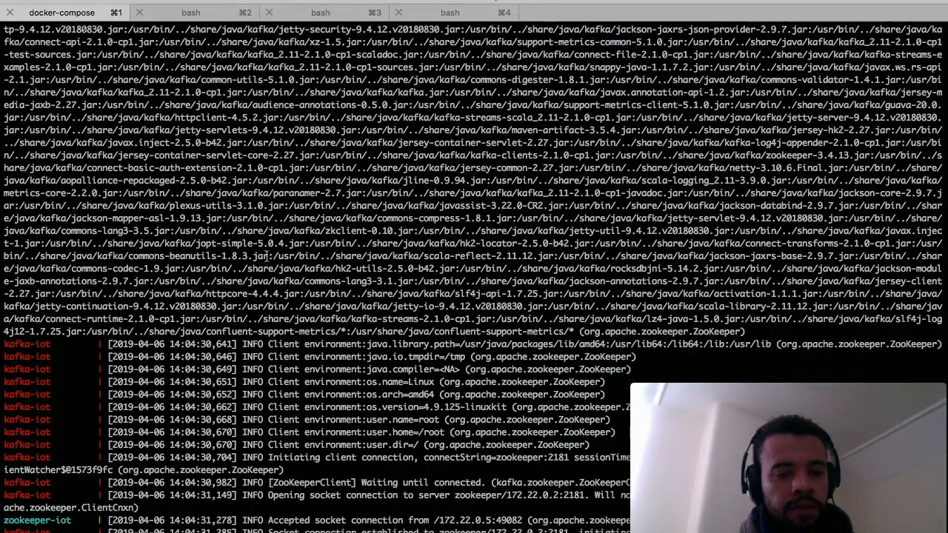
scroll("down", 3)
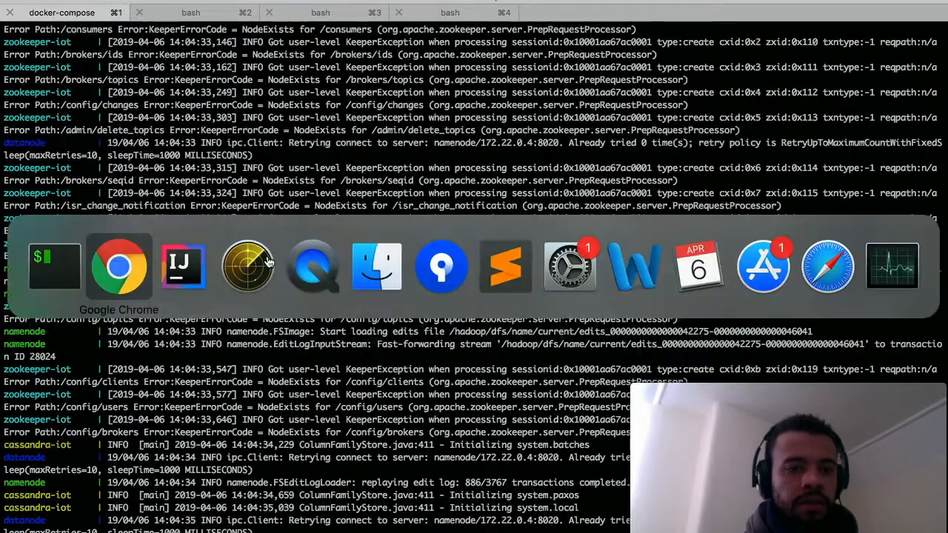
Load the Spark Master page at localhost:8080 showing one alive worker with 3 cores
left_click(118, 267)
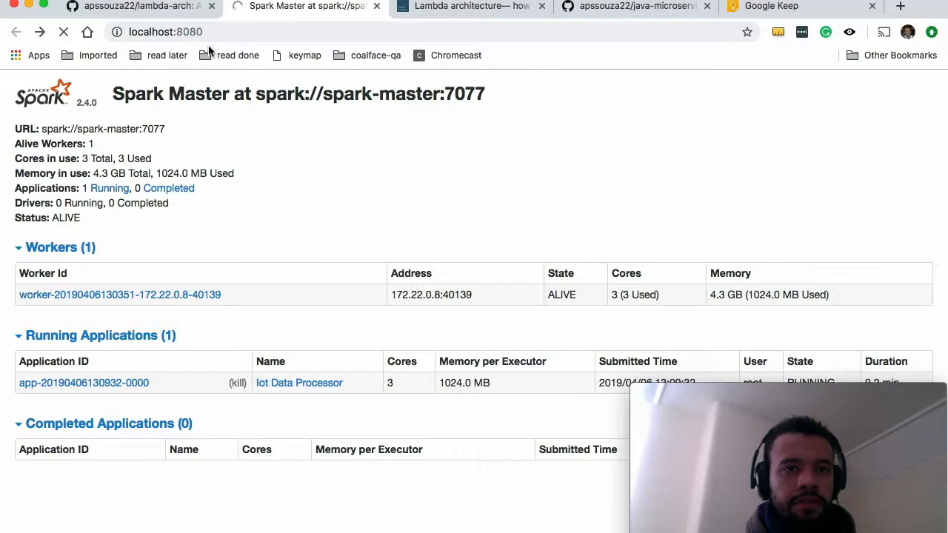
mouse_move(80, 268)
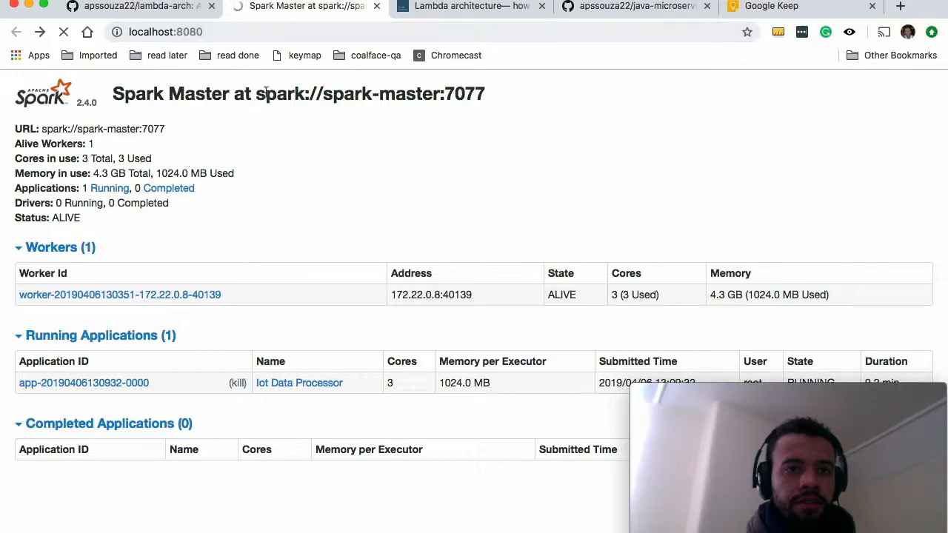
mouse_move(225, 218)
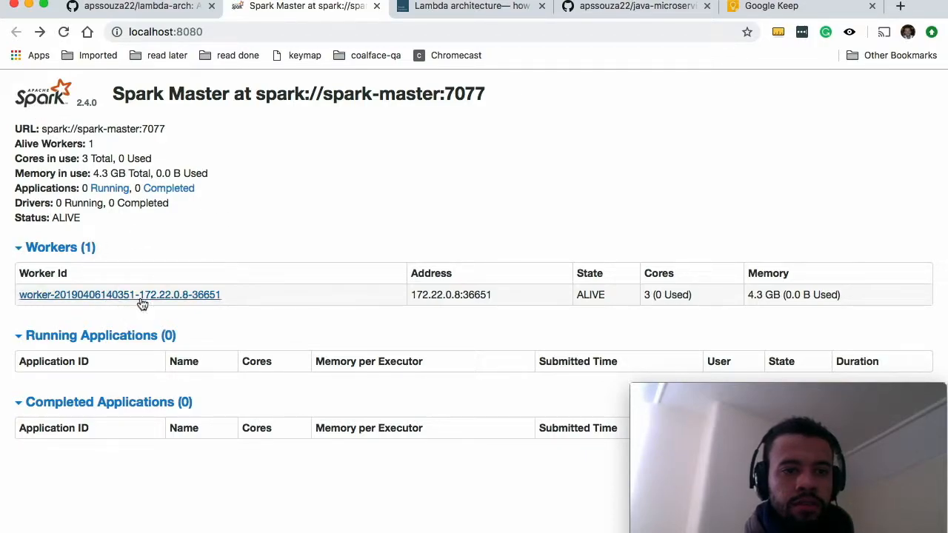
mouse_move(261, 249)
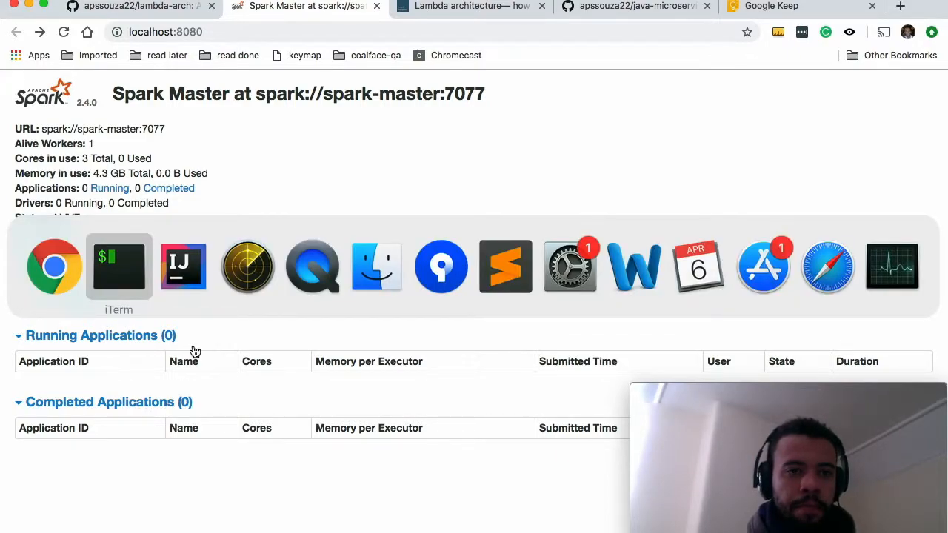
Follow the docker-compose logs until cassandra-iot completes its ring join and listens for CQL clients
left_click(119, 266)
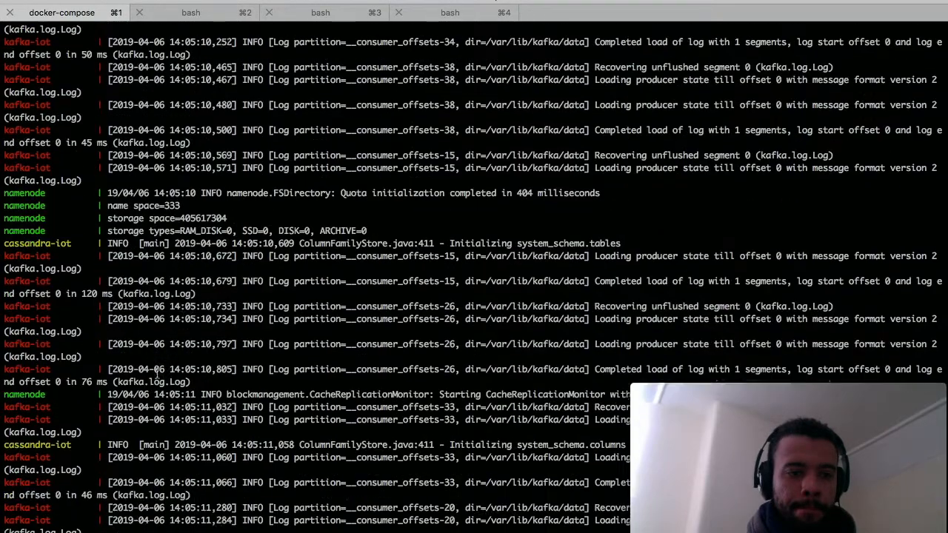
scroll("down", 3)
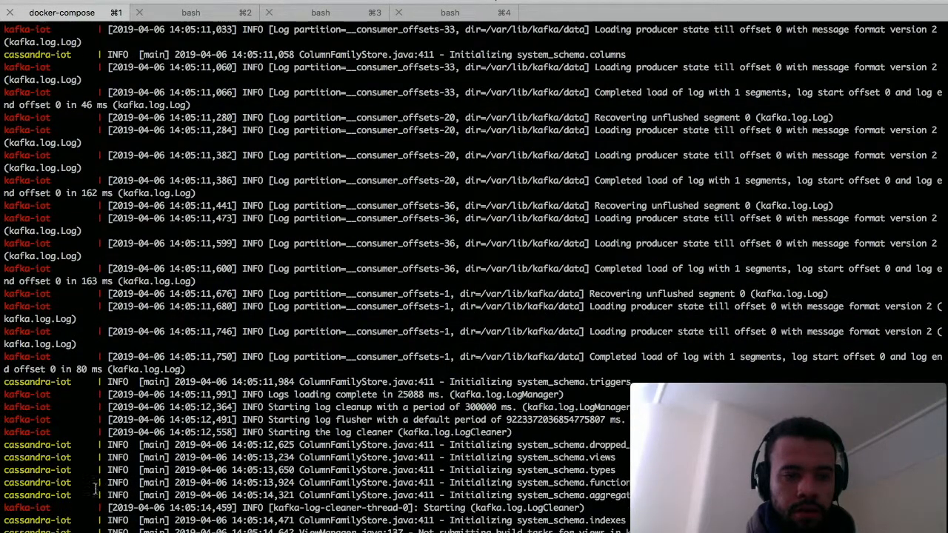
scroll("down", 3)
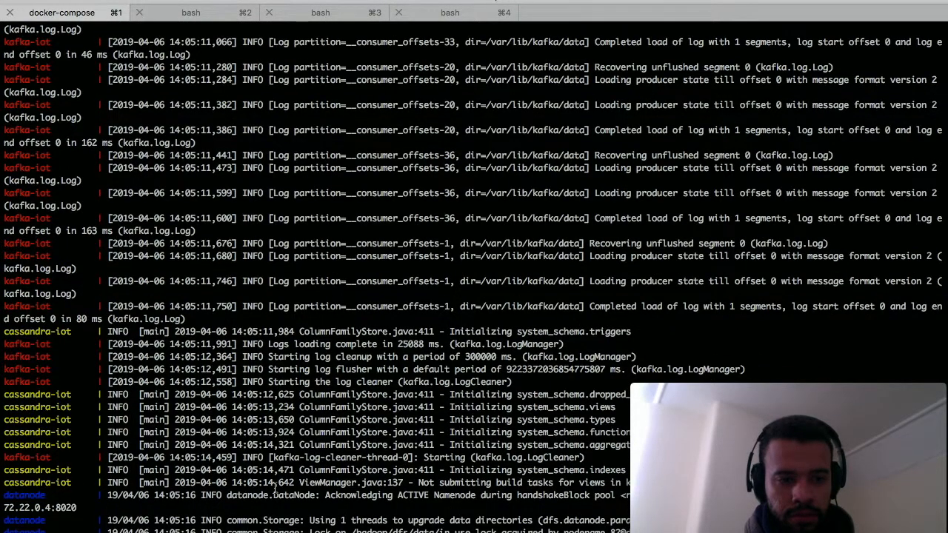
scroll("down", 3)
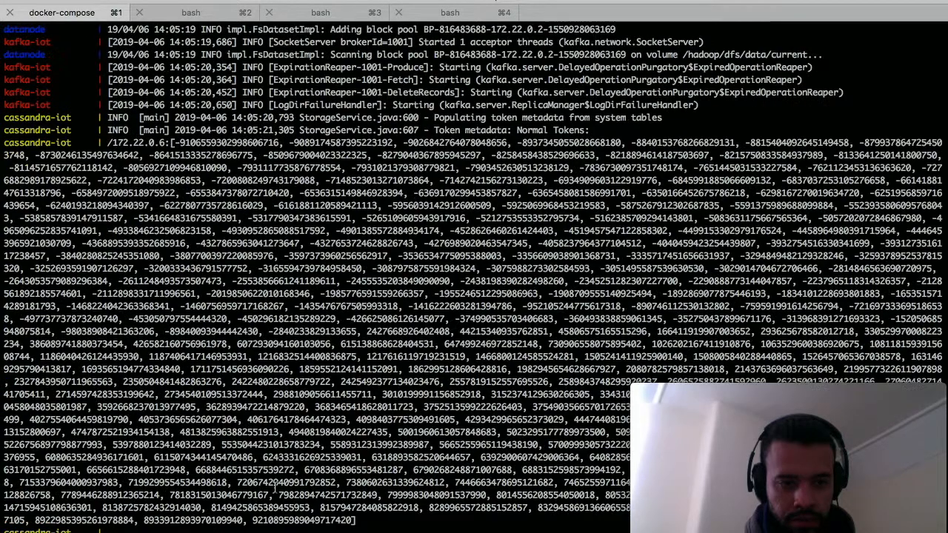
scroll("down", 3)
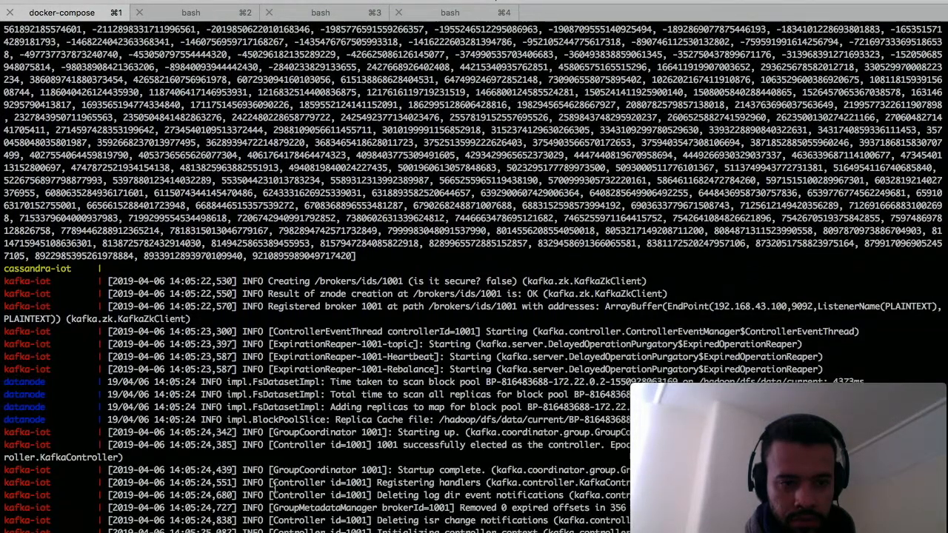
scroll("down", 3)
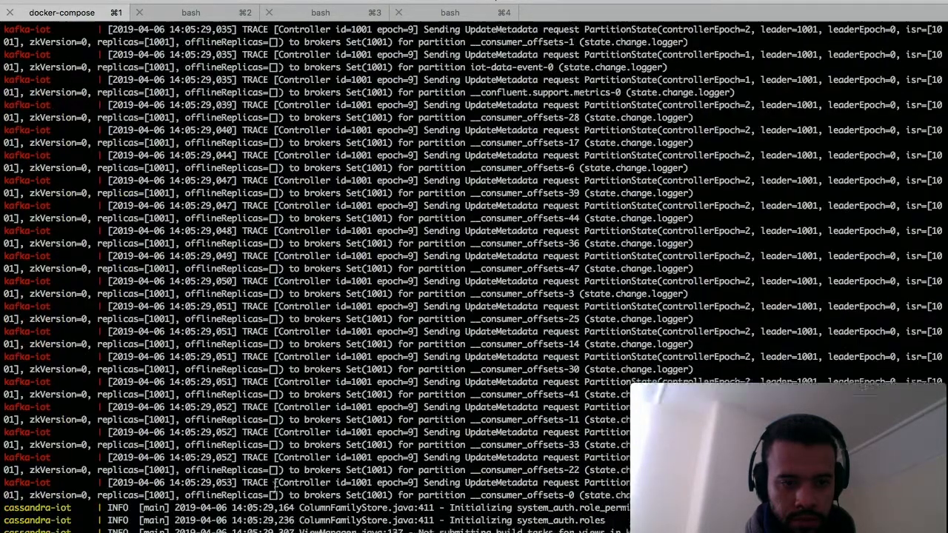
scroll("down", 3)
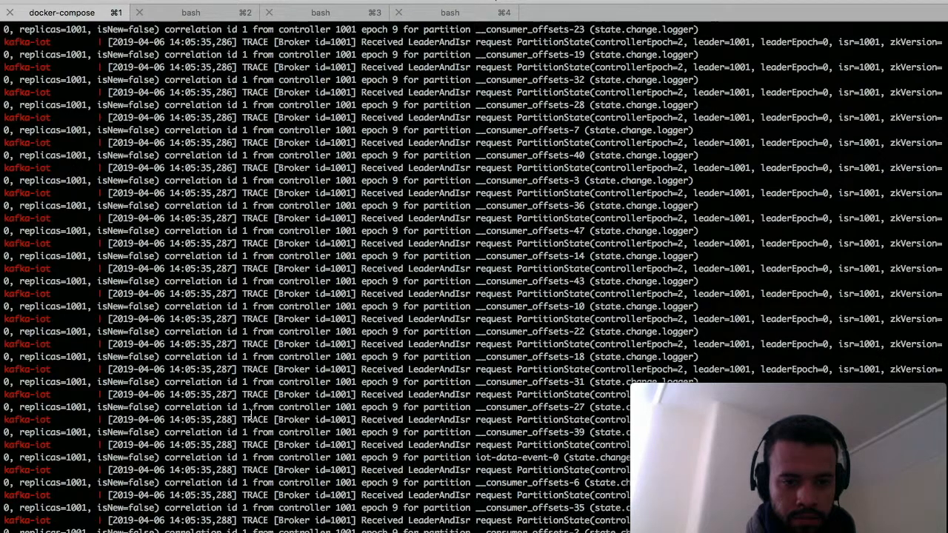
scroll("down", 3)
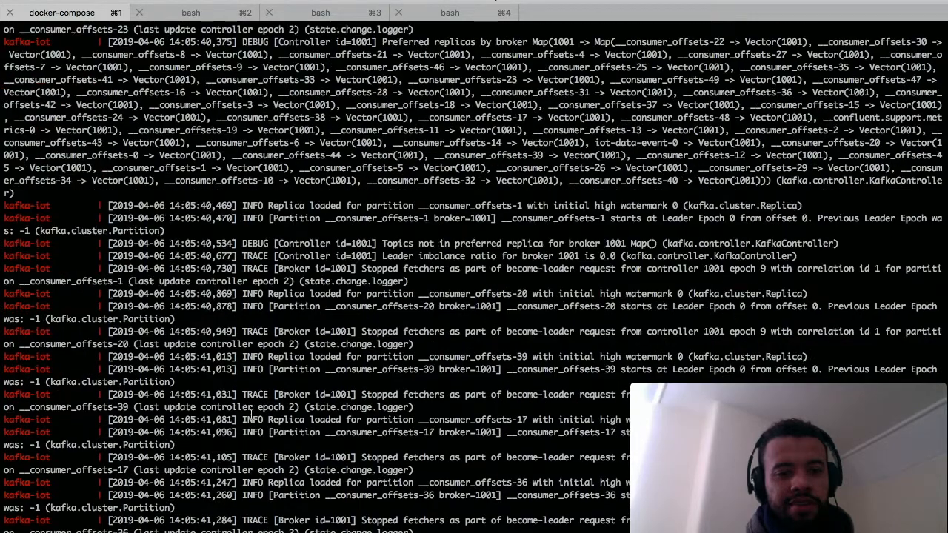
scroll("down", 3)
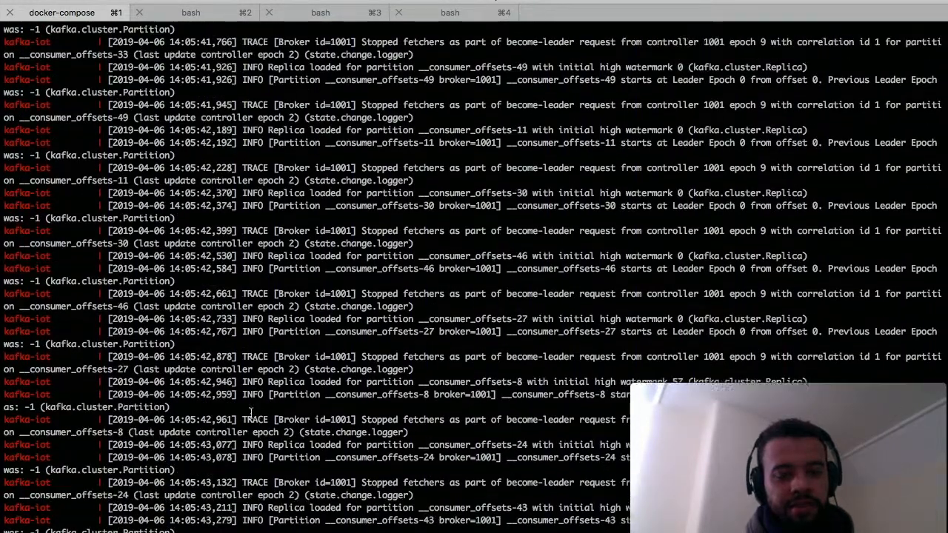
scroll("down", 3)
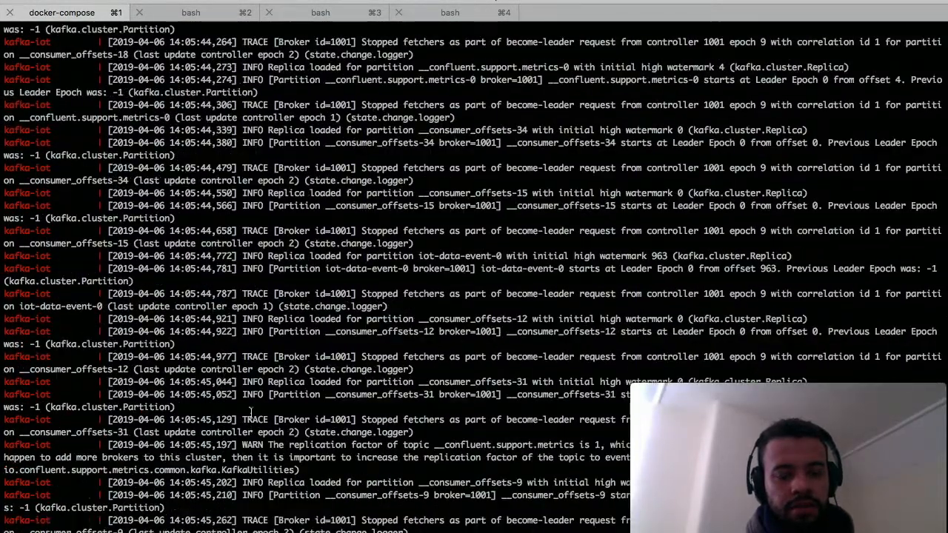
scroll("down", 3)
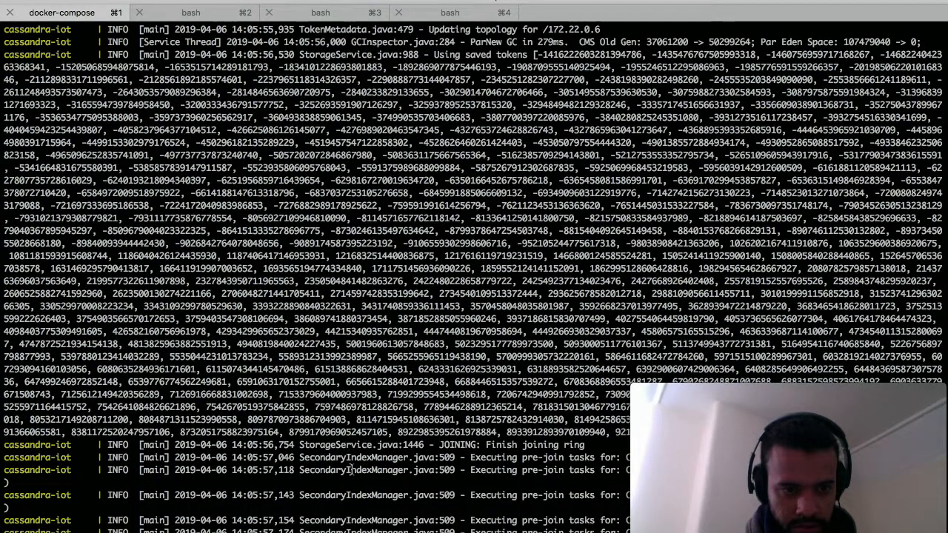
scroll("down", 3)
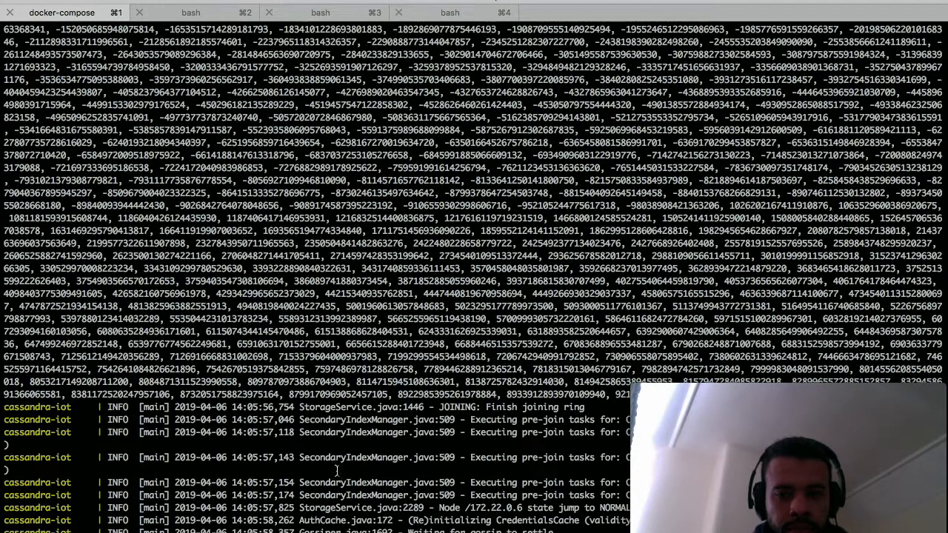
scroll("down", 3)
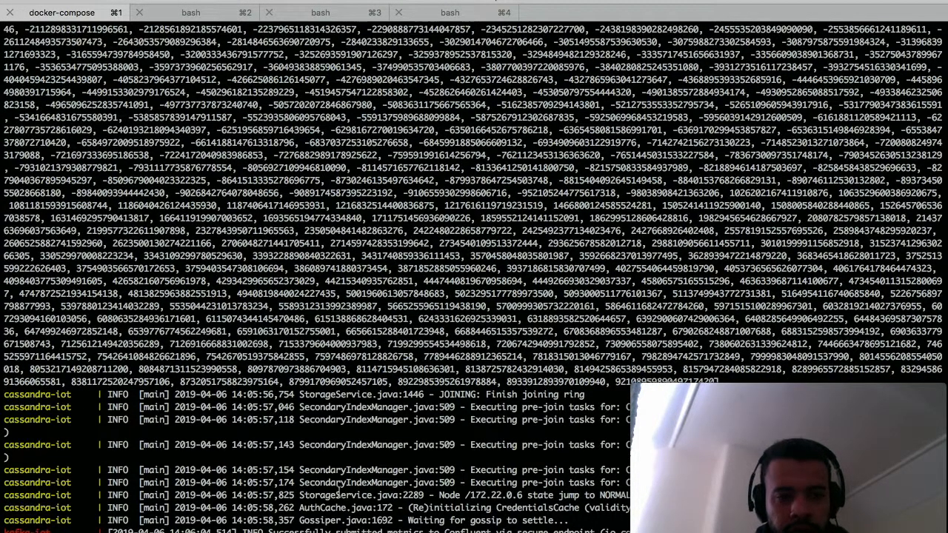
scroll("down", 3)
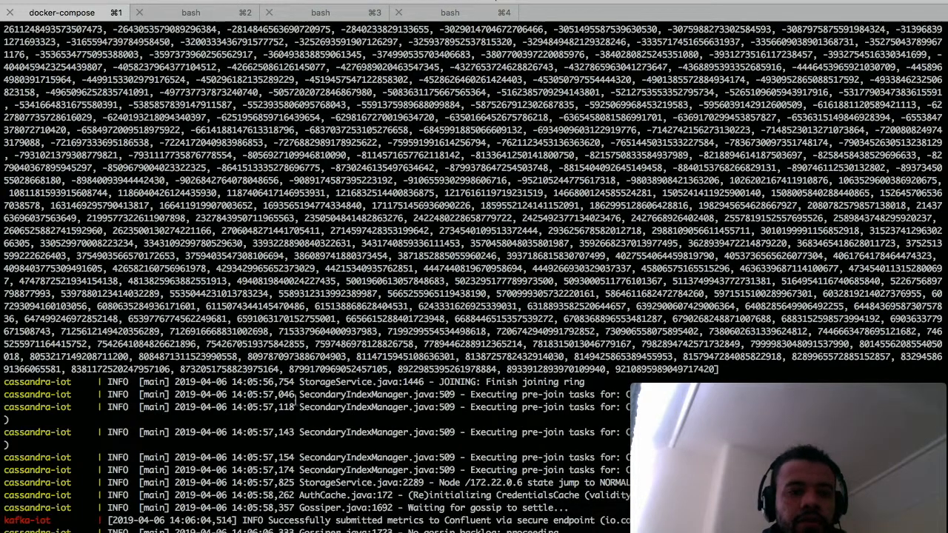
scroll("down", 3)
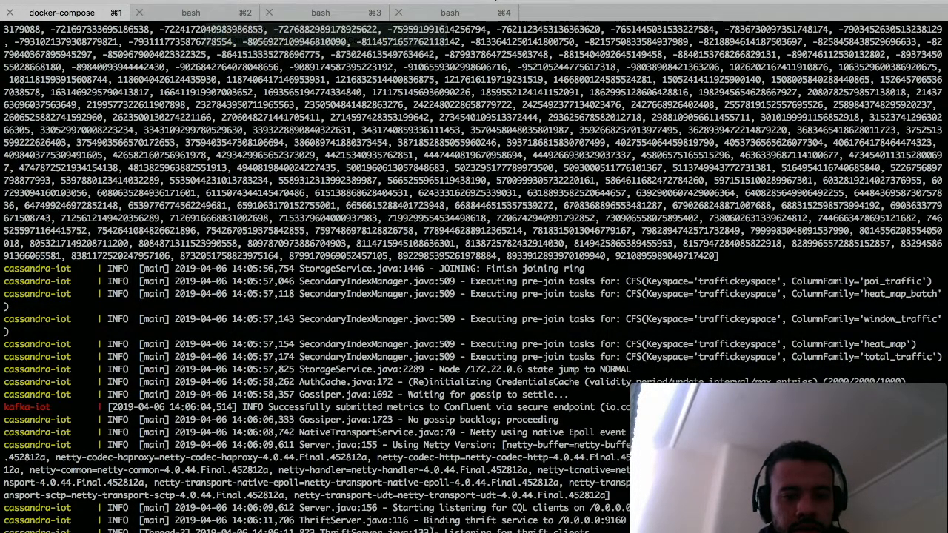
Run ./project-orchestrate.sh in the docker session, check its Cassandra and HDFS output, then go to Chrome's Spark Master page
left_click(190, 12)
type("./project-orchestrate.sh")
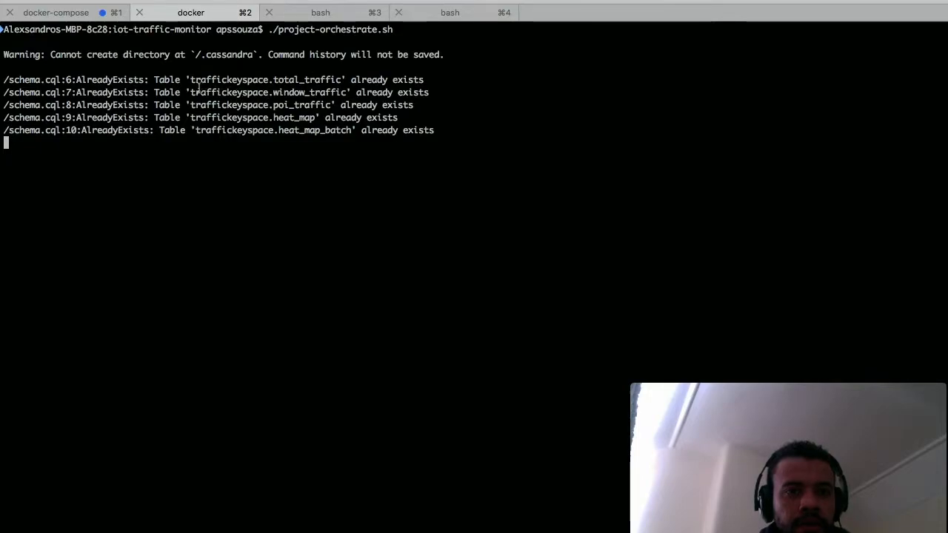
mouse_move(245, 125)
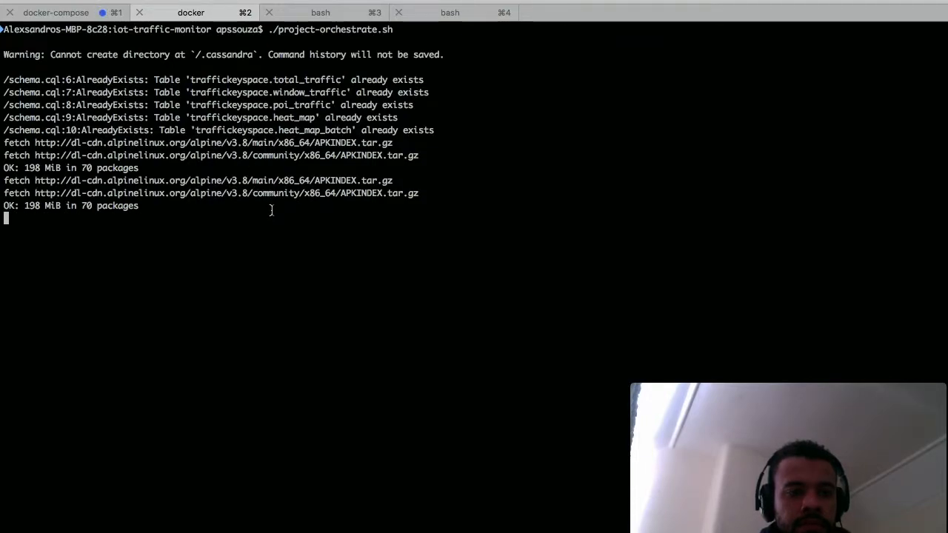
mouse_move(259, 165)
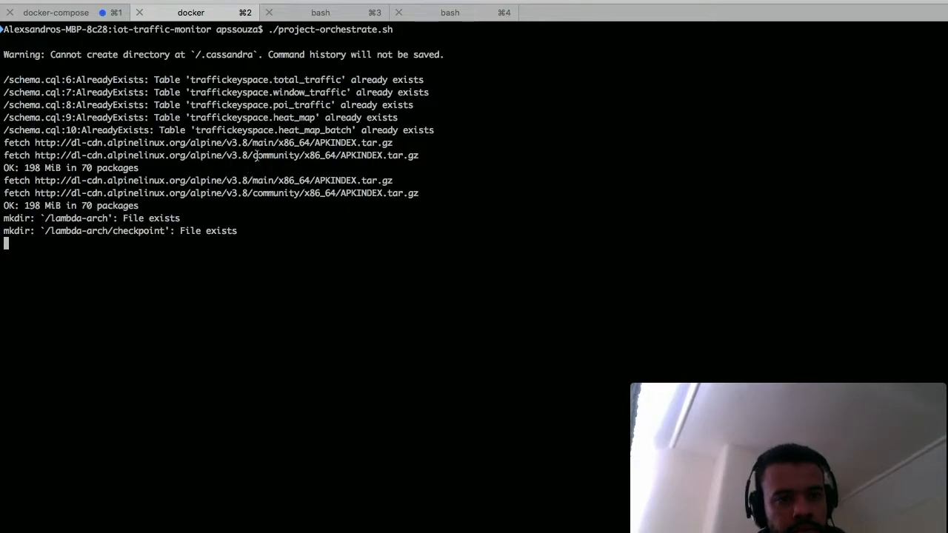
left_click(56, 12)
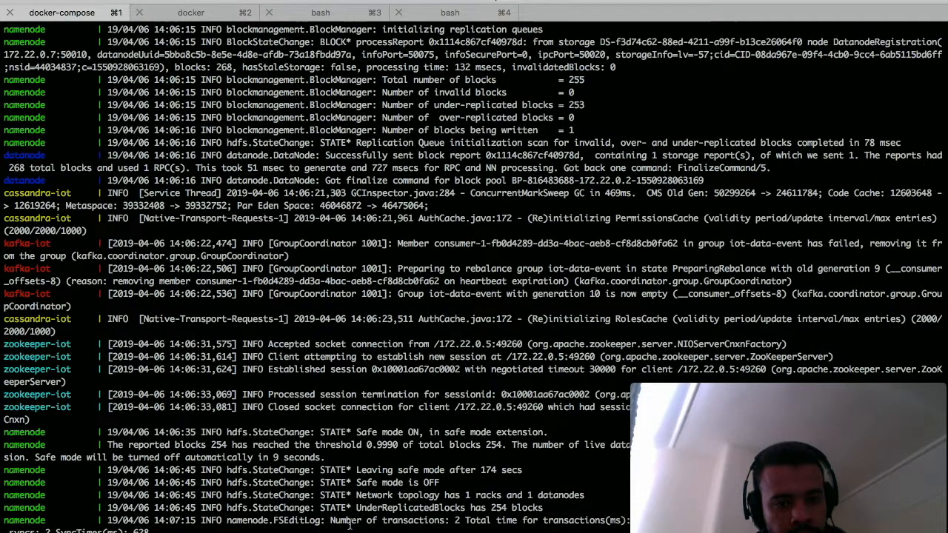
left_click(189, 12)
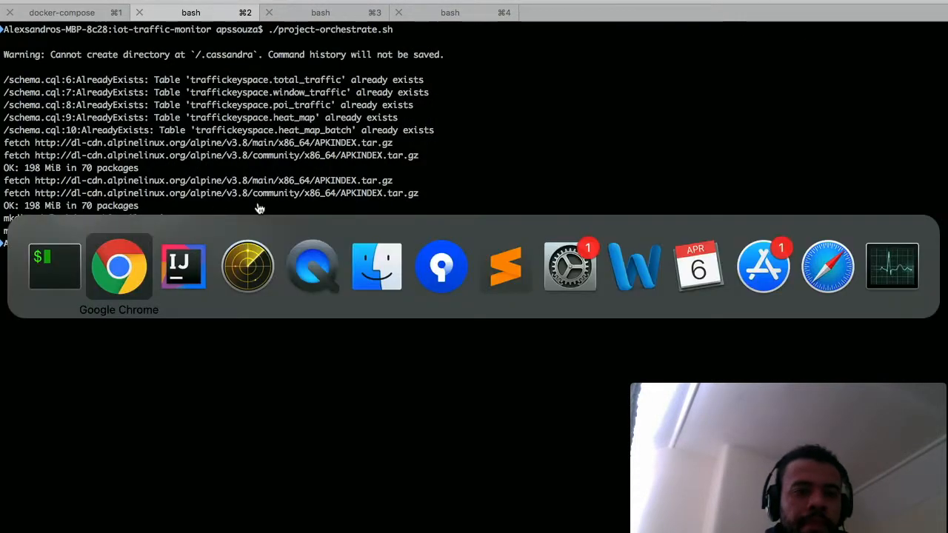
left_click(119, 267)
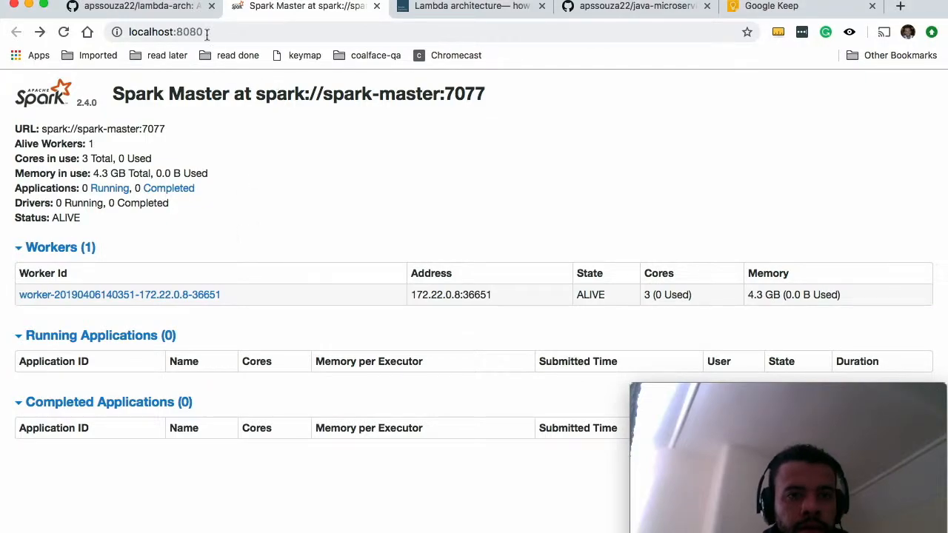
Return to the lambda-arch README to copy the realtime StreamingProcessor spark-submit command
left_click(141, 6)
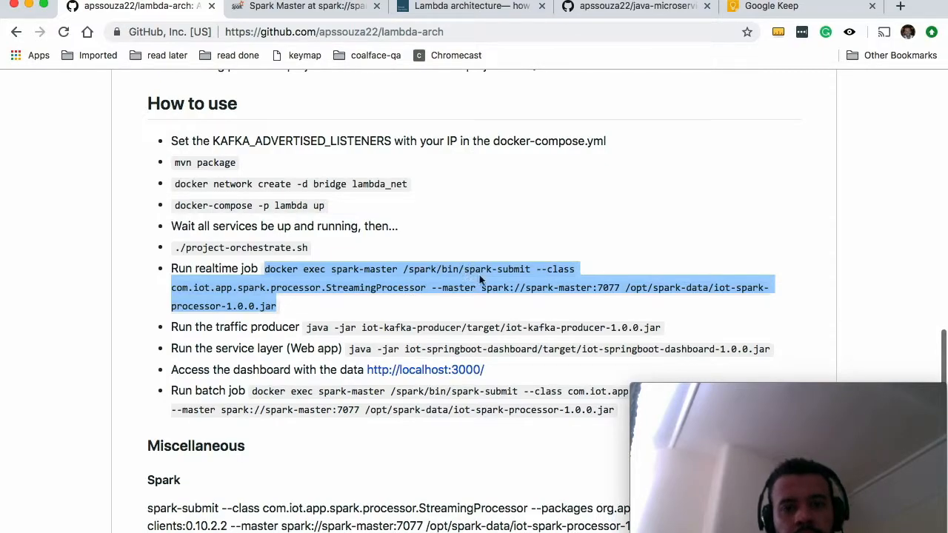
mouse_move(151, 347)
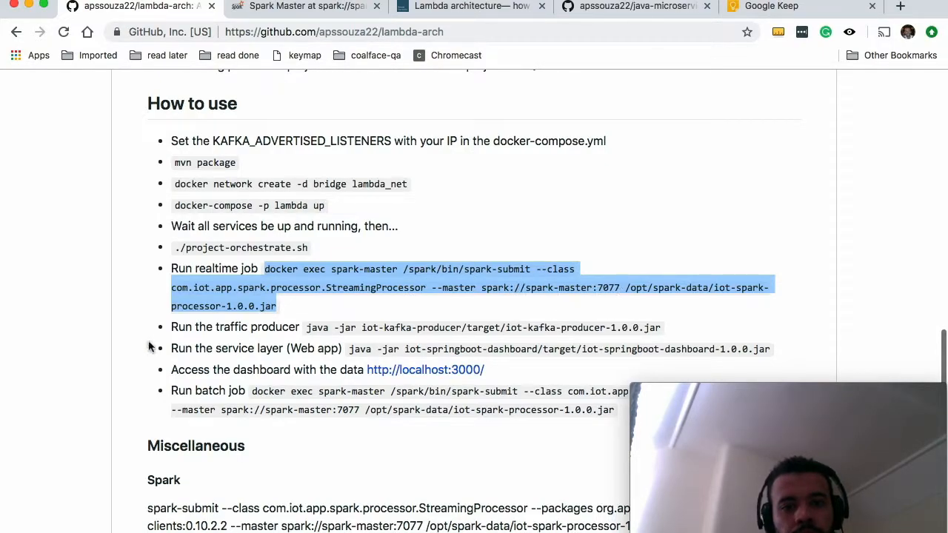
mouse_move(273, 310)
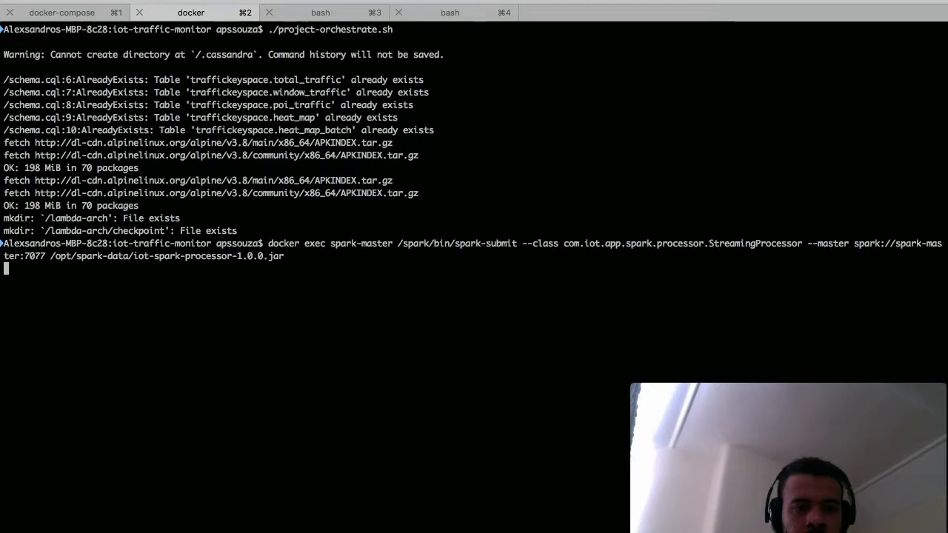
mouse_move(261, 254)
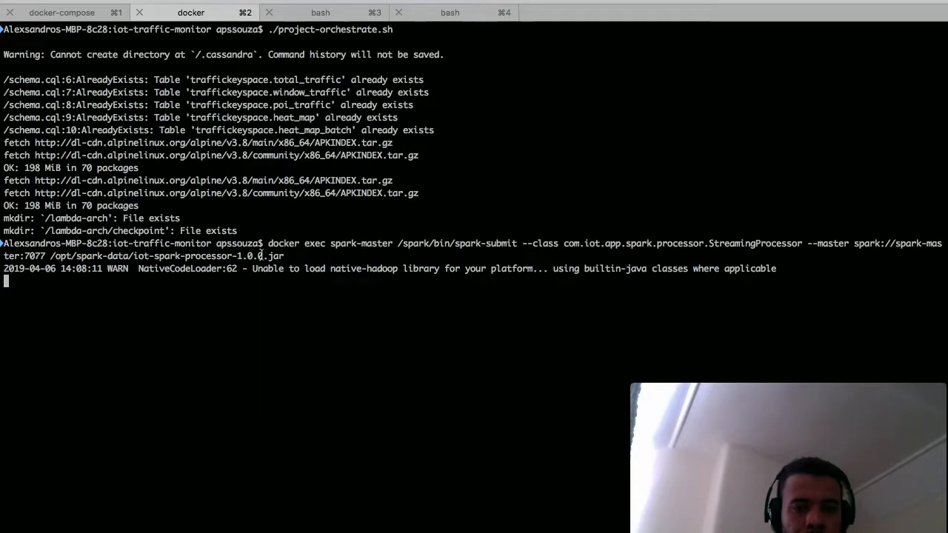
mouse_move(264, 259)
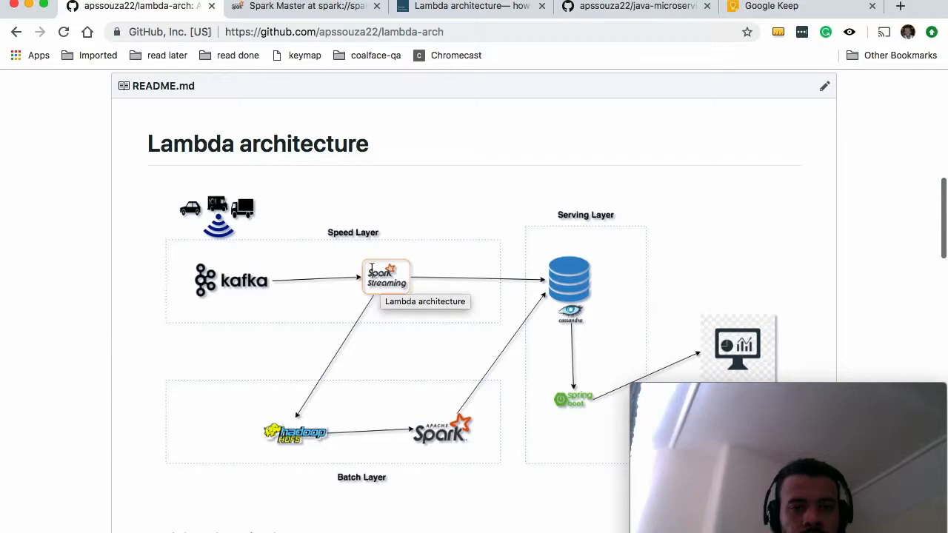
mouse_move(344, 353)
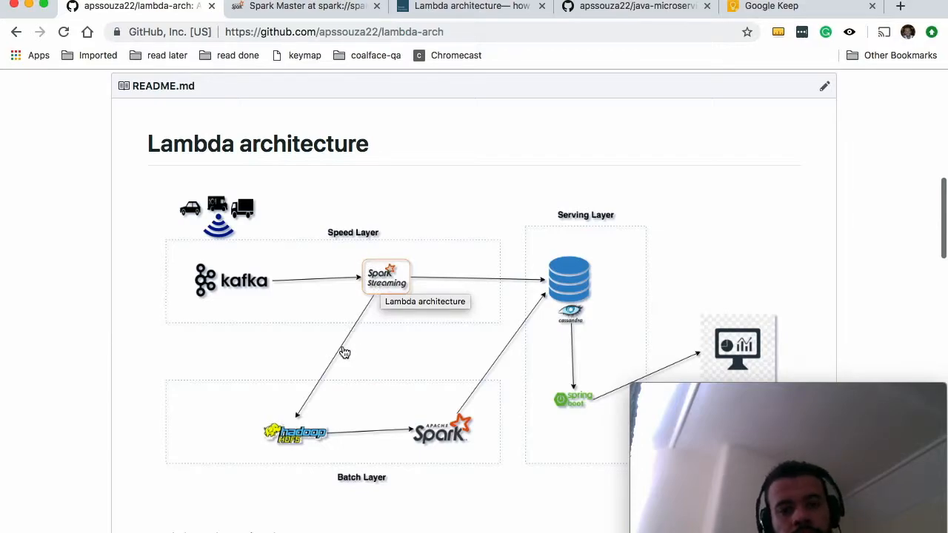
mouse_move(339, 363)
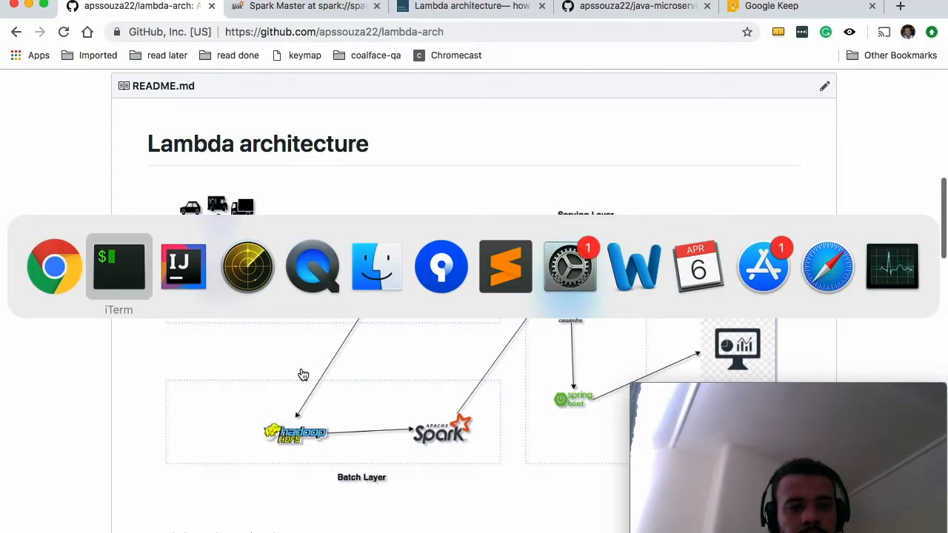
Switch to iTerm to run docker ps and confirm the lambda stack containers are up
left_click(118, 267)
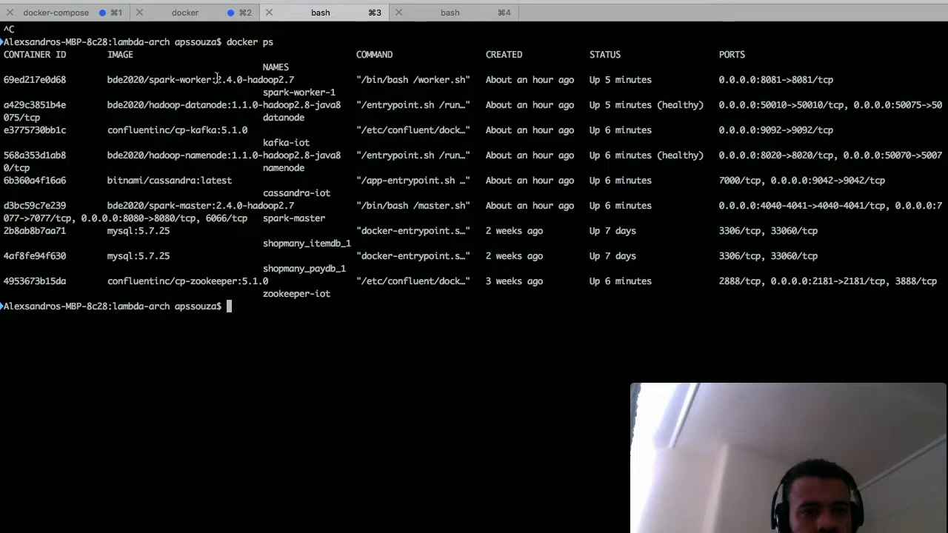
mouse_move(168, 249)
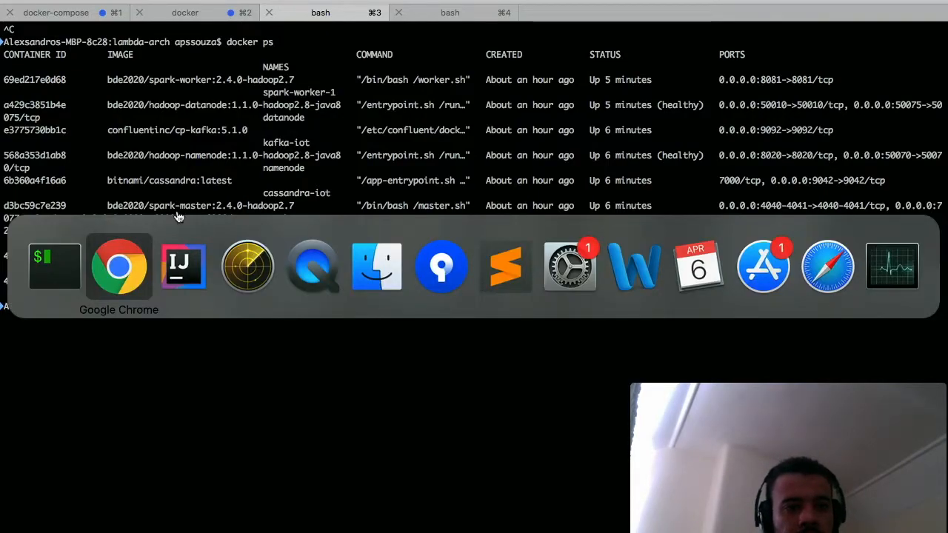
Scroll the README to How to use and copy the traffic producer java -jar command
left_click(118, 267)
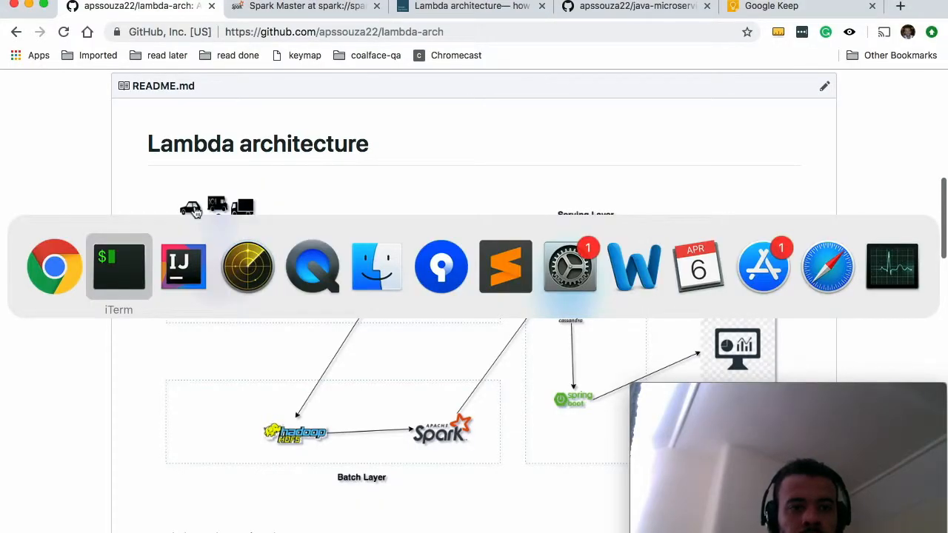
scroll("down", 3)
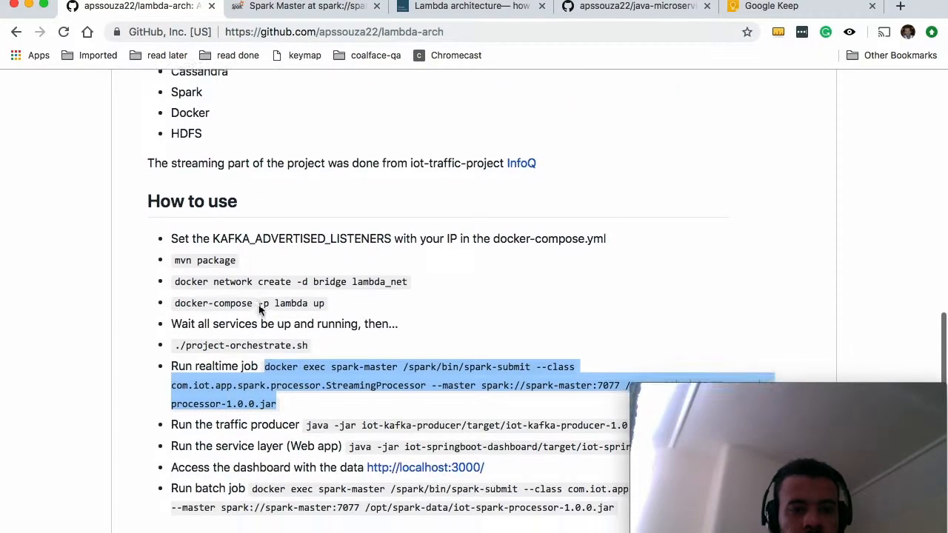
scroll("down", 3)
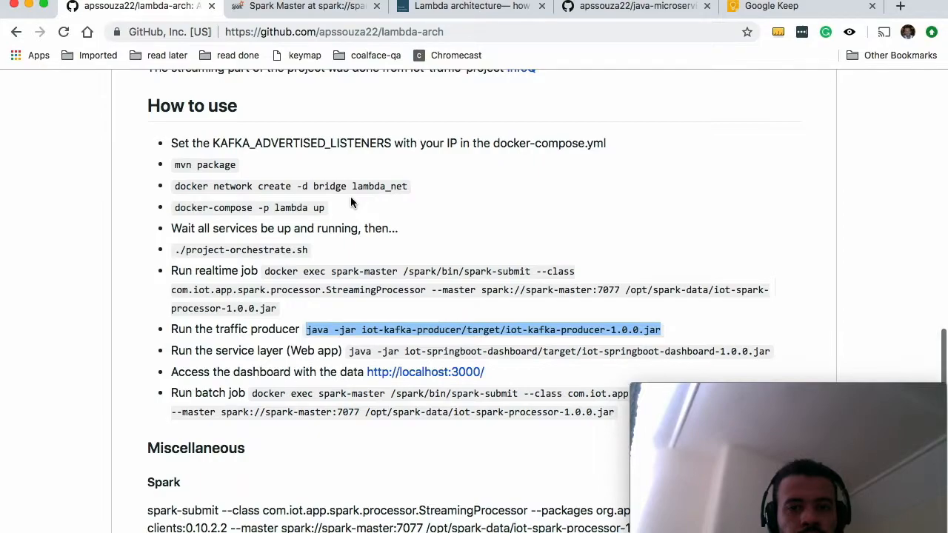
scroll("up", 3)
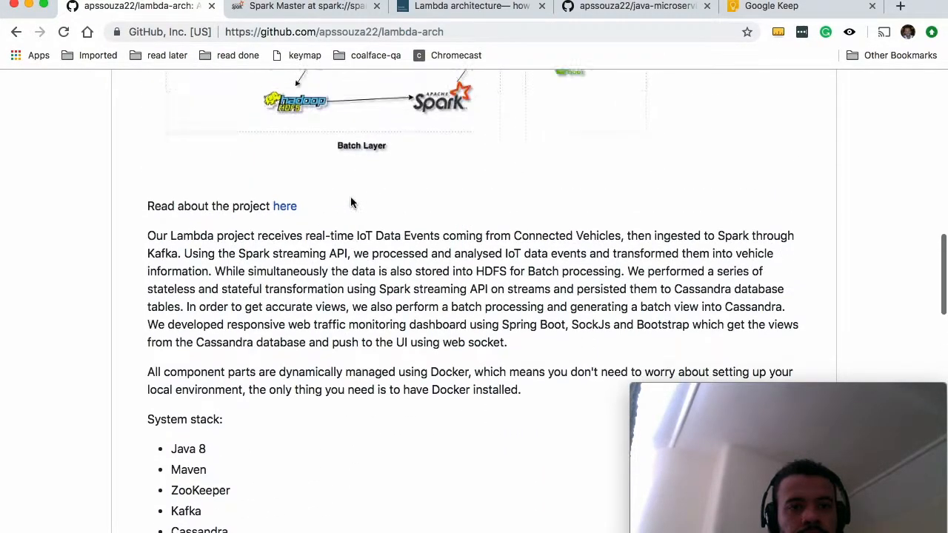
scroll("up", 3)
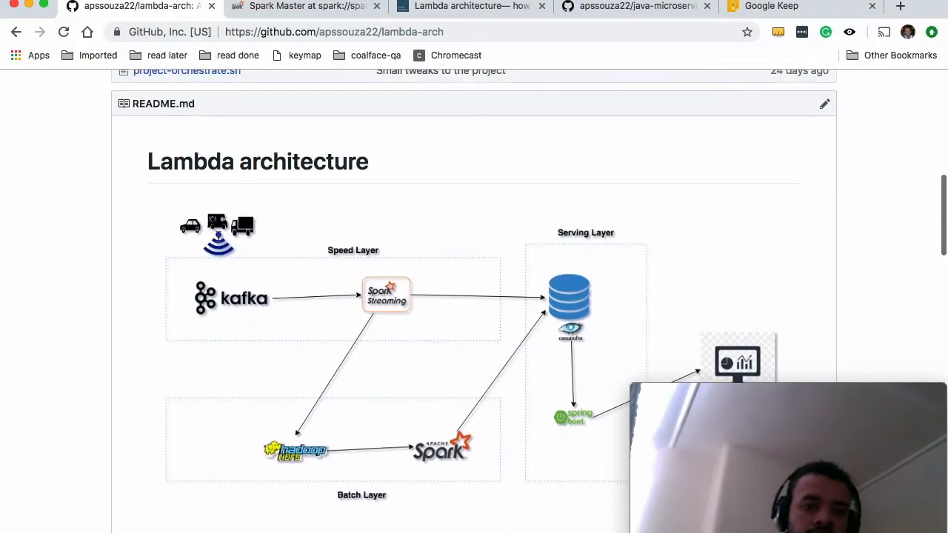
mouse_move(246, 314)
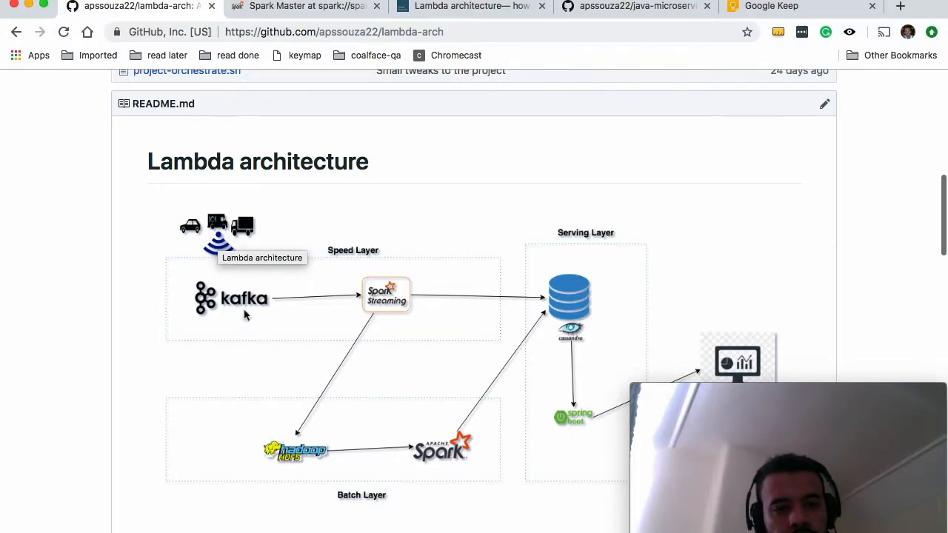
scroll("down", 3)
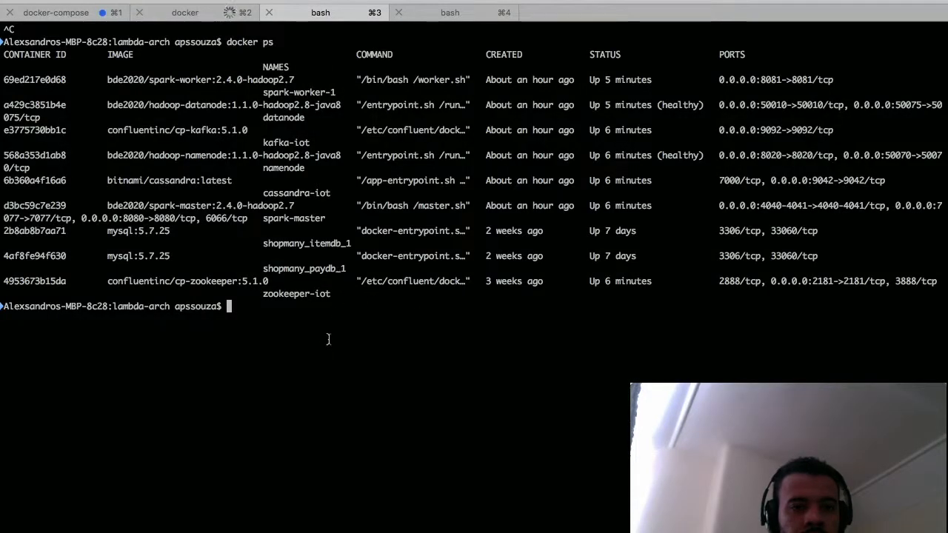
Run java -jar iot-kafka-producer/target/iot-kafka-producer-1.0.0.jar in the bash tab
type("java -jar iot-kafka-producer/target/iot-kafka-producer-1.0.0.jar")
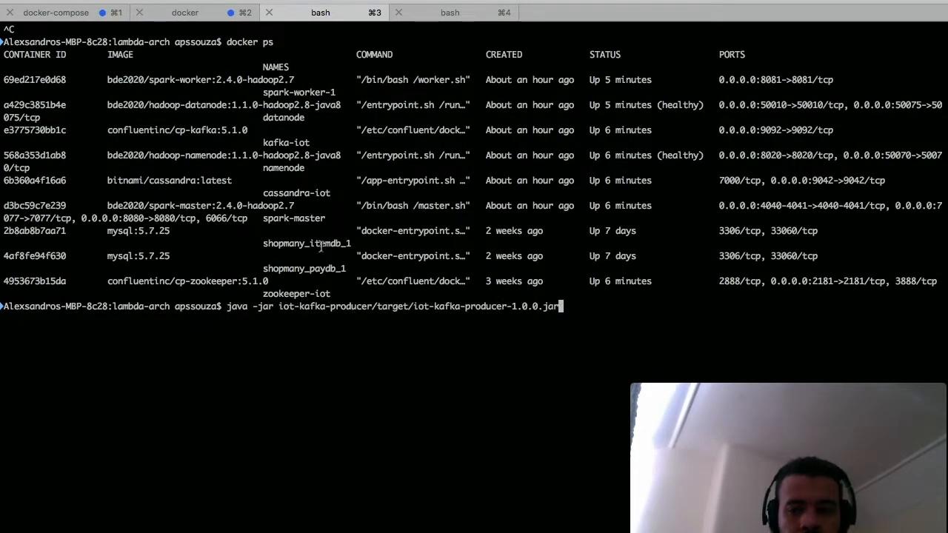
key("enter")
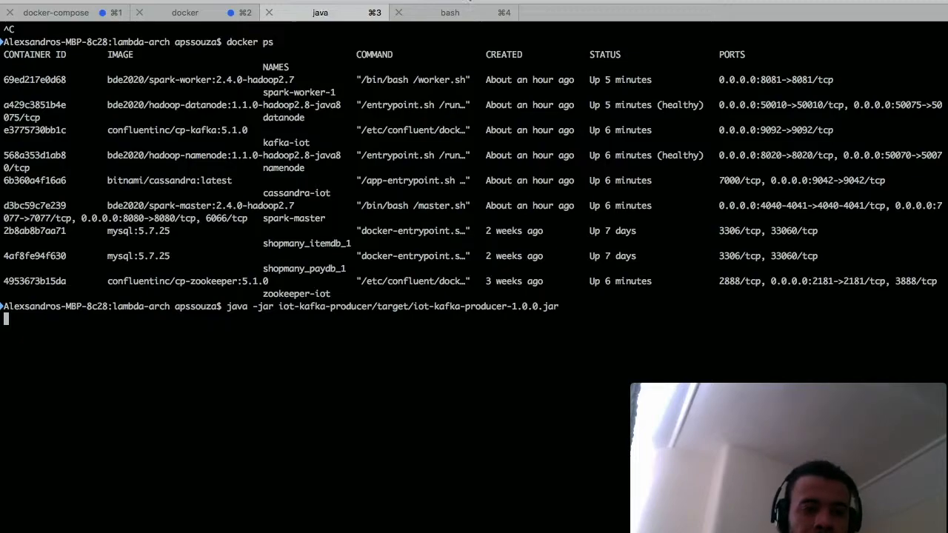
key("enter")
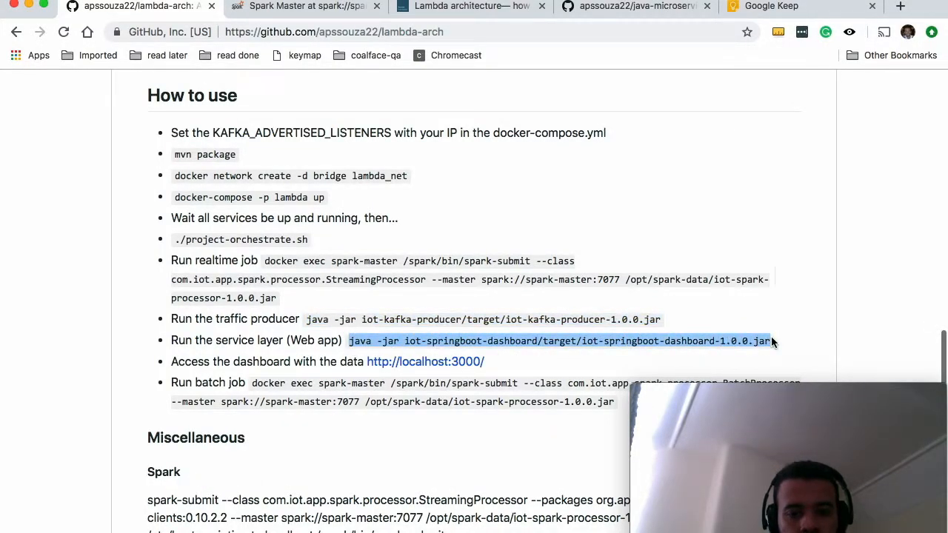
mouse_move(388, 162)
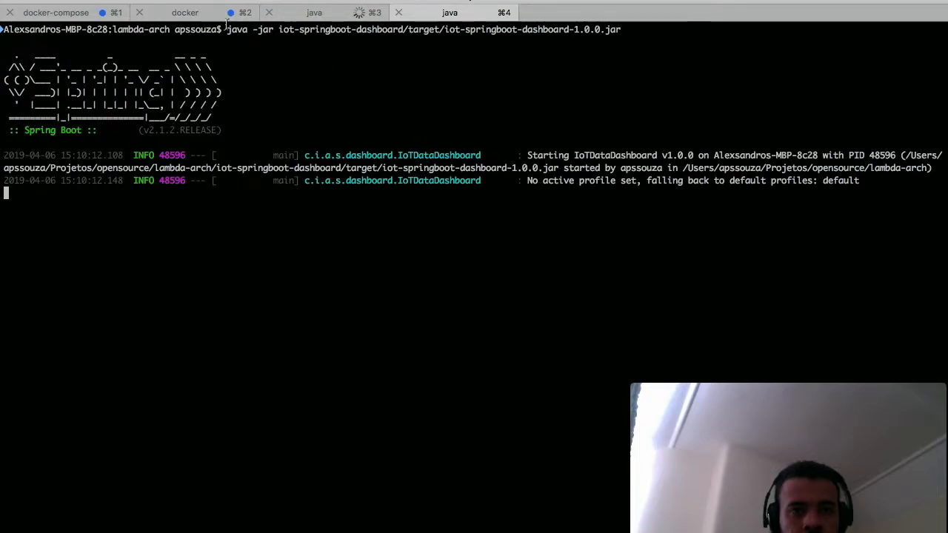
Inspect the Spark streaming, traffic producer and dashboard server logs across the iTerm tabs
left_click(185, 11)
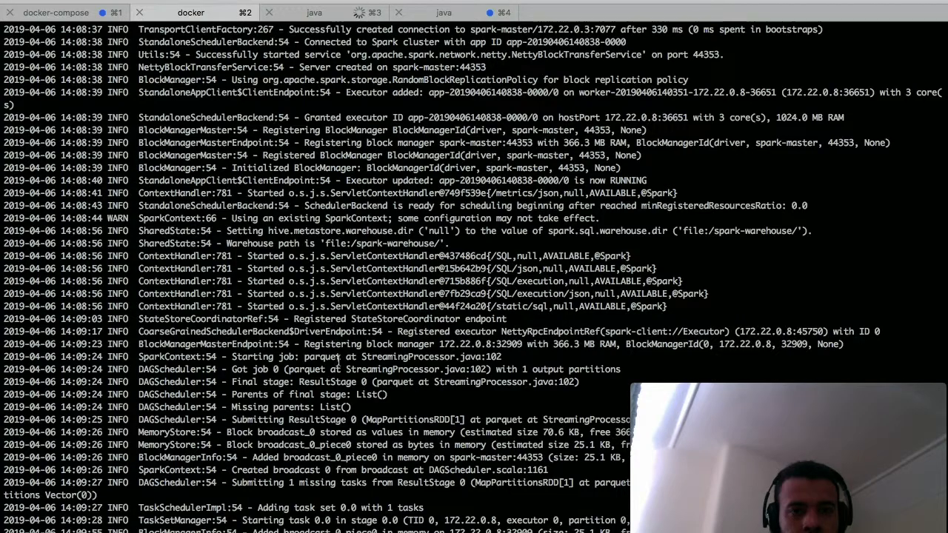
left_click(314, 12)
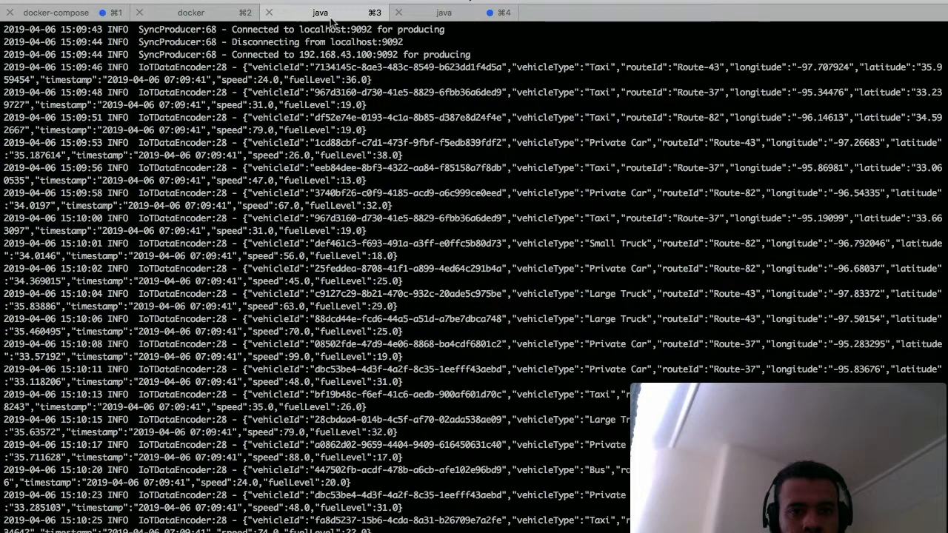
left_click(189, 12)
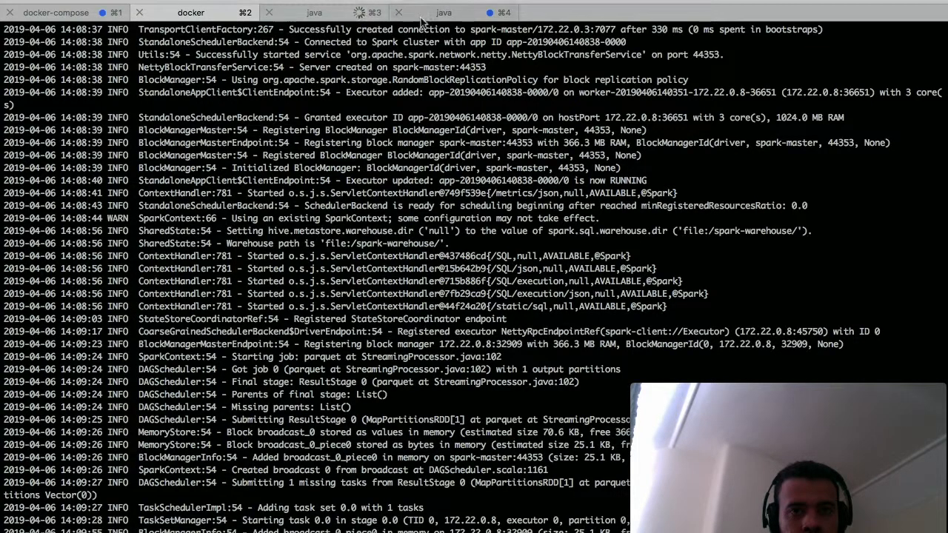
left_click(450, 12)
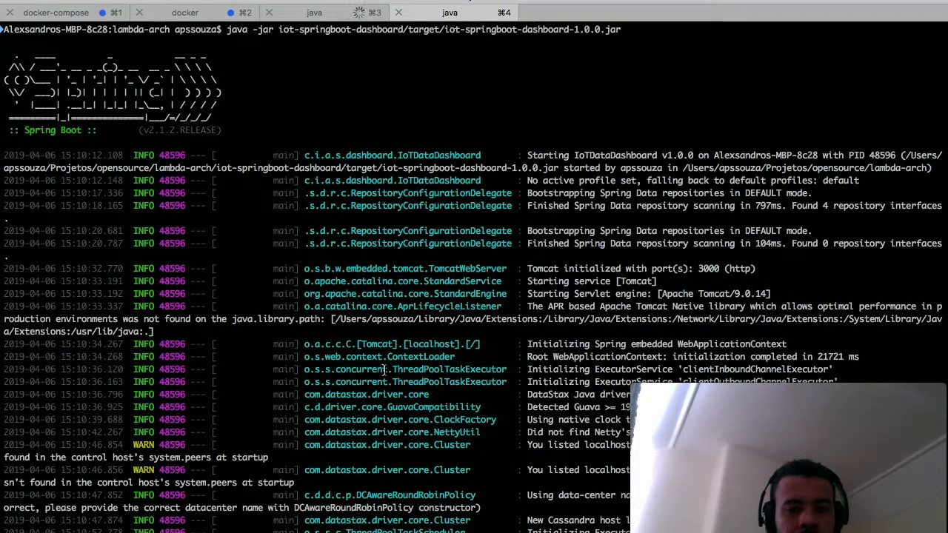
scroll("down", 3)
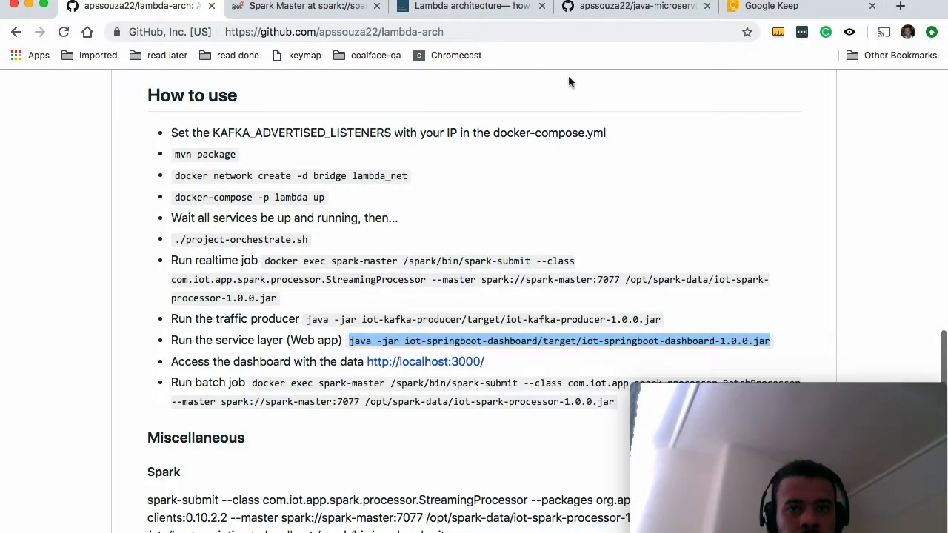
mouse_move(631, 166)
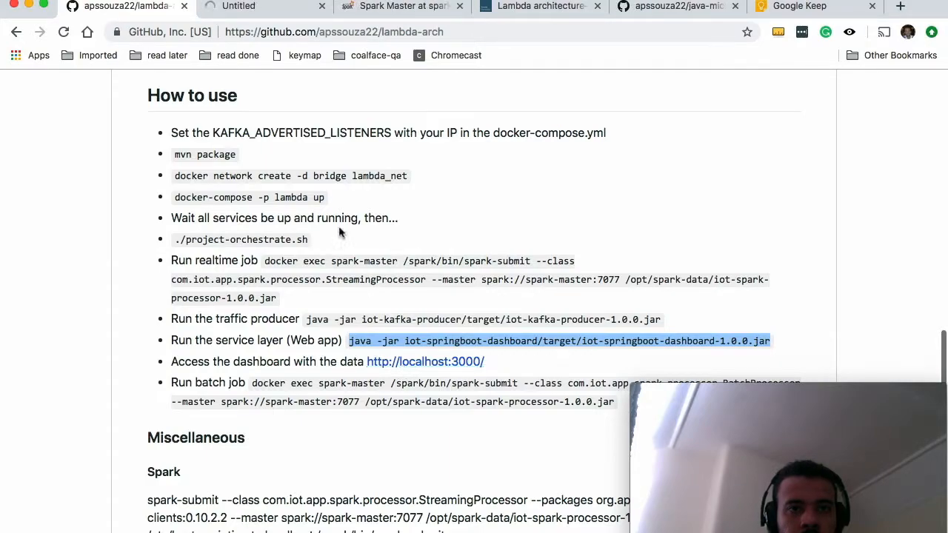
Load the dashboard at localhost:3000 and check its server log in iTerm while it starts
left_click(425, 362)
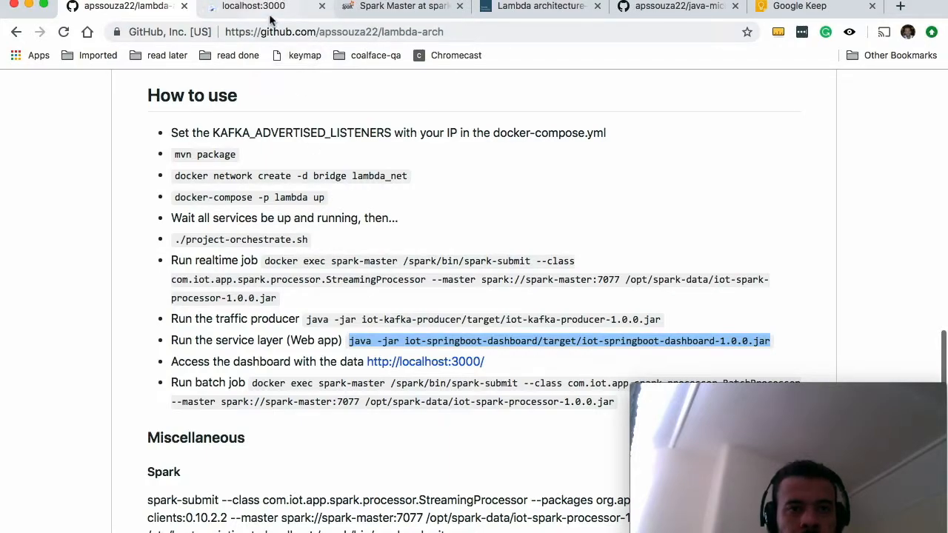
left_click(253, 6)
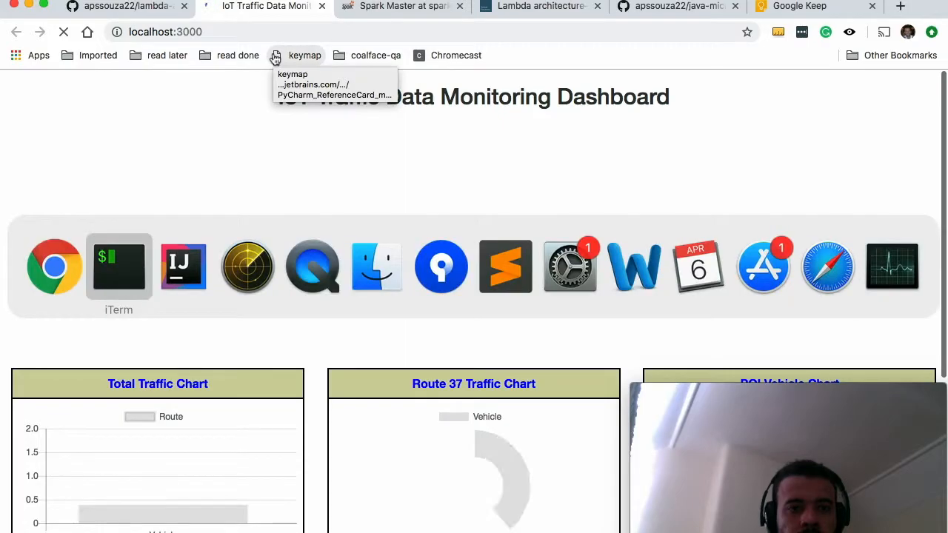
left_click(119, 267)
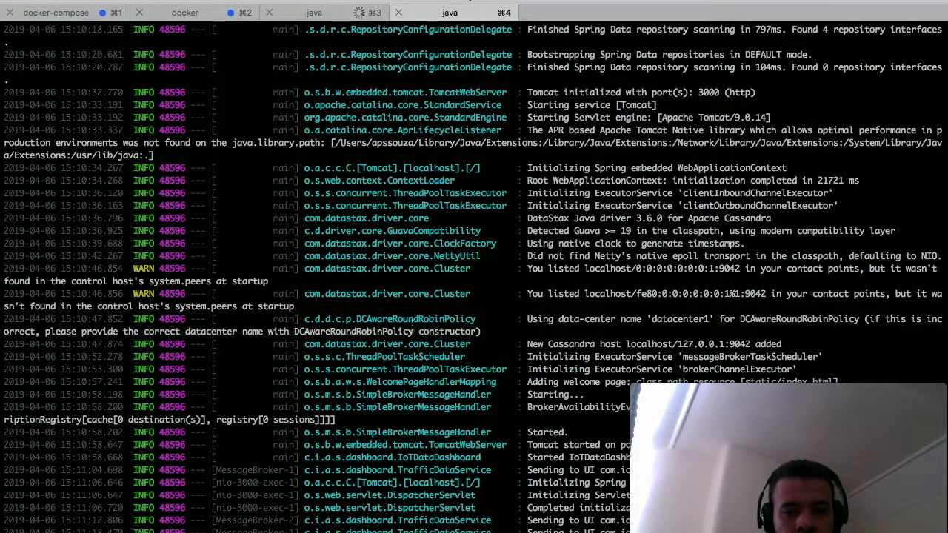
left_click(185, 12)
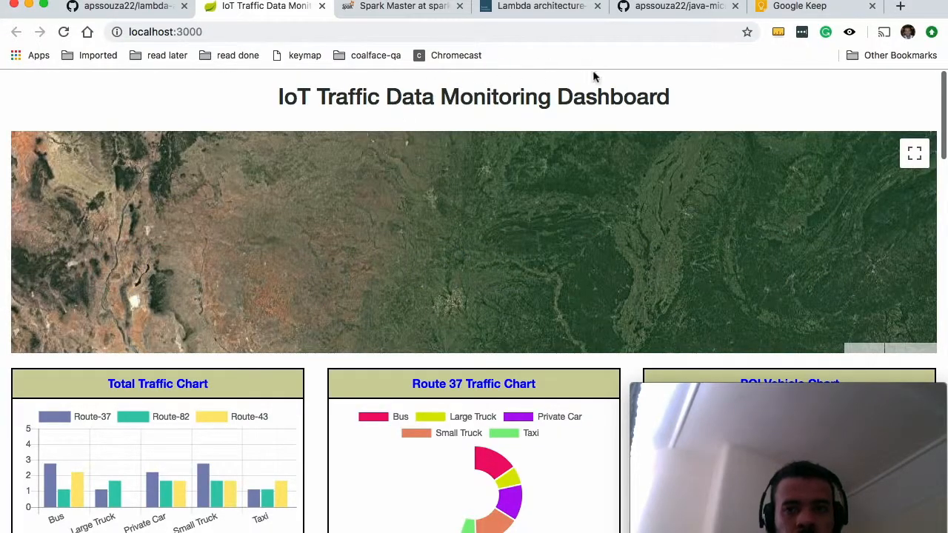
Dismiss the Google Maps warning, view the heatmap and charts, then return to the README
scroll("down", 3)
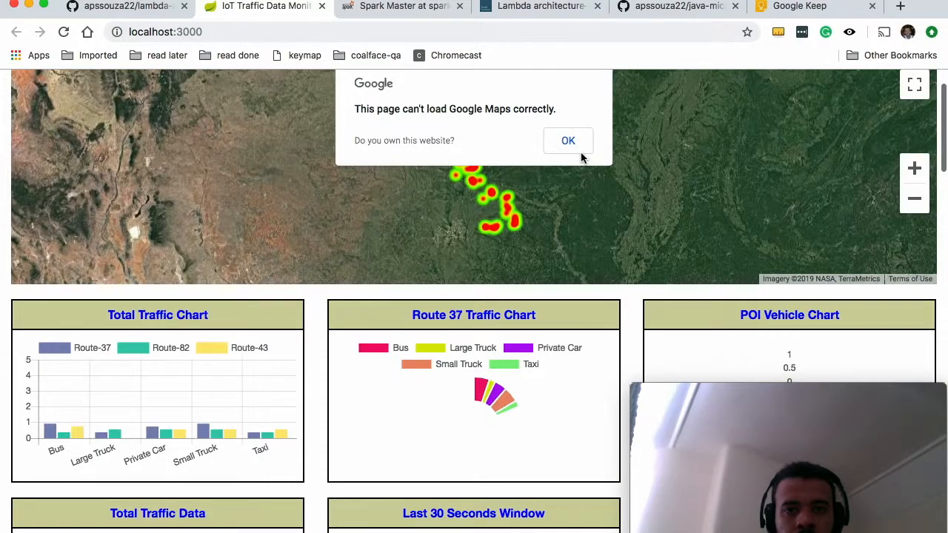
left_click(569, 140)
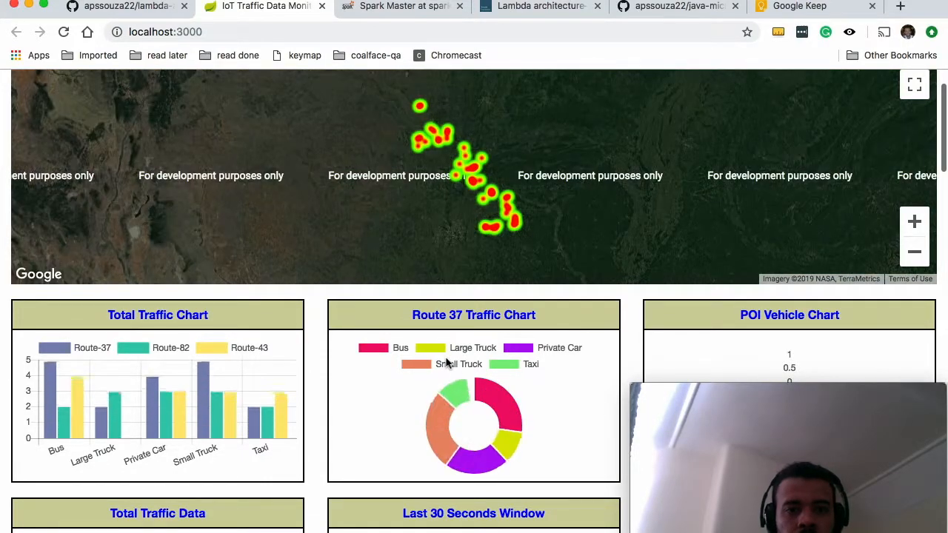
scroll("down", 3)
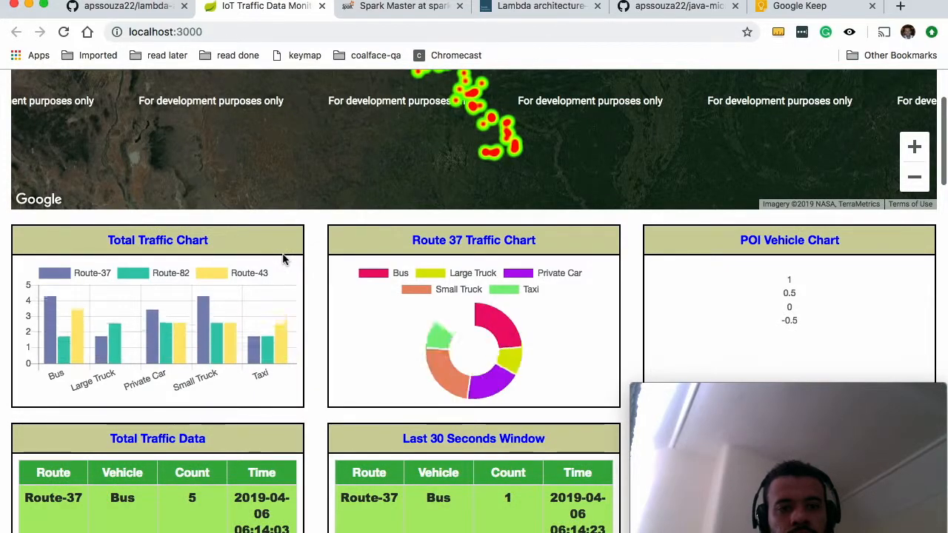
left_click(126, 6)
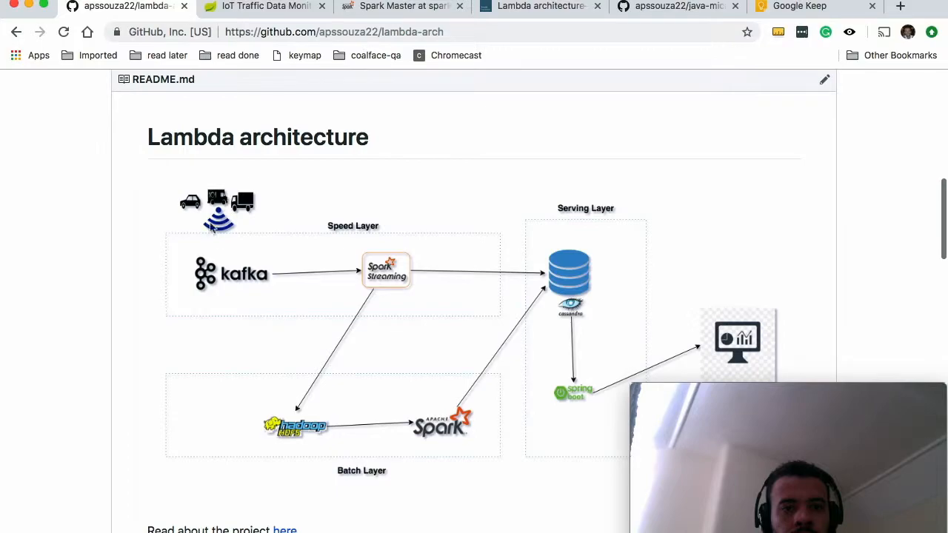
mouse_move(219, 220)
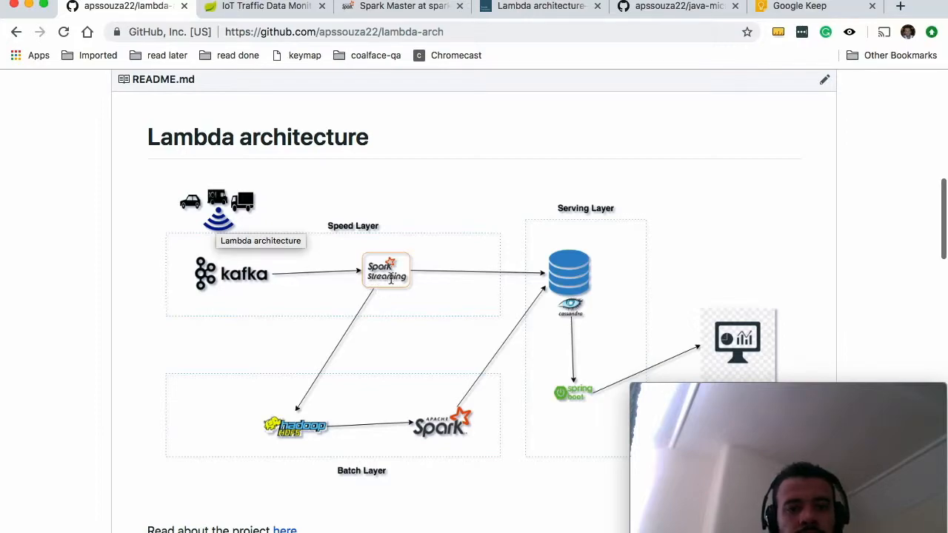
mouse_move(280, 442)
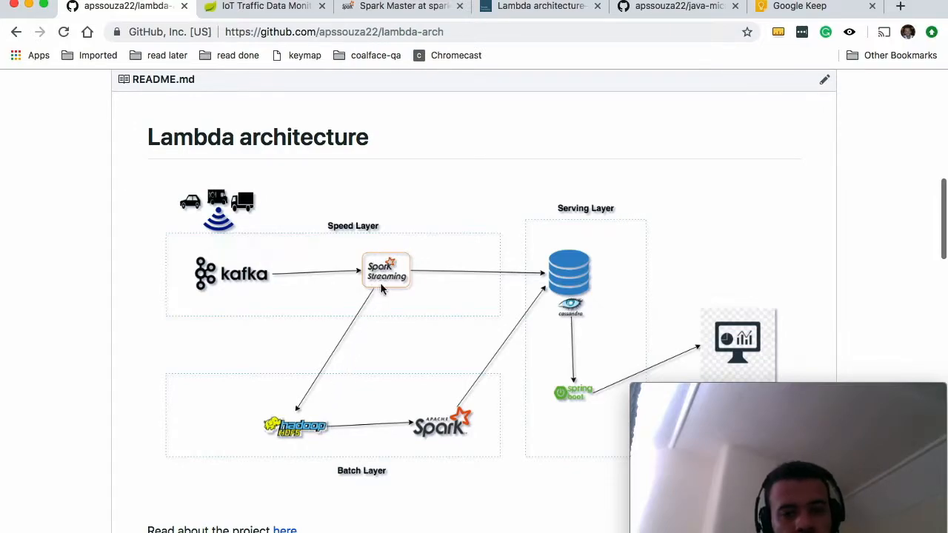
mouse_move(572, 287)
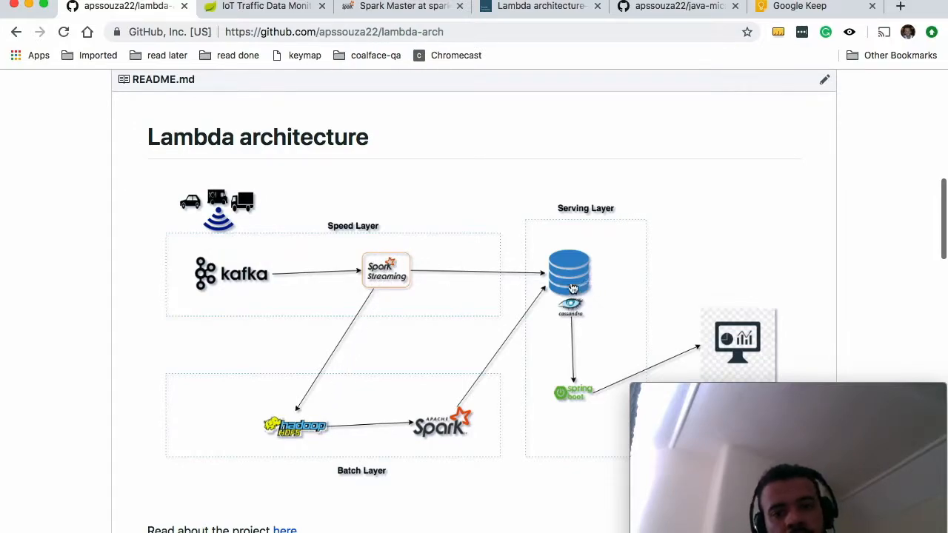
Scroll the README to the HDFS Gui section and open the localhost:50070 NameNode link
scroll("down", 3)
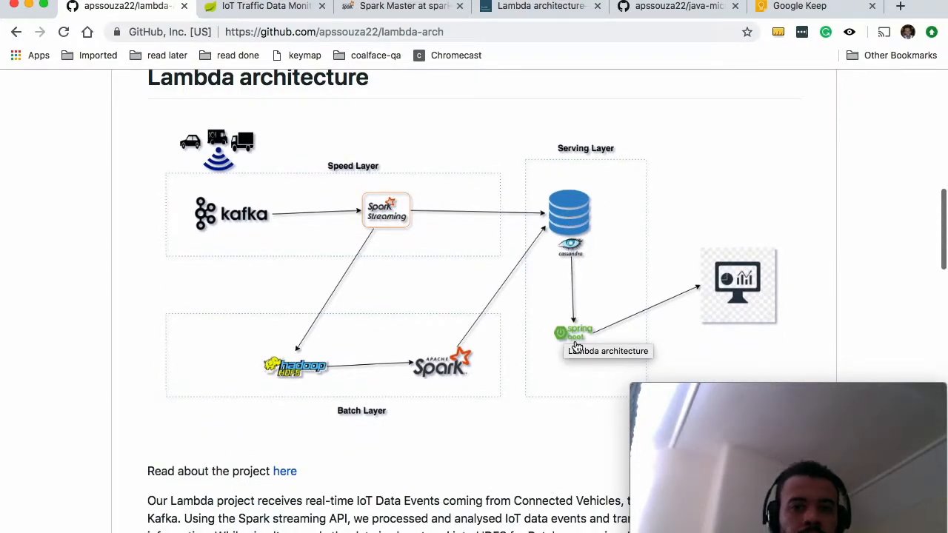
mouse_move(577, 245)
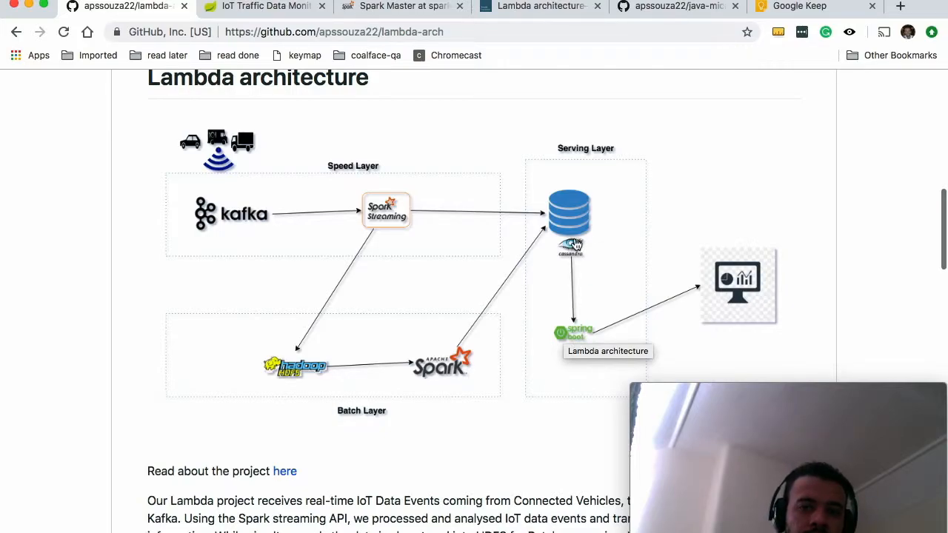
mouse_move(566, 355)
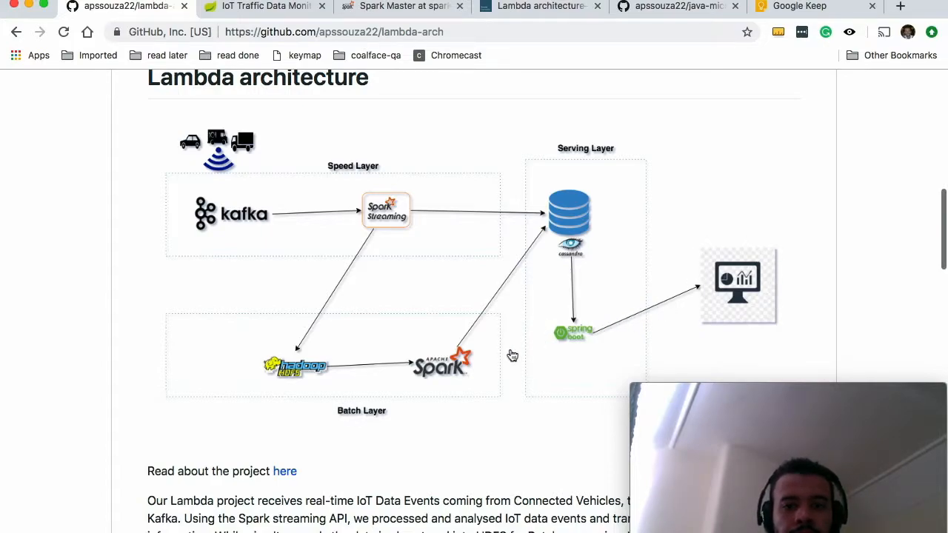
mouse_move(474, 368)
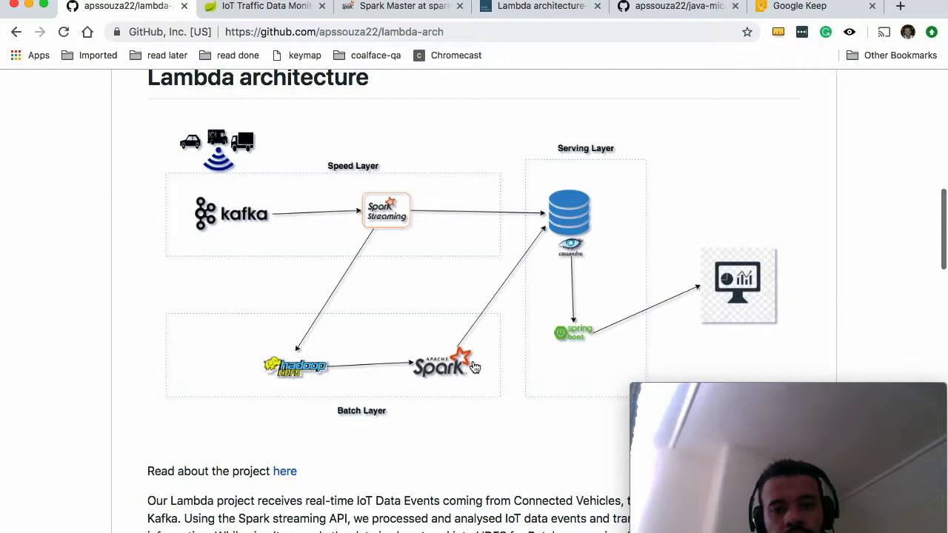
mouse_move(452, 376)
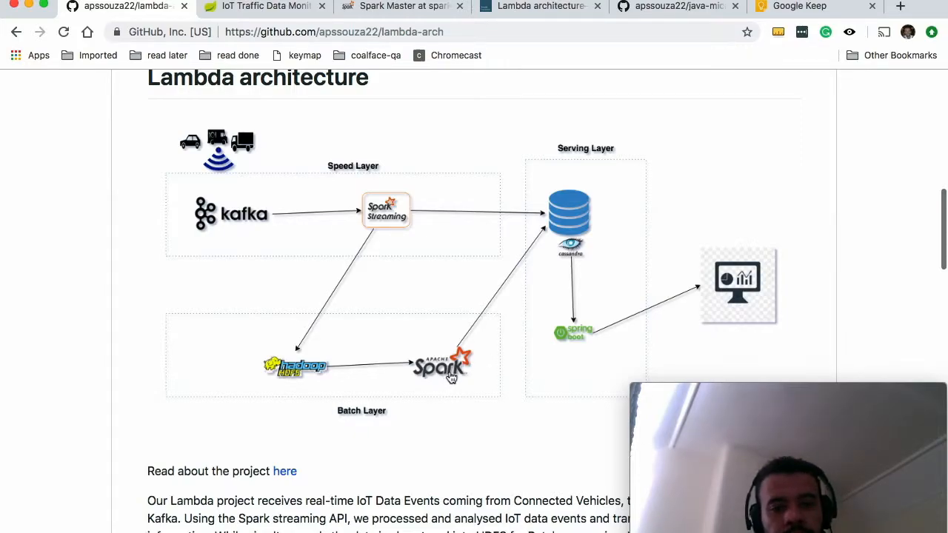
mouse_move(300, 377)
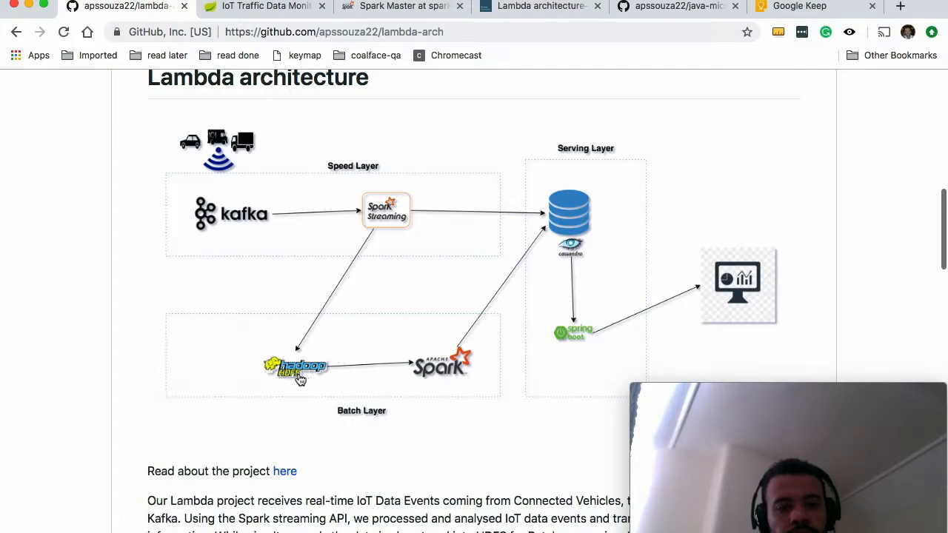
mouse_move(422, 207)
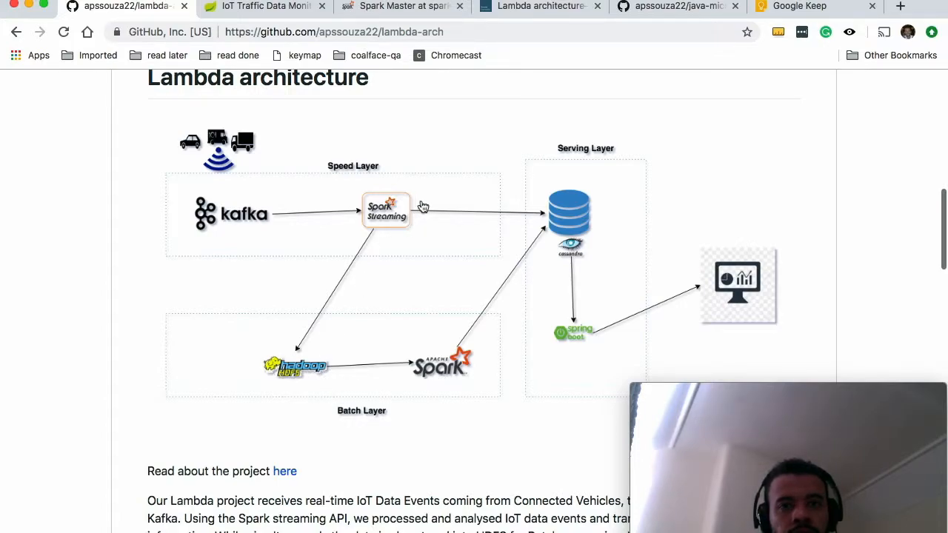
scroll("down", 3)
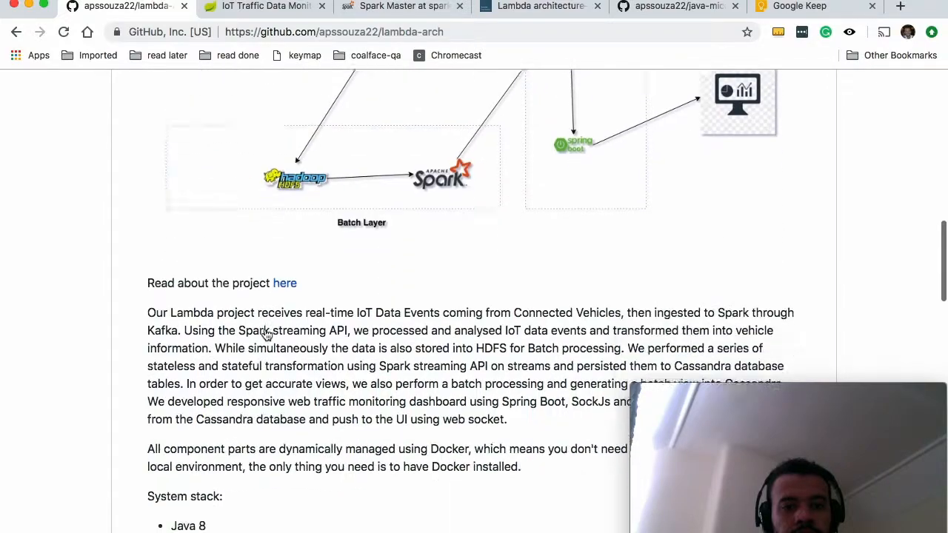
scroll("down", 3)
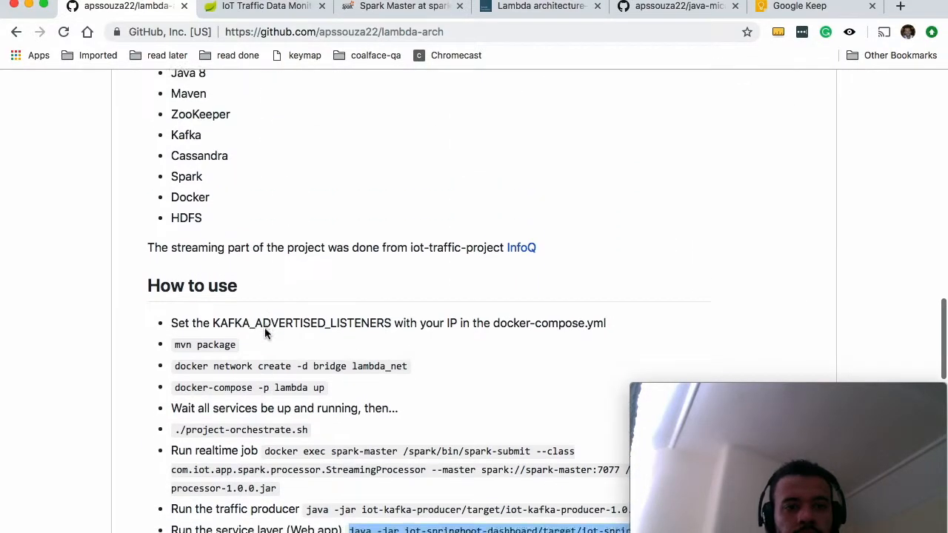
scroll("down", 3)
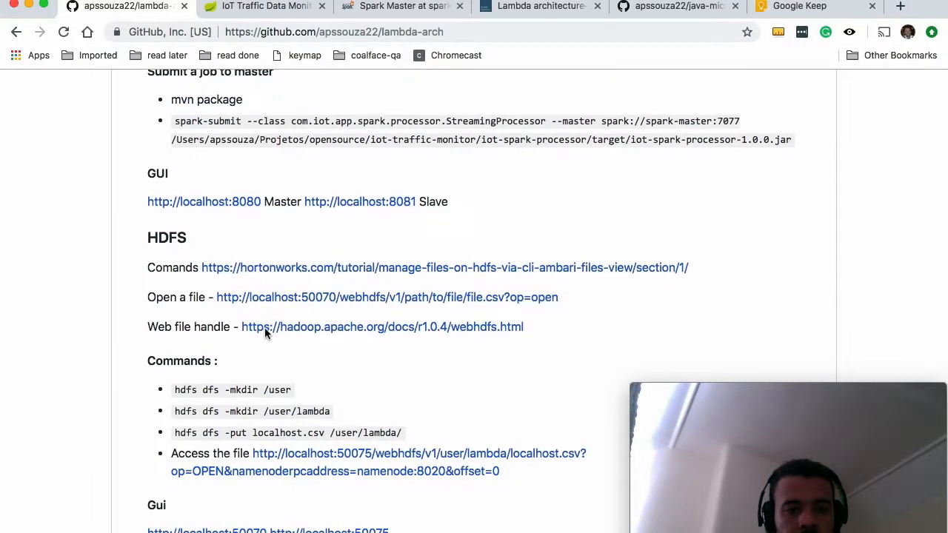
scroll("down", 3)
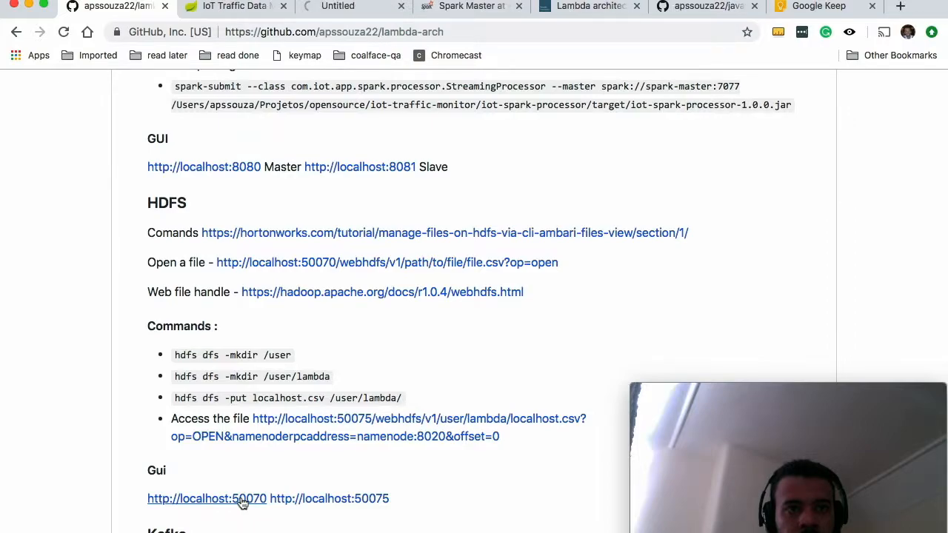
left_click(207, 498)
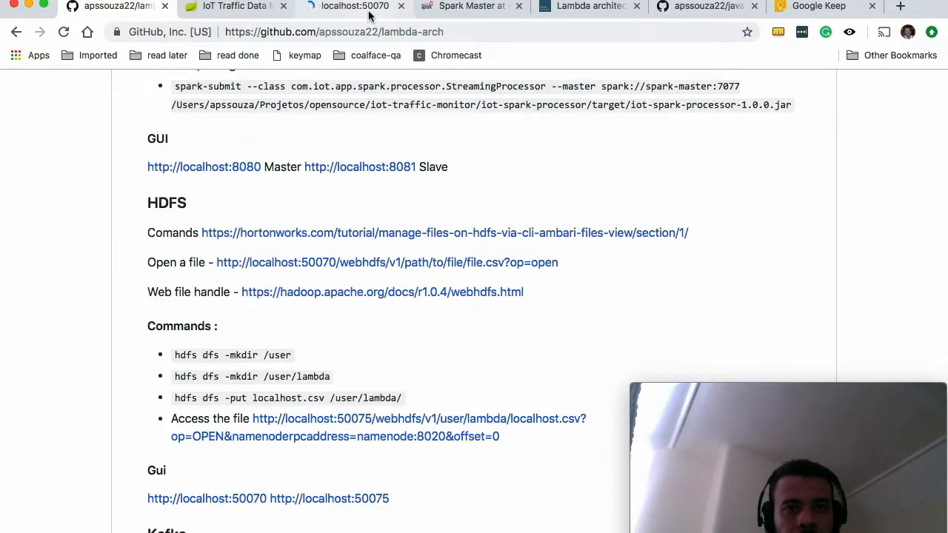
Bring up the NameNode information tab and open its Utilities menu for file system and logs
left_click(354, 6)
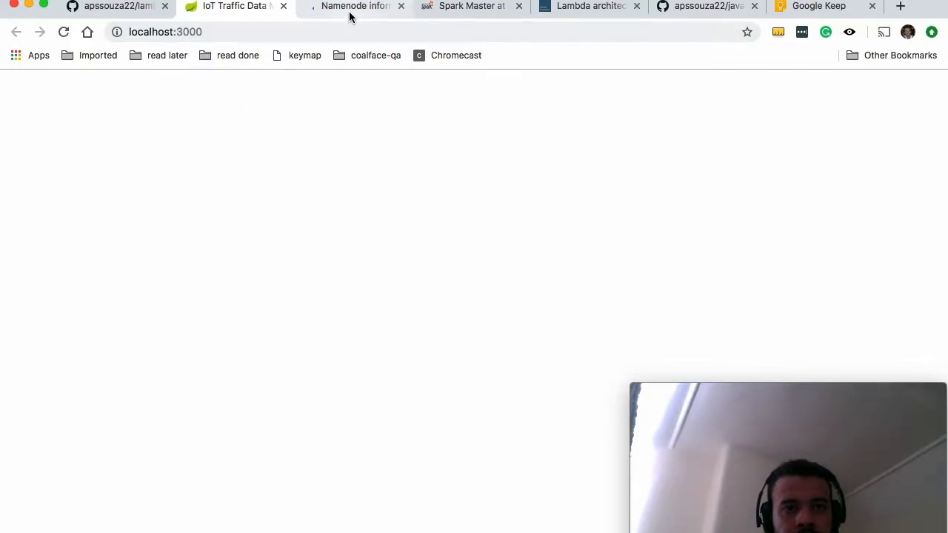
left_click(354, 6)
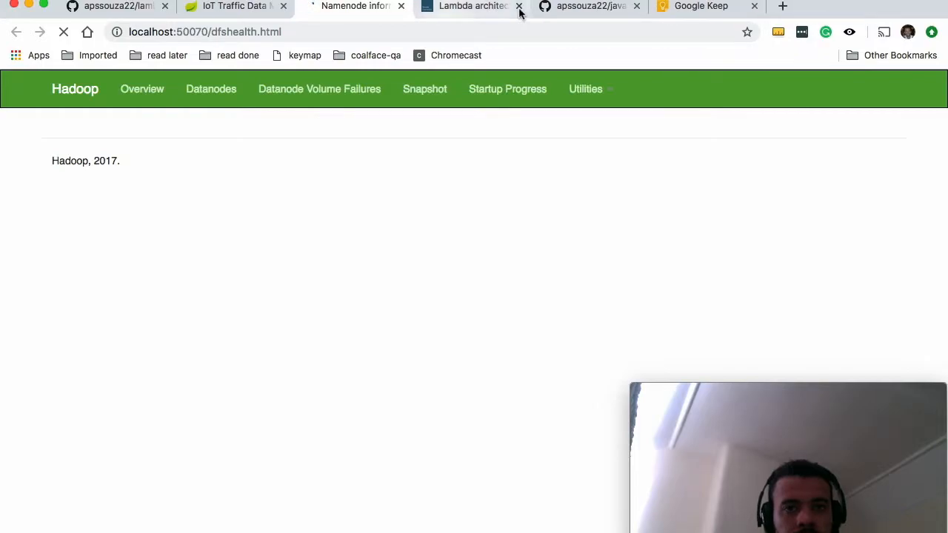
left_click(519, 6)
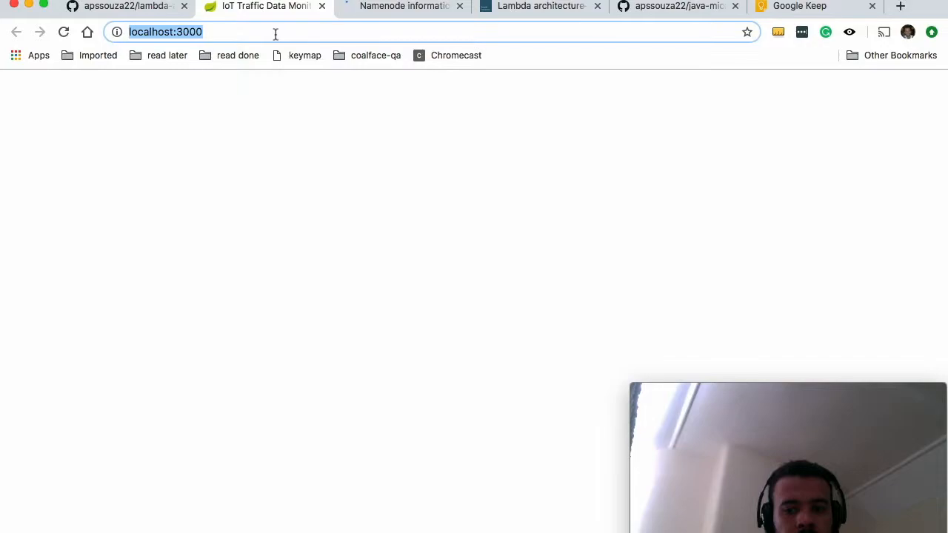
left_click(403, 6)
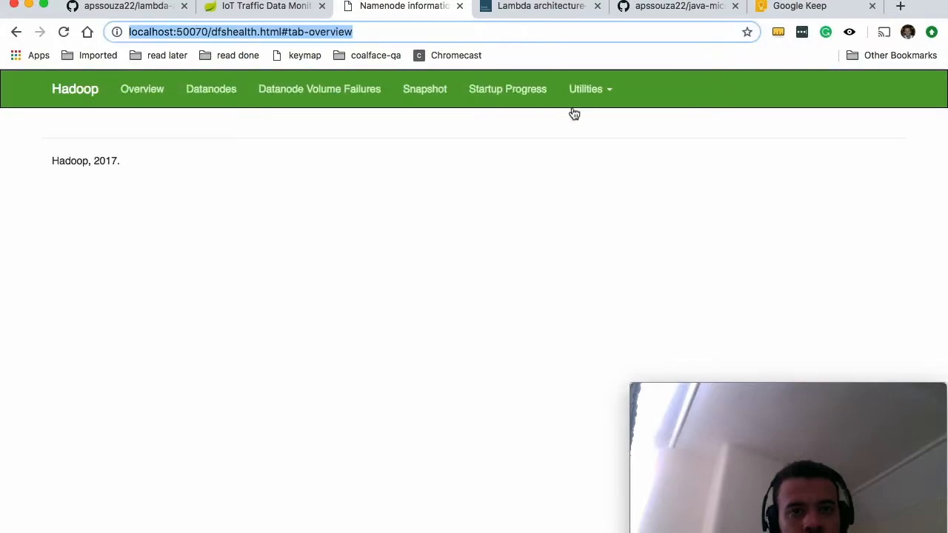
left_click(590, 89)
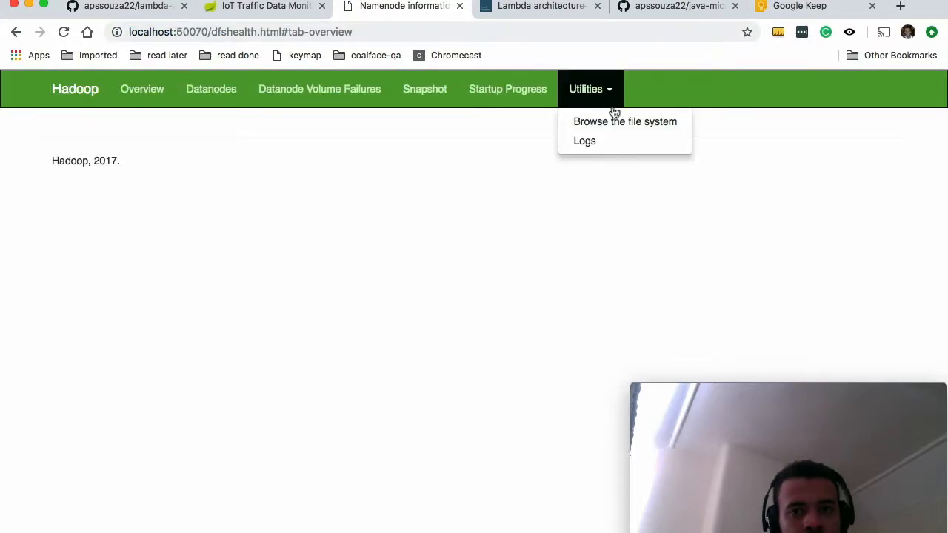
Choose Browse the file system to open the HDFS Browse Directory page
left_click(625, 121)
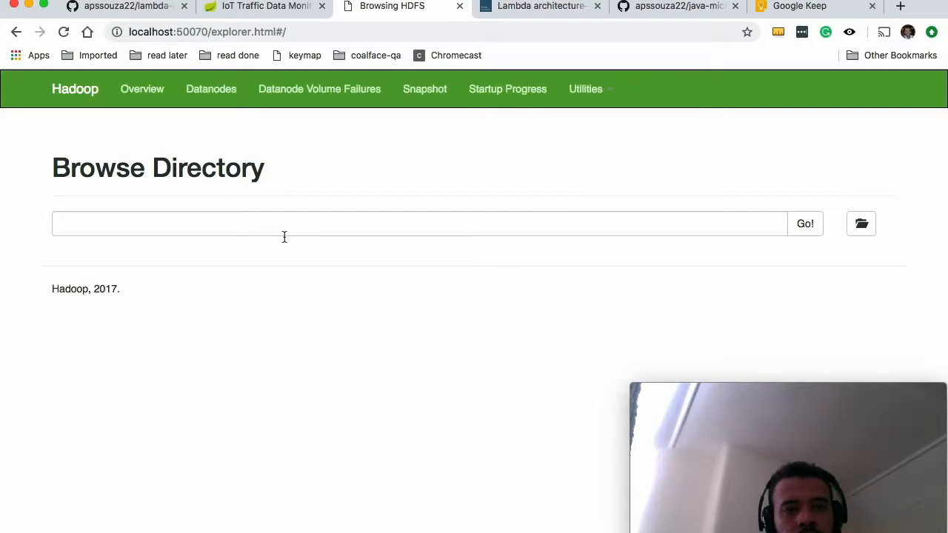
mouse_move(305, 265)
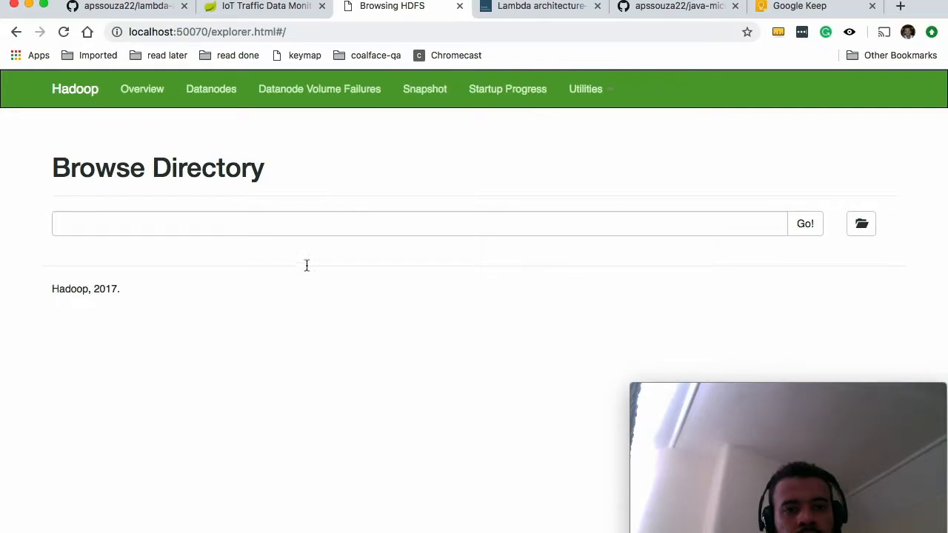
mouse_move(281, 309)
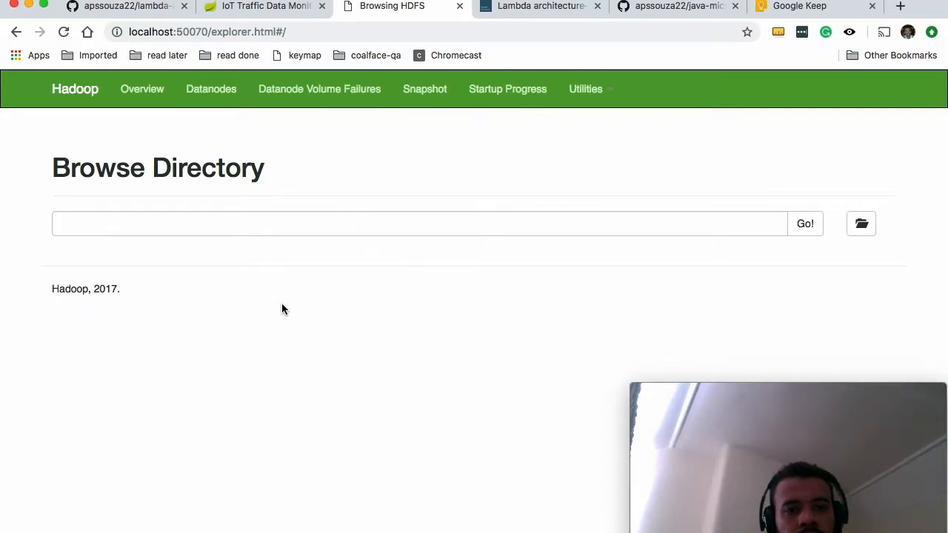
mouse_move(273, 274)
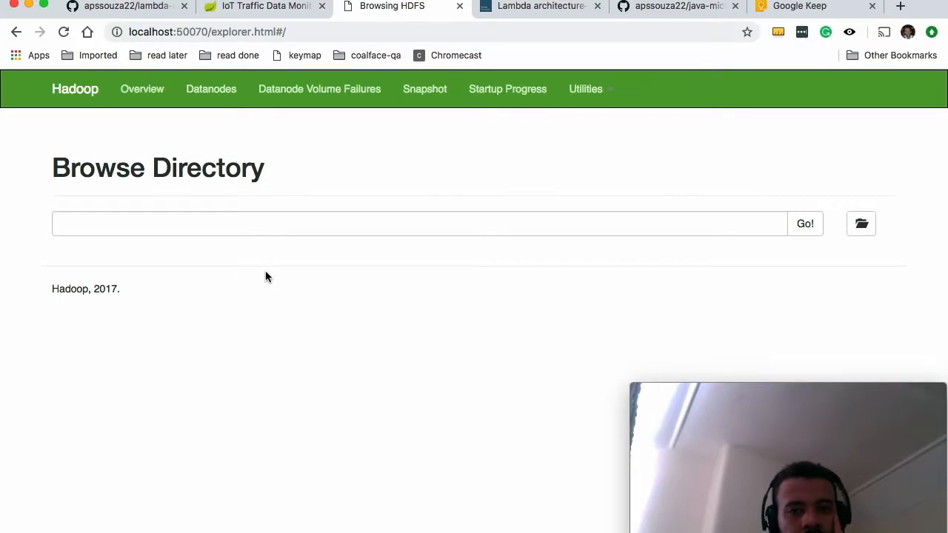
mouse_move(280, 271)
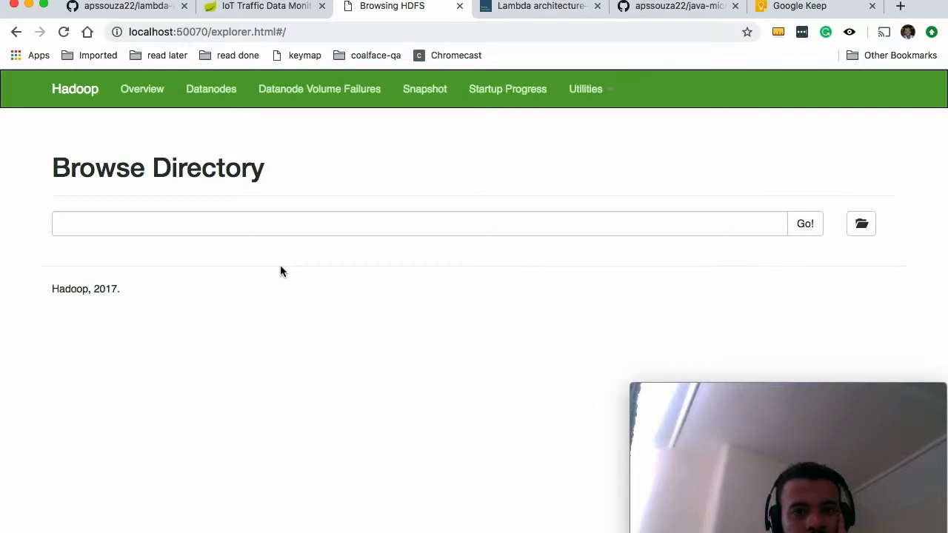
mouse_move(302, 383)
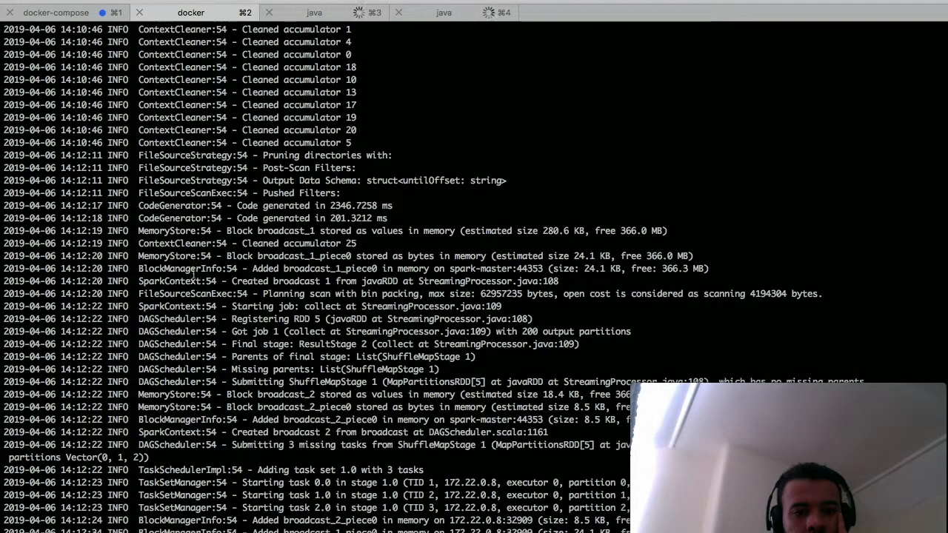
View the IoTDataEncoder vehicle event output and Spark job logs in the iTerm tabs
left_click(314, 12)
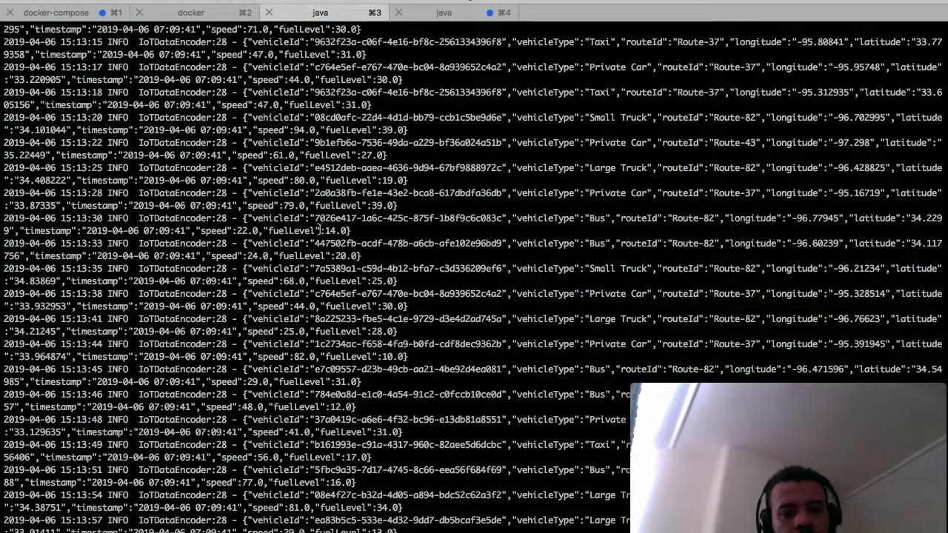
left_click(320, 12)
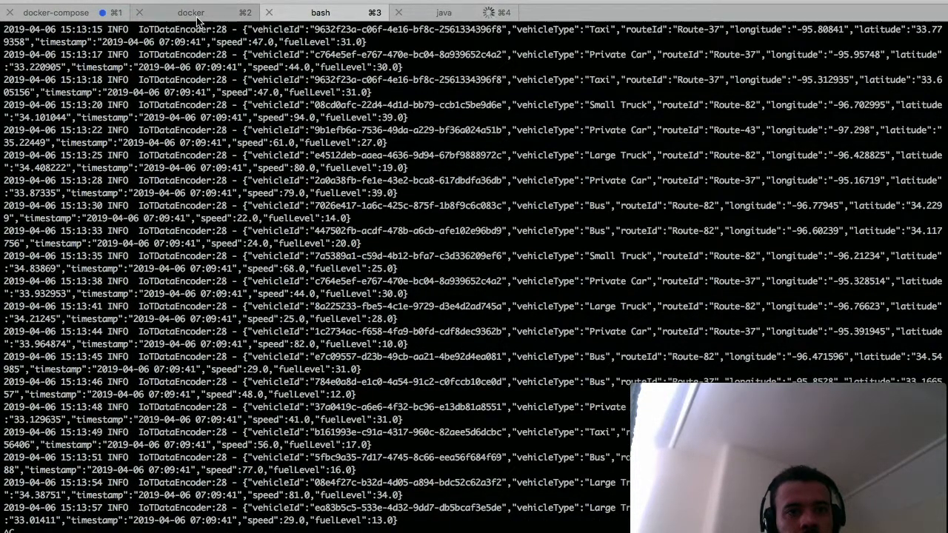
left_click(56, 12)
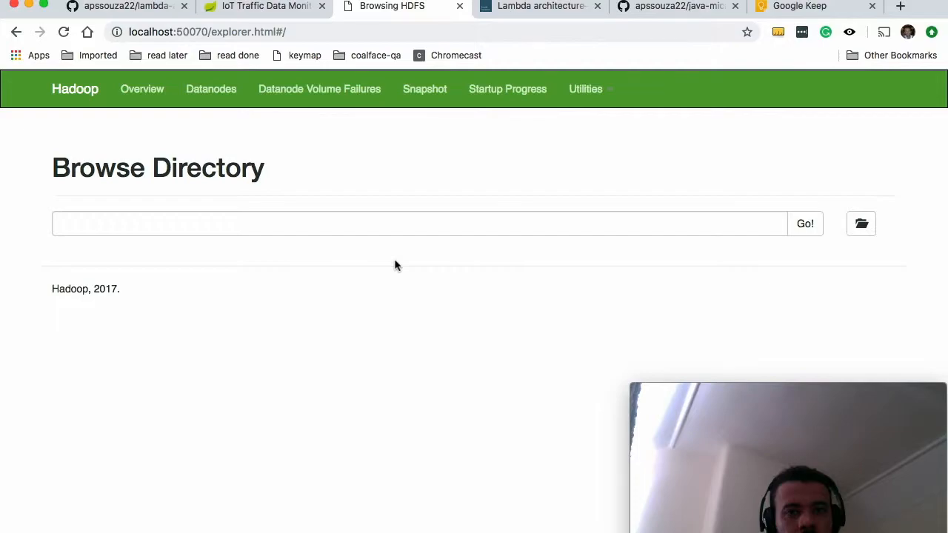
Browse from the HDFS root into /lambda-arch/iot-data-parque/topic=iot-data-event/kafkaPartition=0 showing dayOfWeek=6
left_click(63, 32)
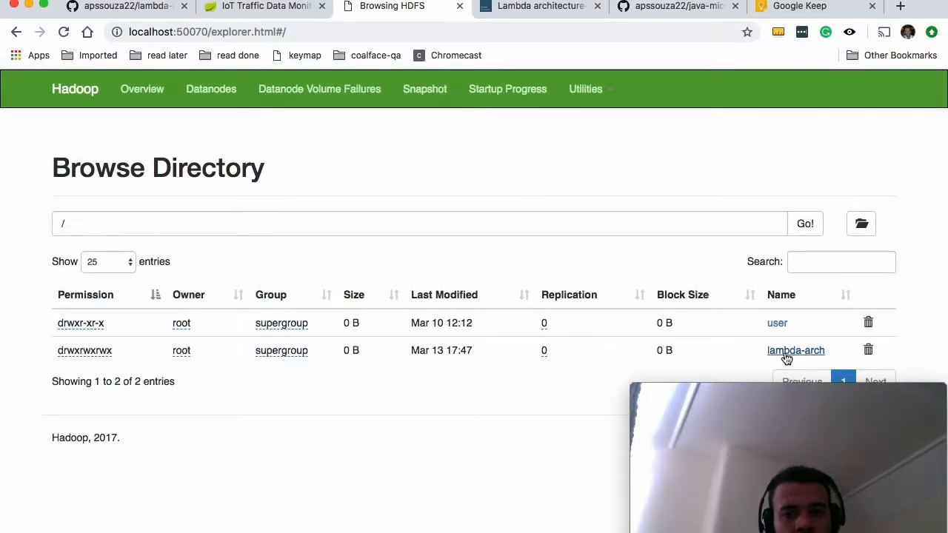
left_click(795, 350)
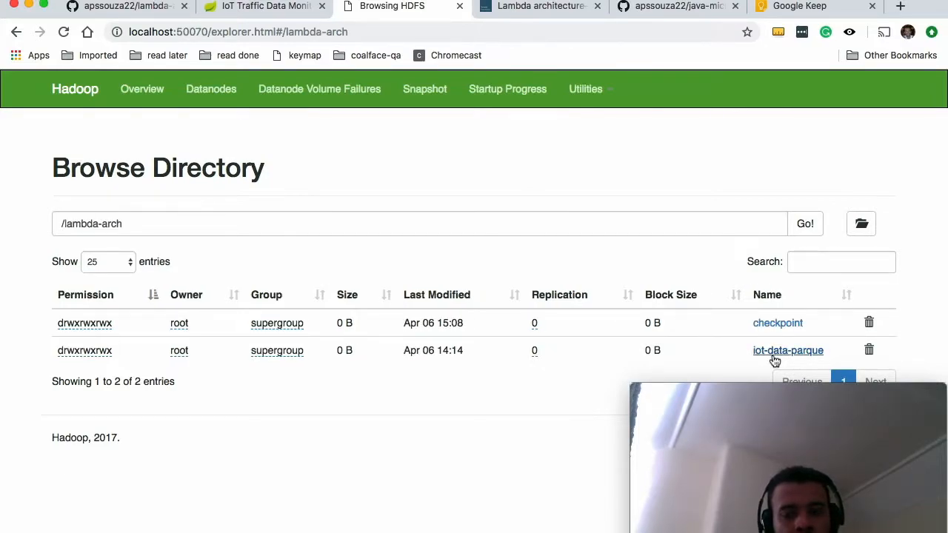
left_click(788, 350)
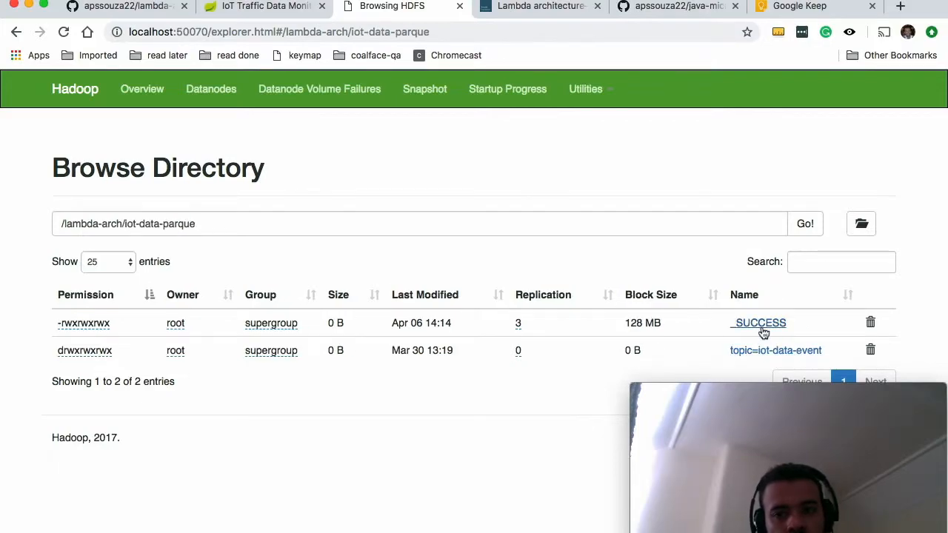
left_click(777, 350)
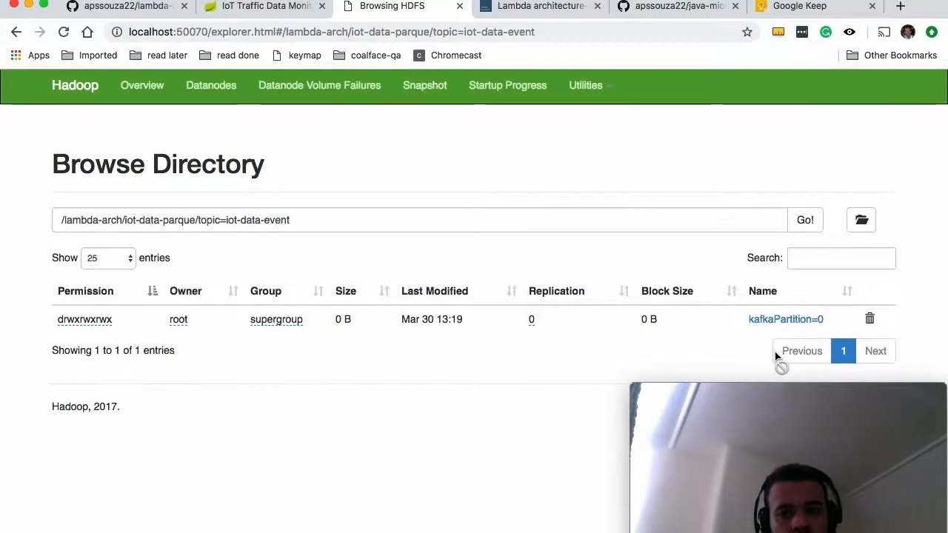
left_click(785, 320)
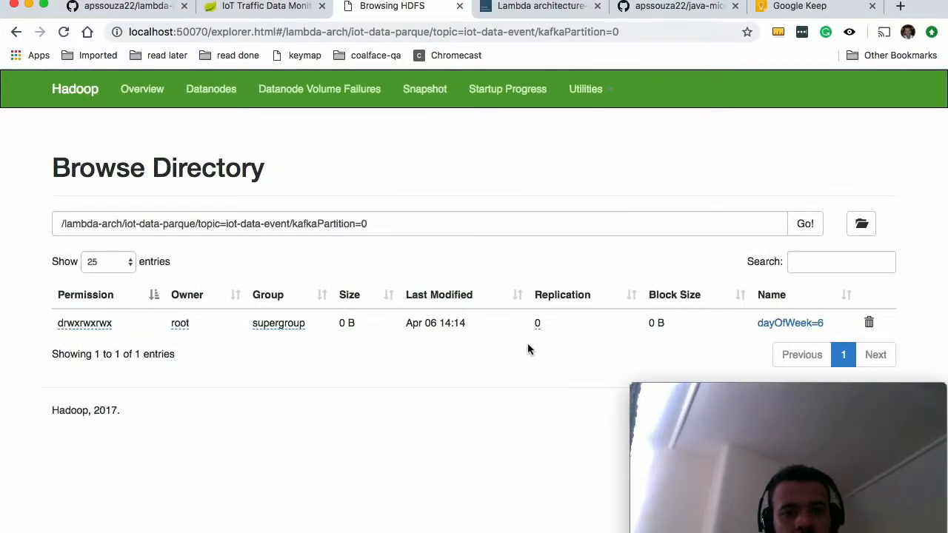
left_click(126, 6)
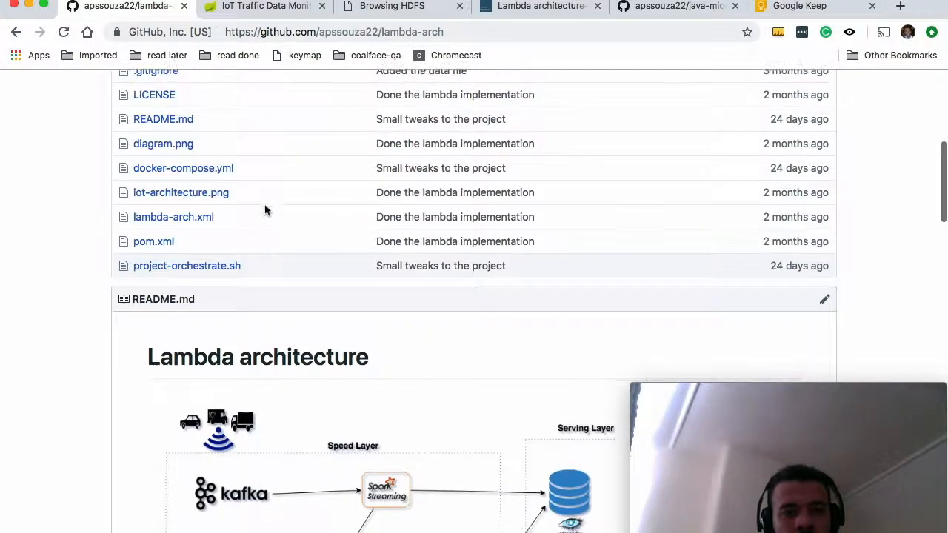
Scroll the lambda-arch README to the diagram of speed, batch and serving layers
scroll("down", 3)
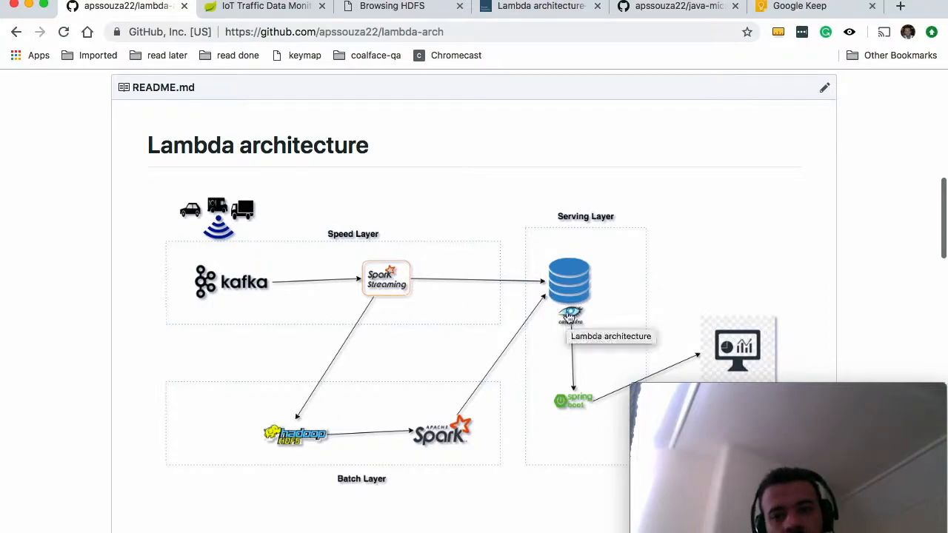
mouse_move(575, 407)
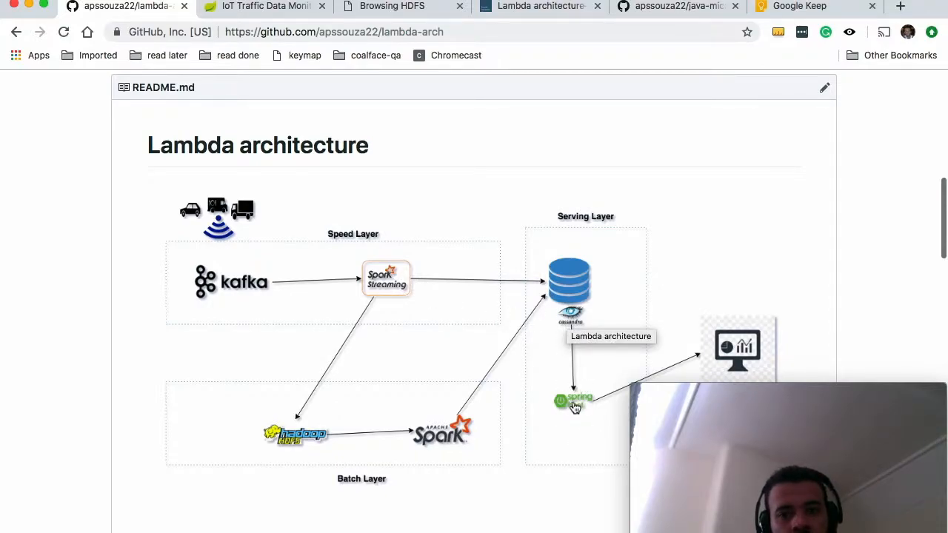
mouse_move(486, 445)
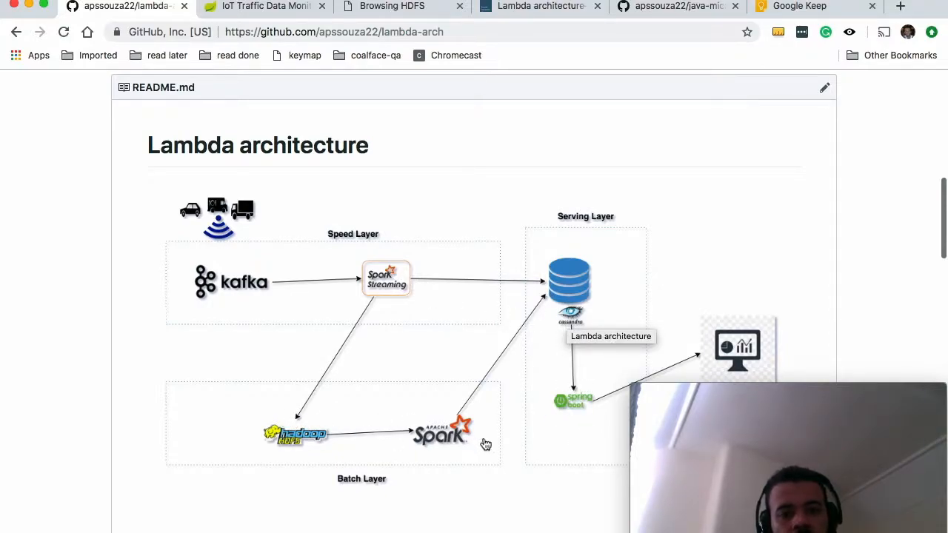
mouse_move(385, 440)
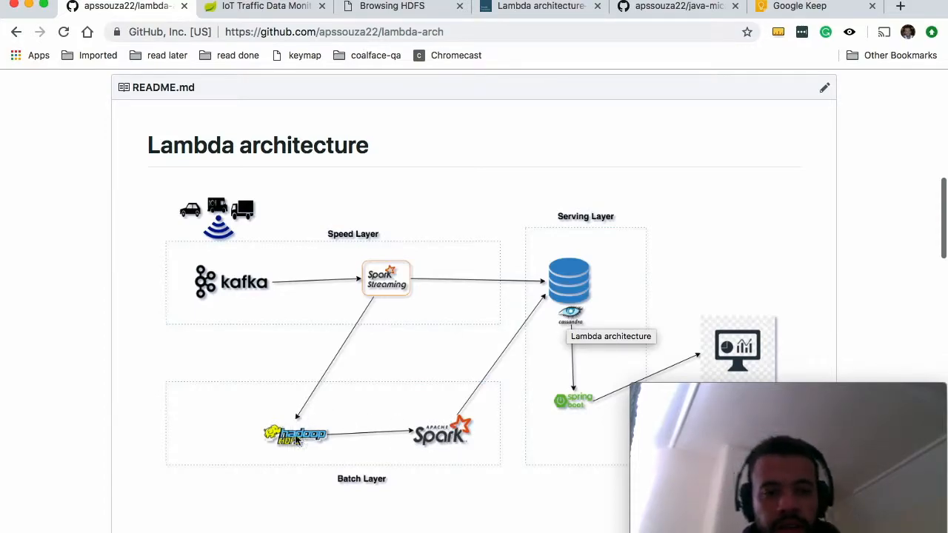
mouse_move(308, 457)
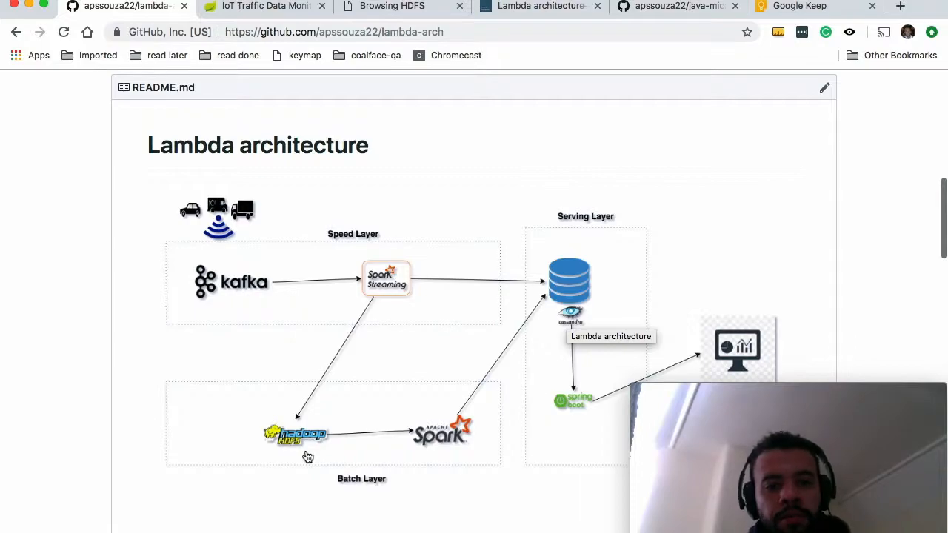
mouse_move(382, 459)
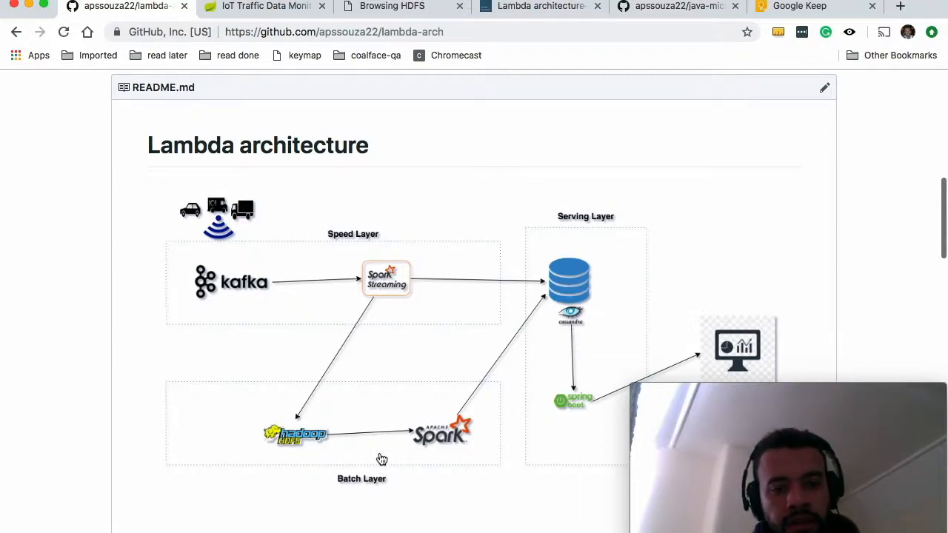
scroll("down", 3)
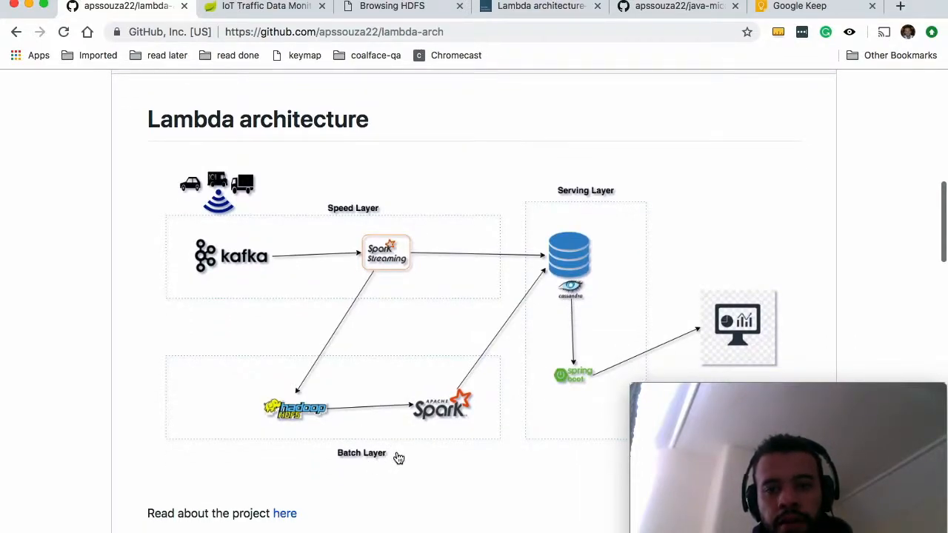
mouse_move(547, 321)
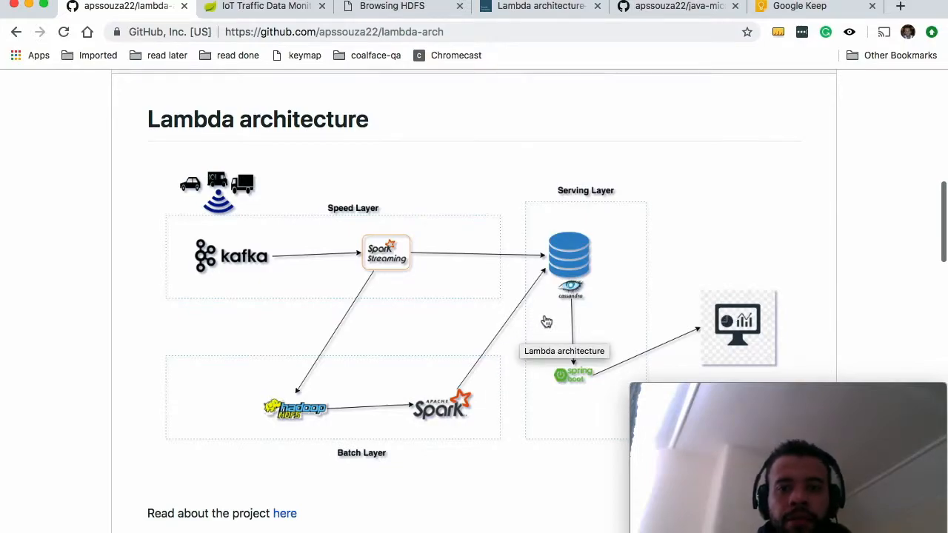
scroll("down", 3)
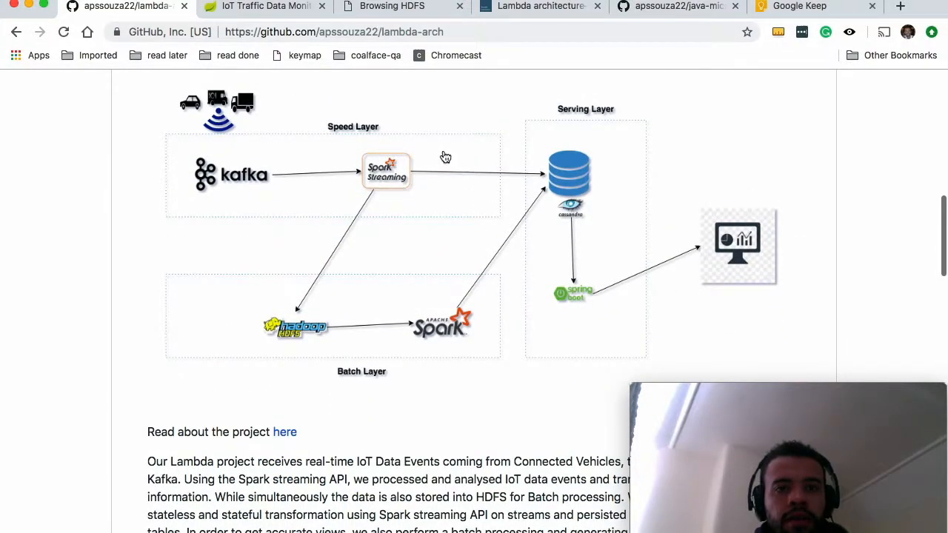
mouse_move(385, 171)
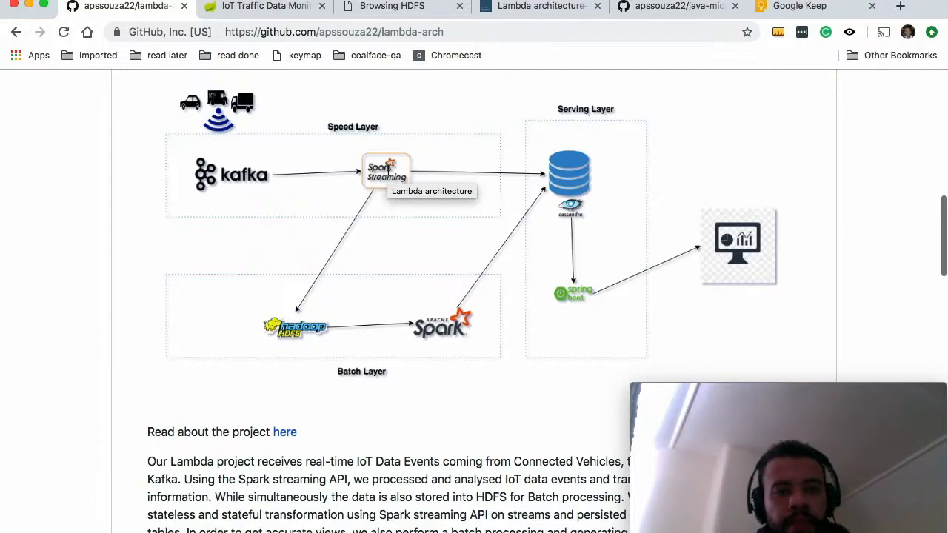
scroll("up", 3)
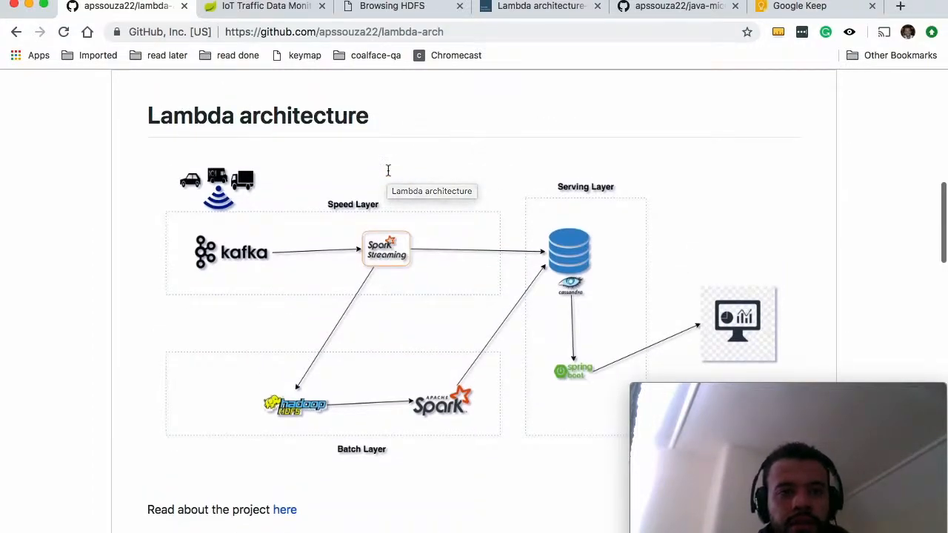